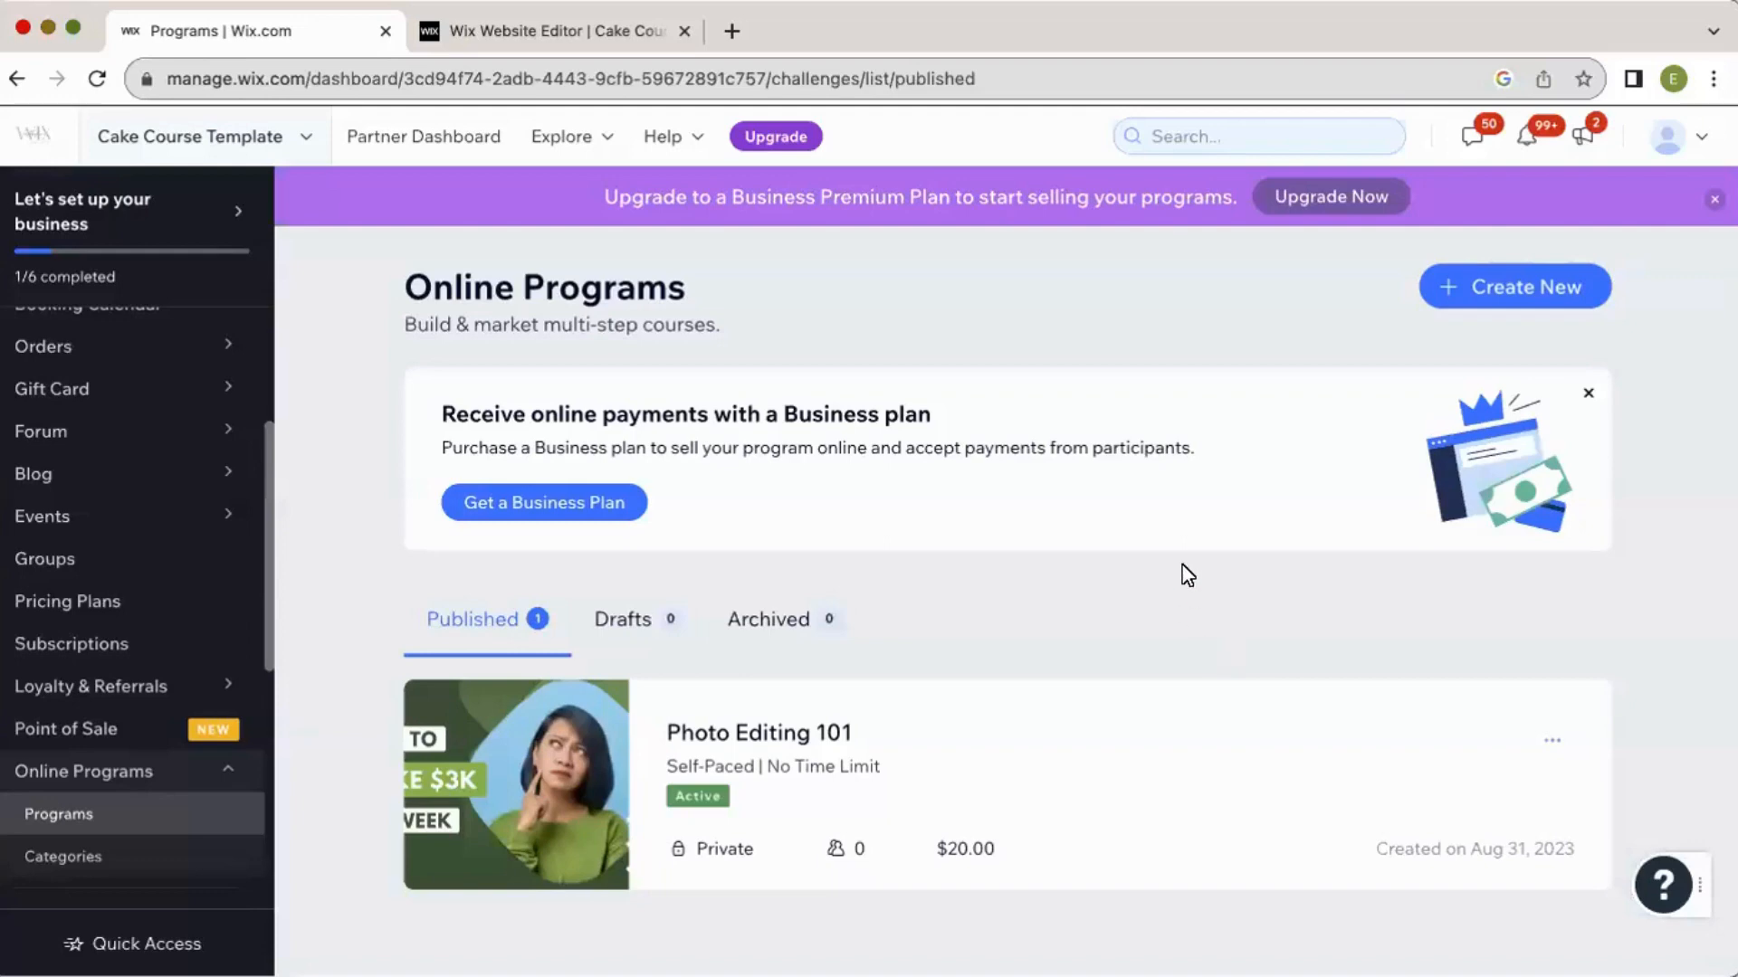
pyautogui.moveTo(1070, 241)
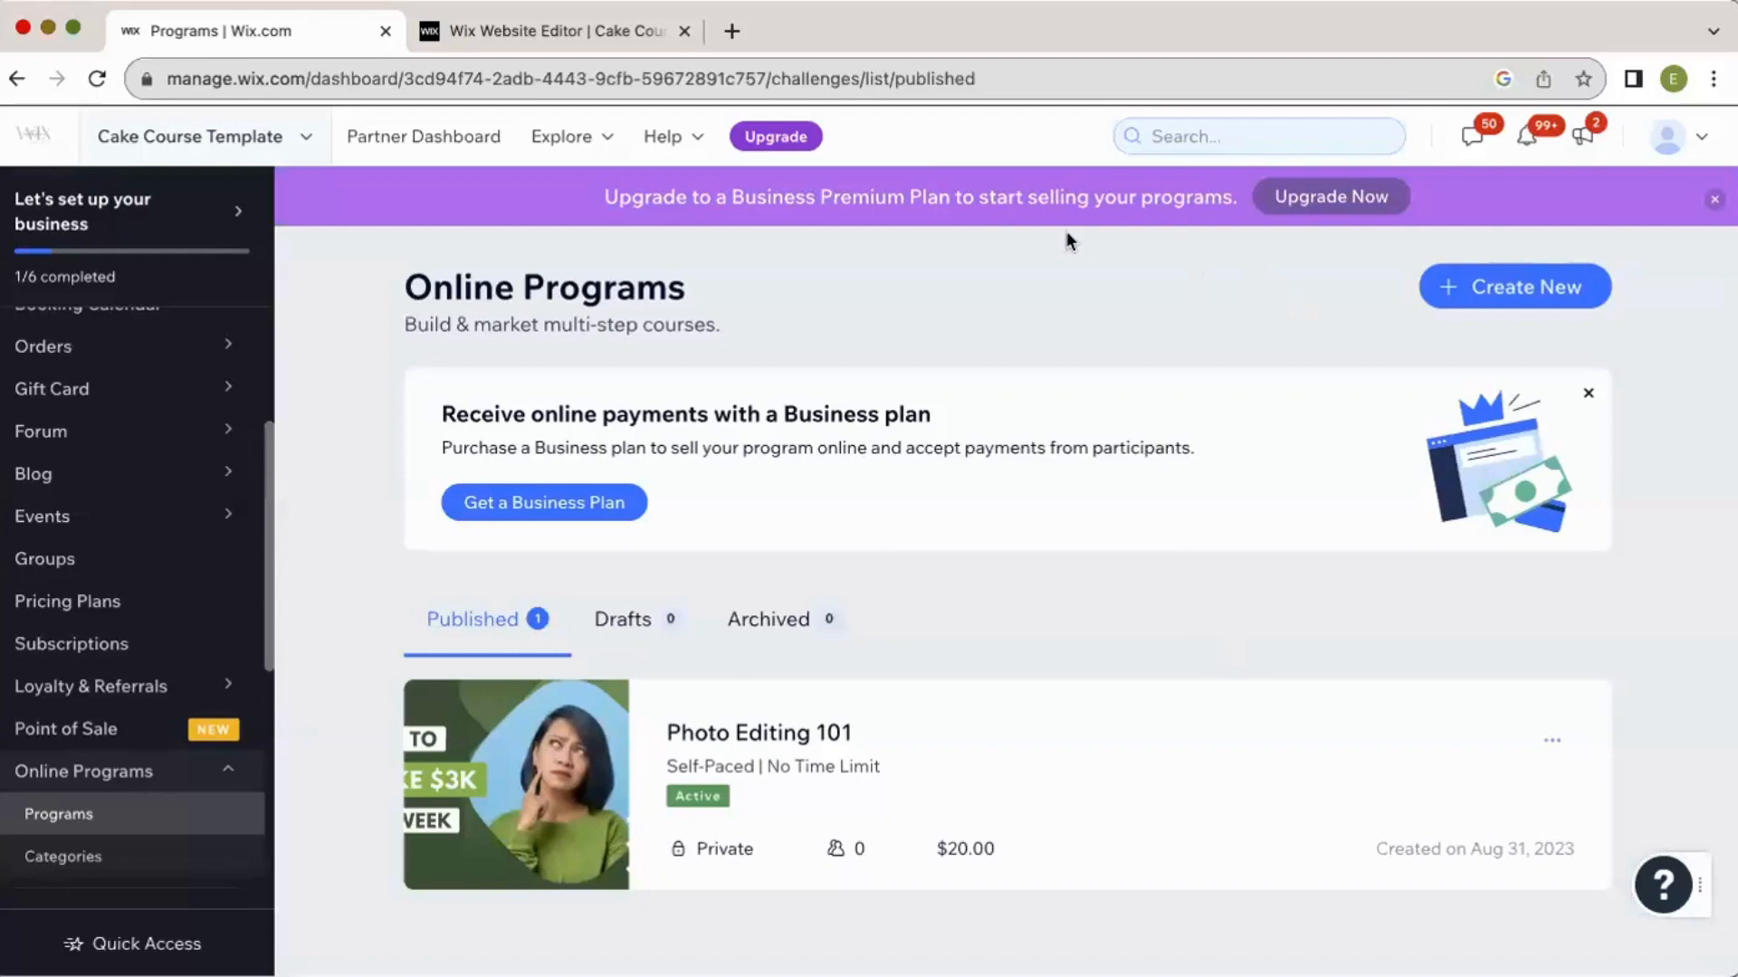
pyautogui.moveTo(789, 513)
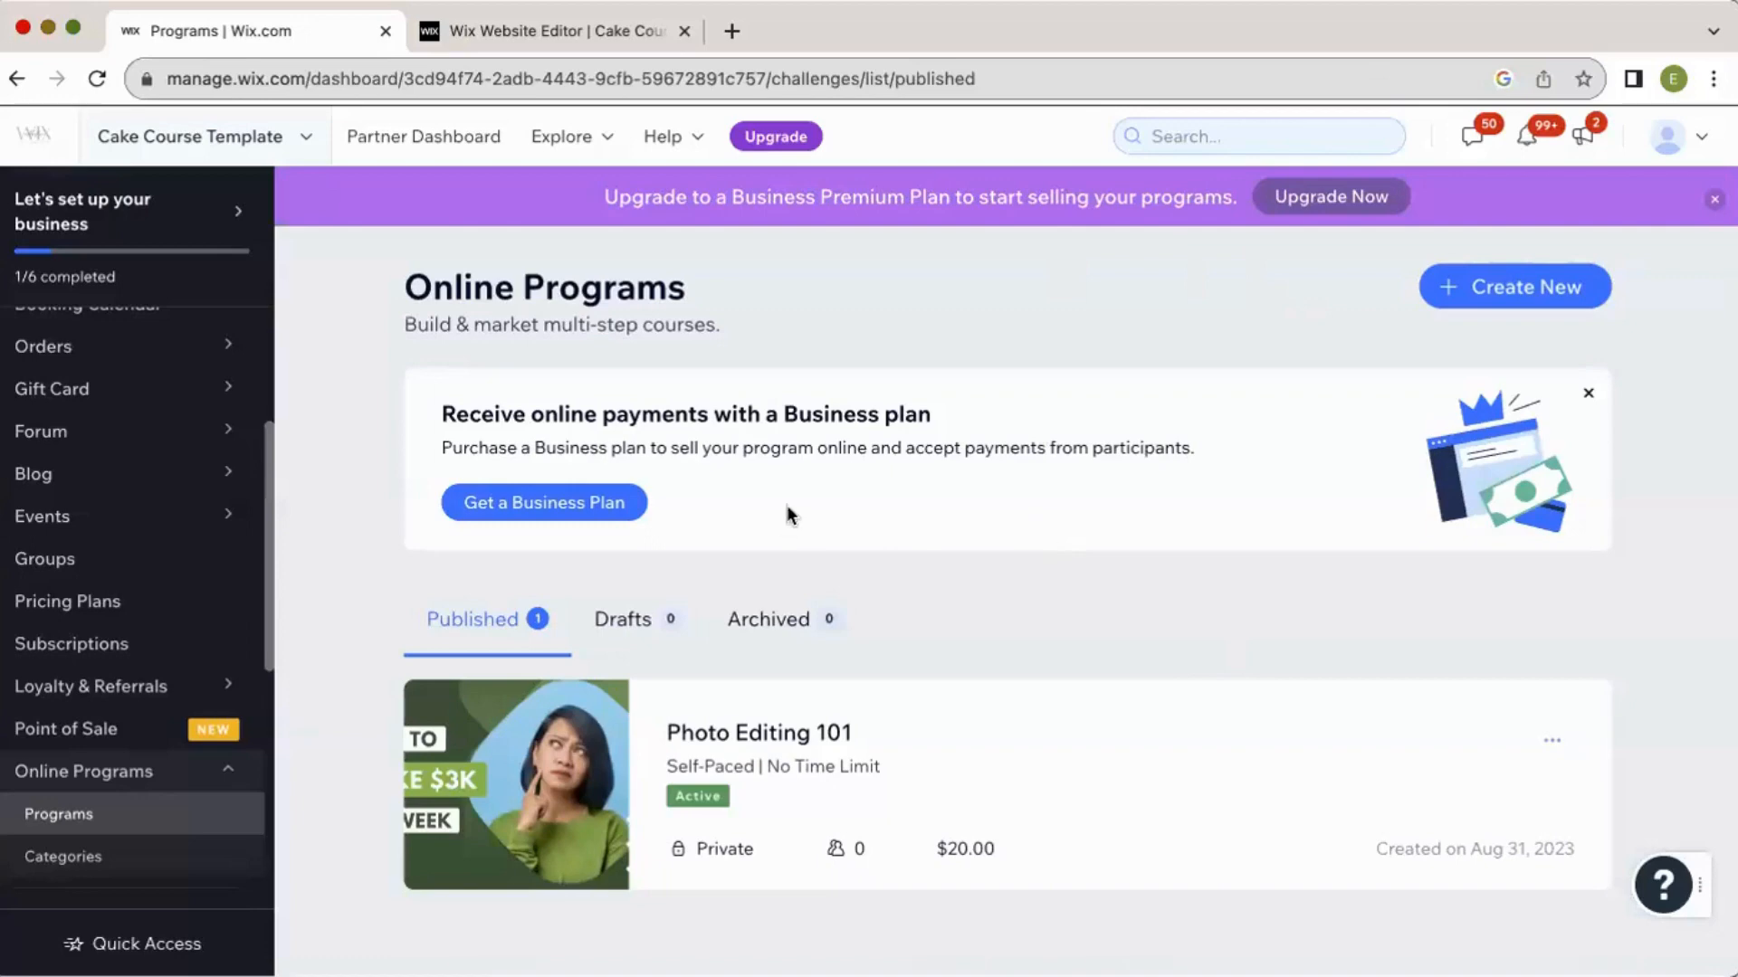
pyautogui.moveTo(937, 663)
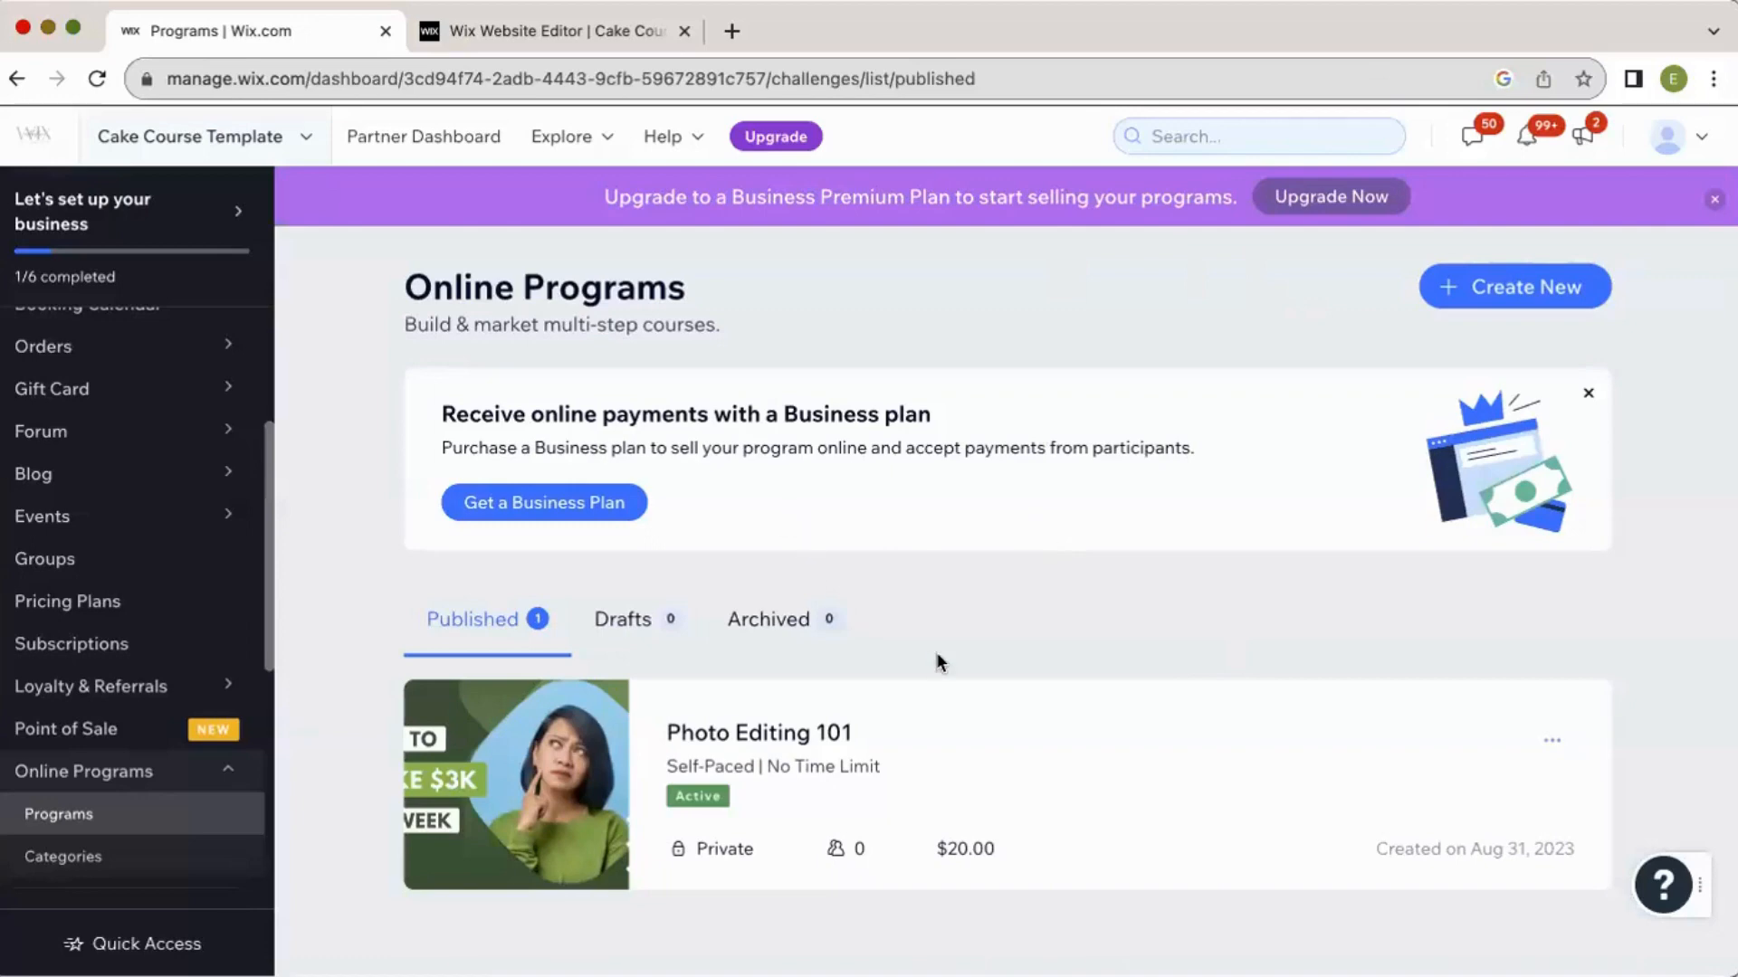
pyautogui.moveTo(815, 751)
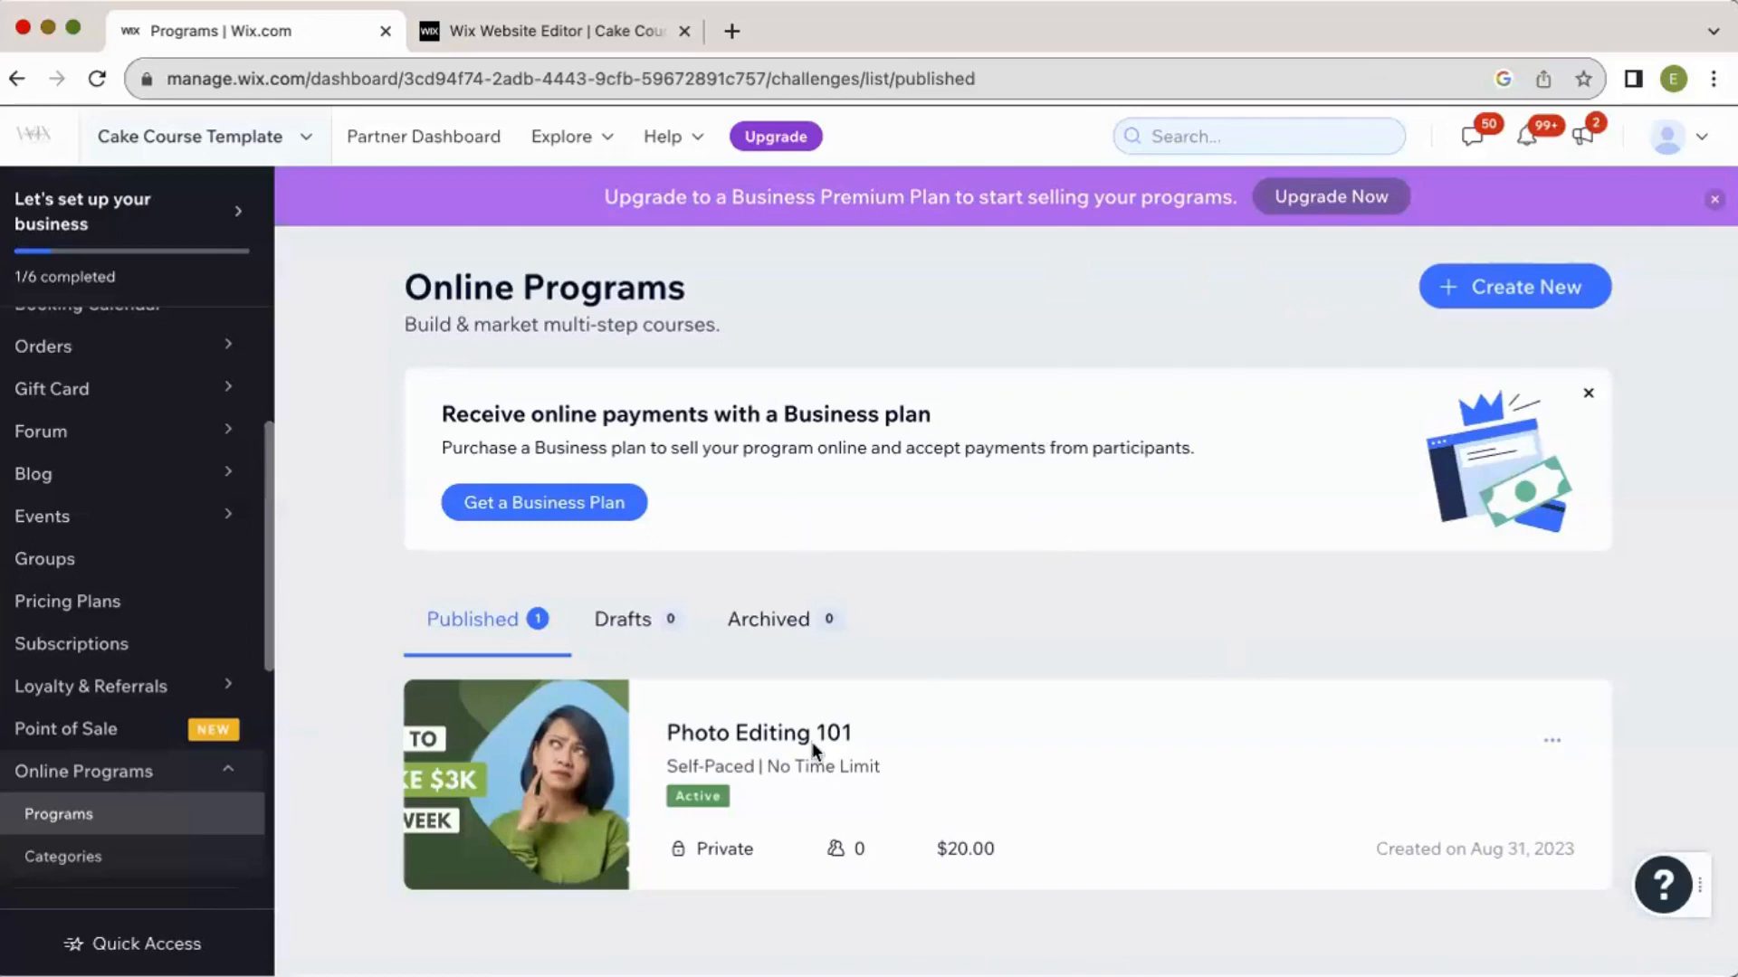
# Open Photo Editing 101 from the Published programs and scroll to its Introduction section's steps.
pyautogui.click(758, 733)
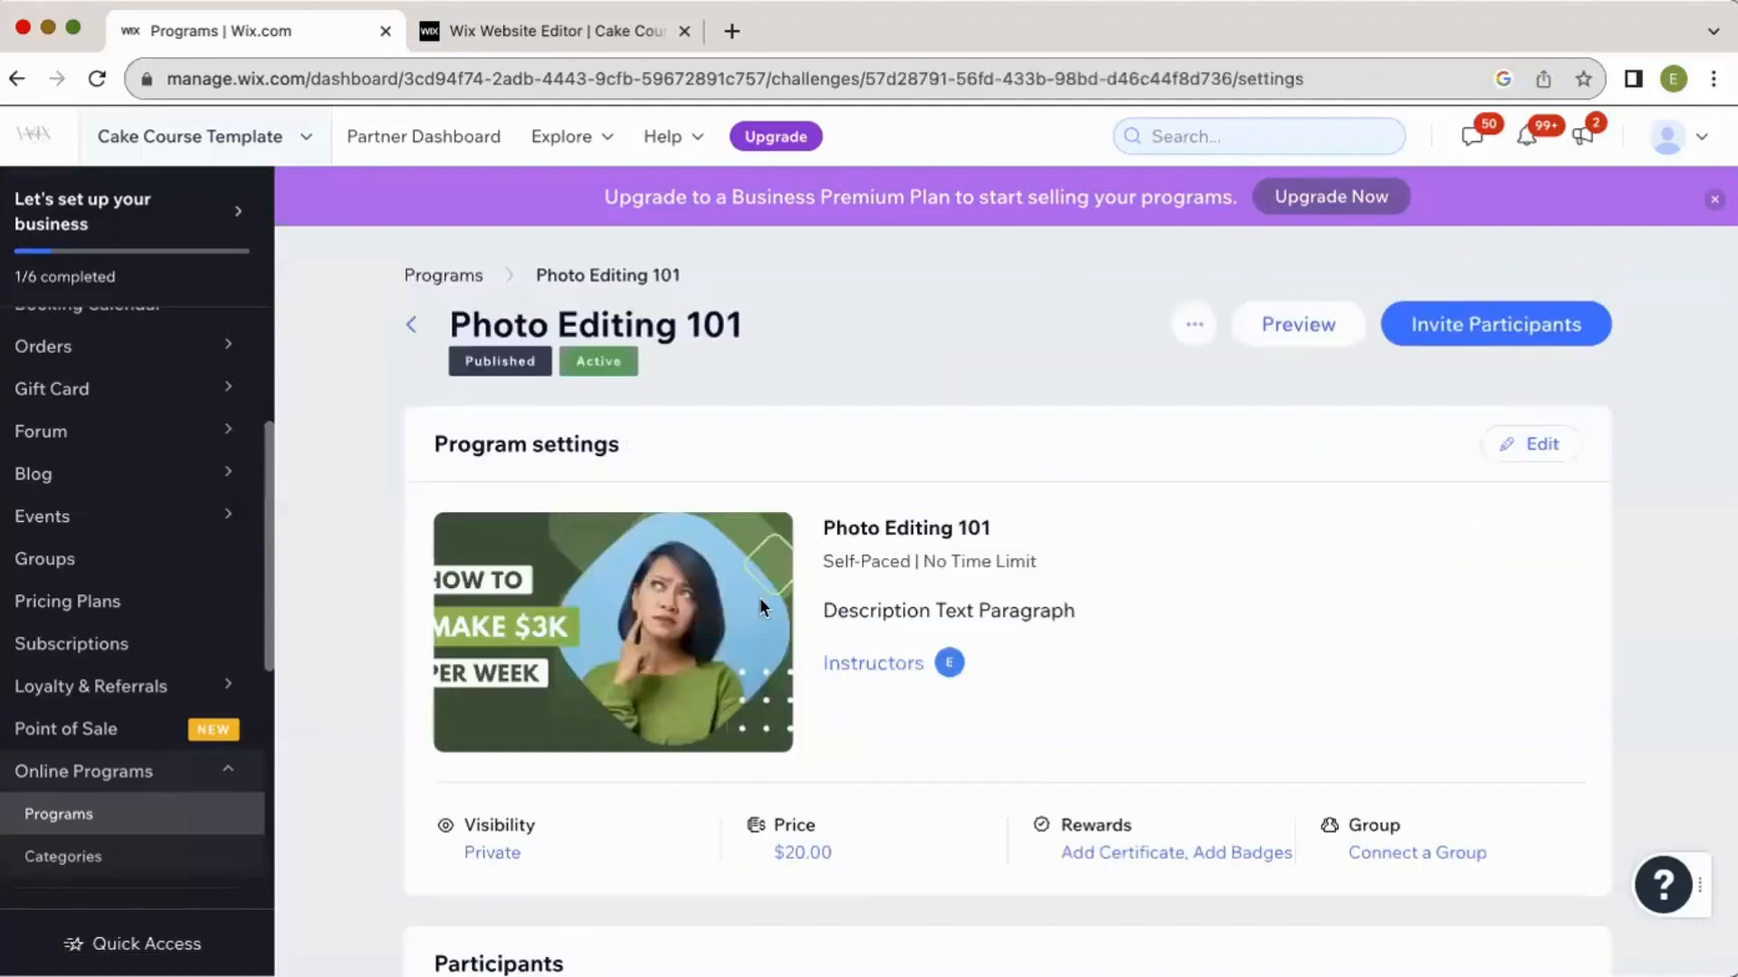
pyautogui.scroll(-3)
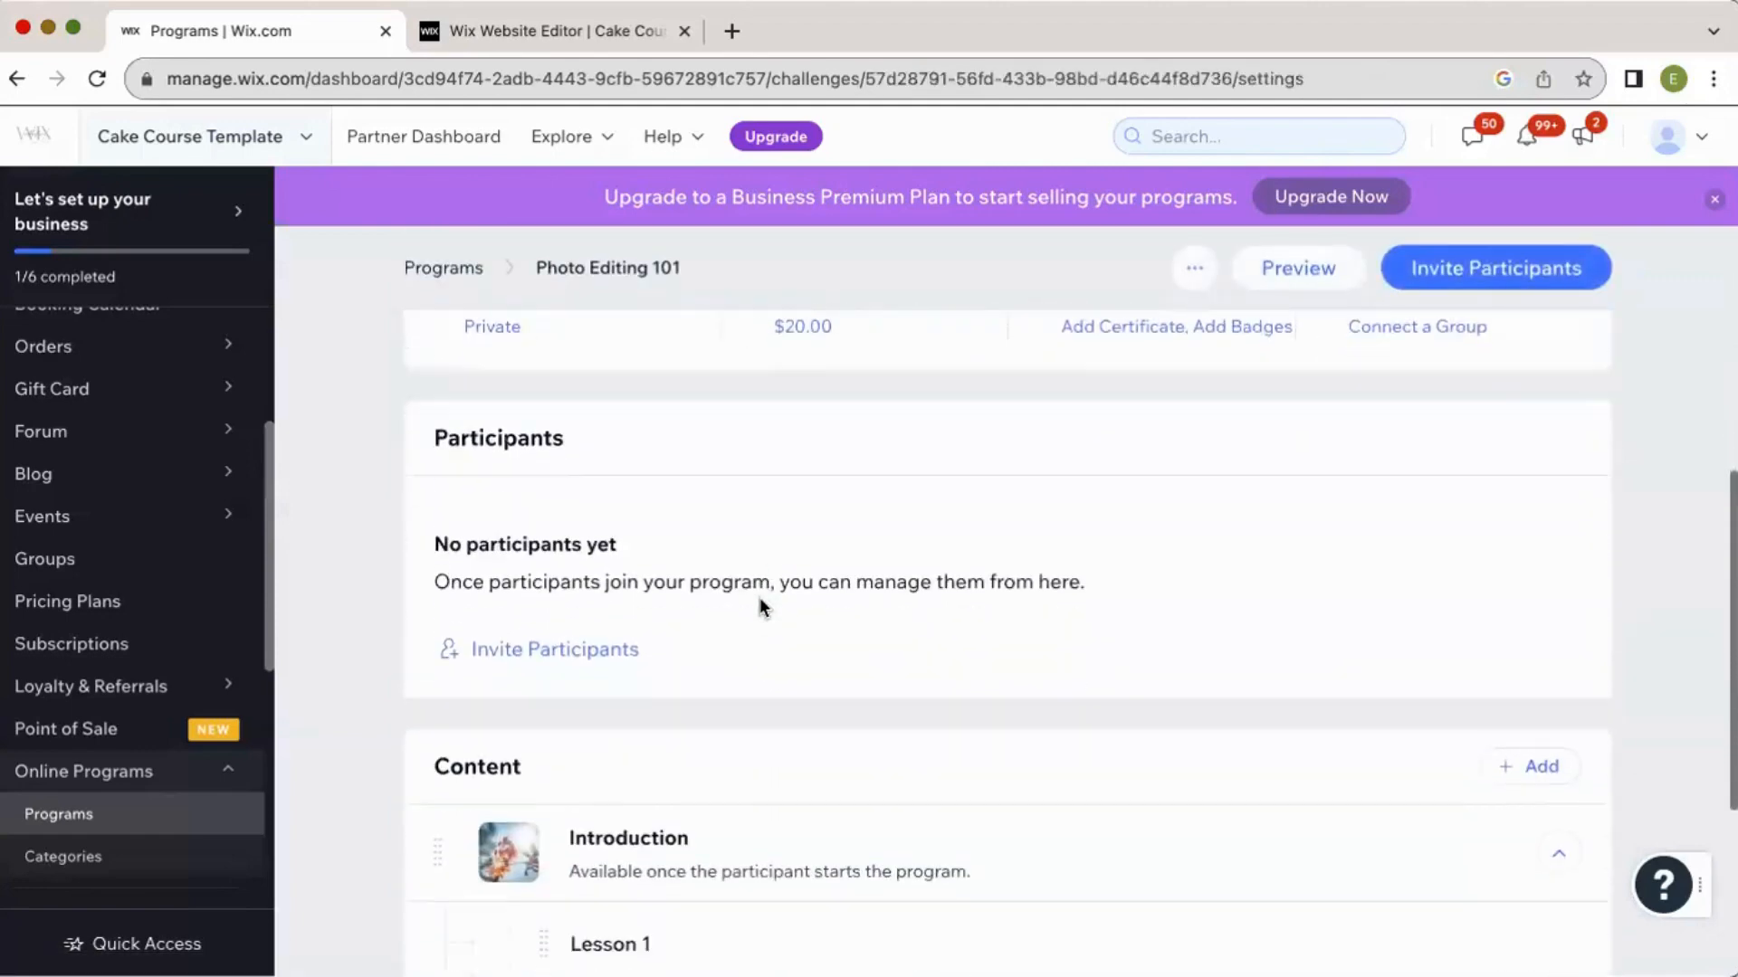
pyautogui.scroll(-3)
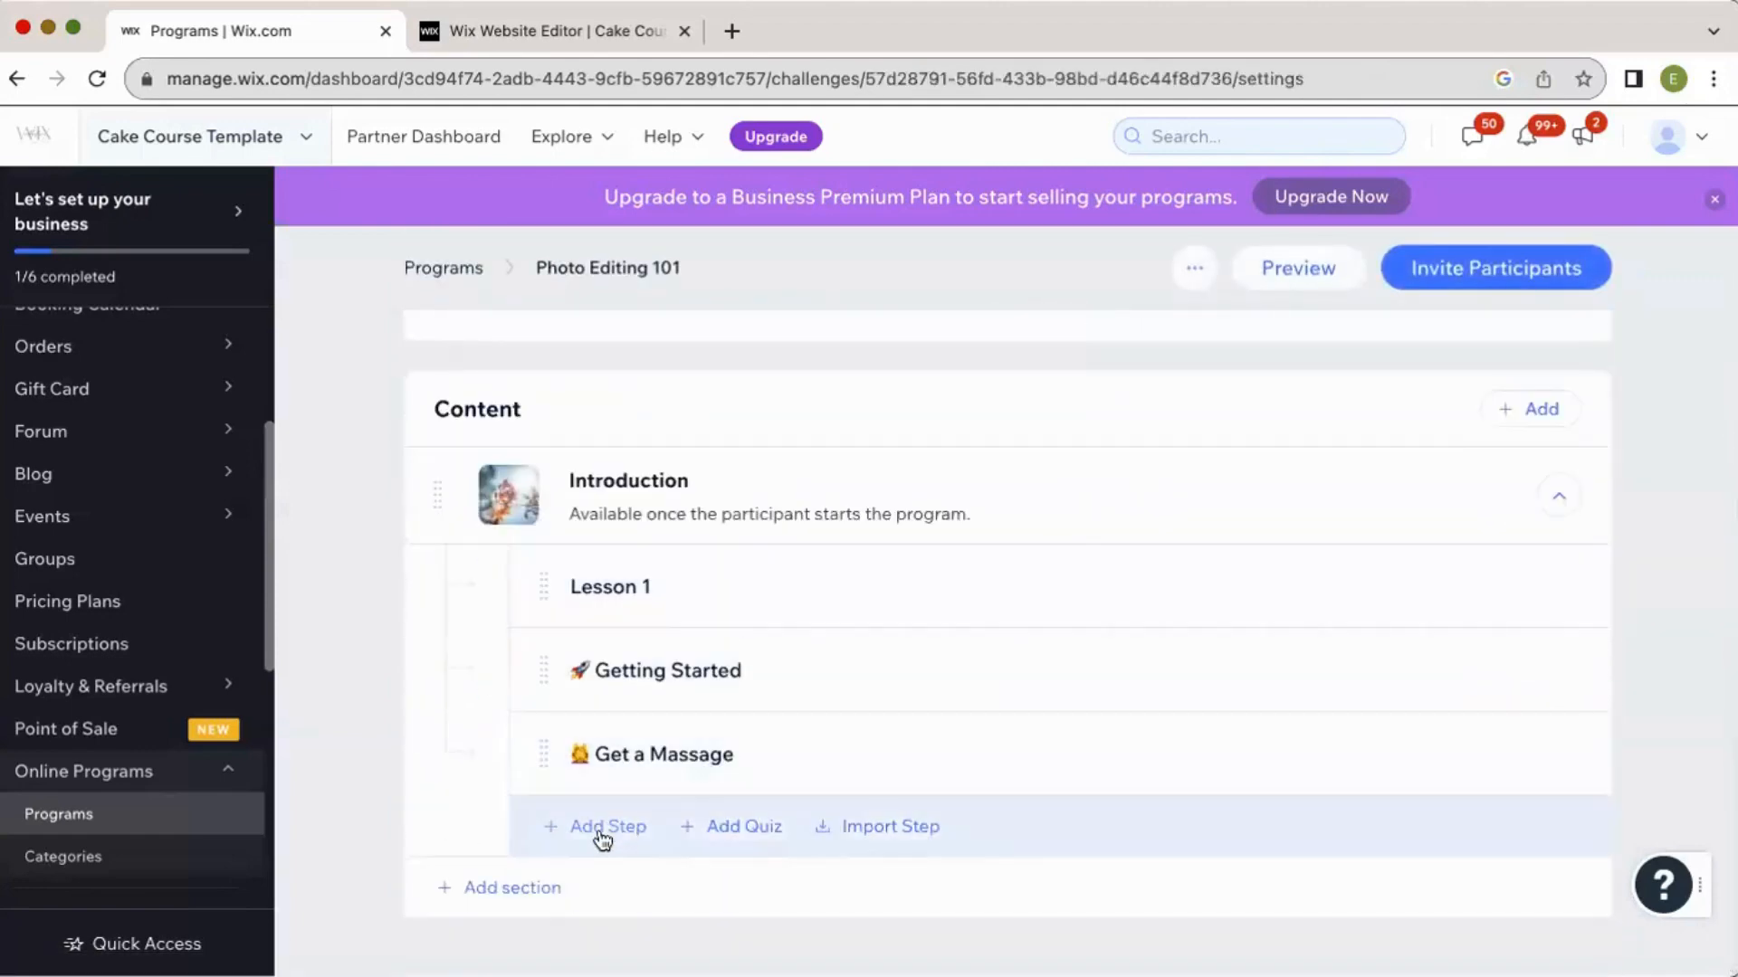
# Add an Introduction step named 'video' and bring up its video embed options.
pyautogui.click(606, 826)
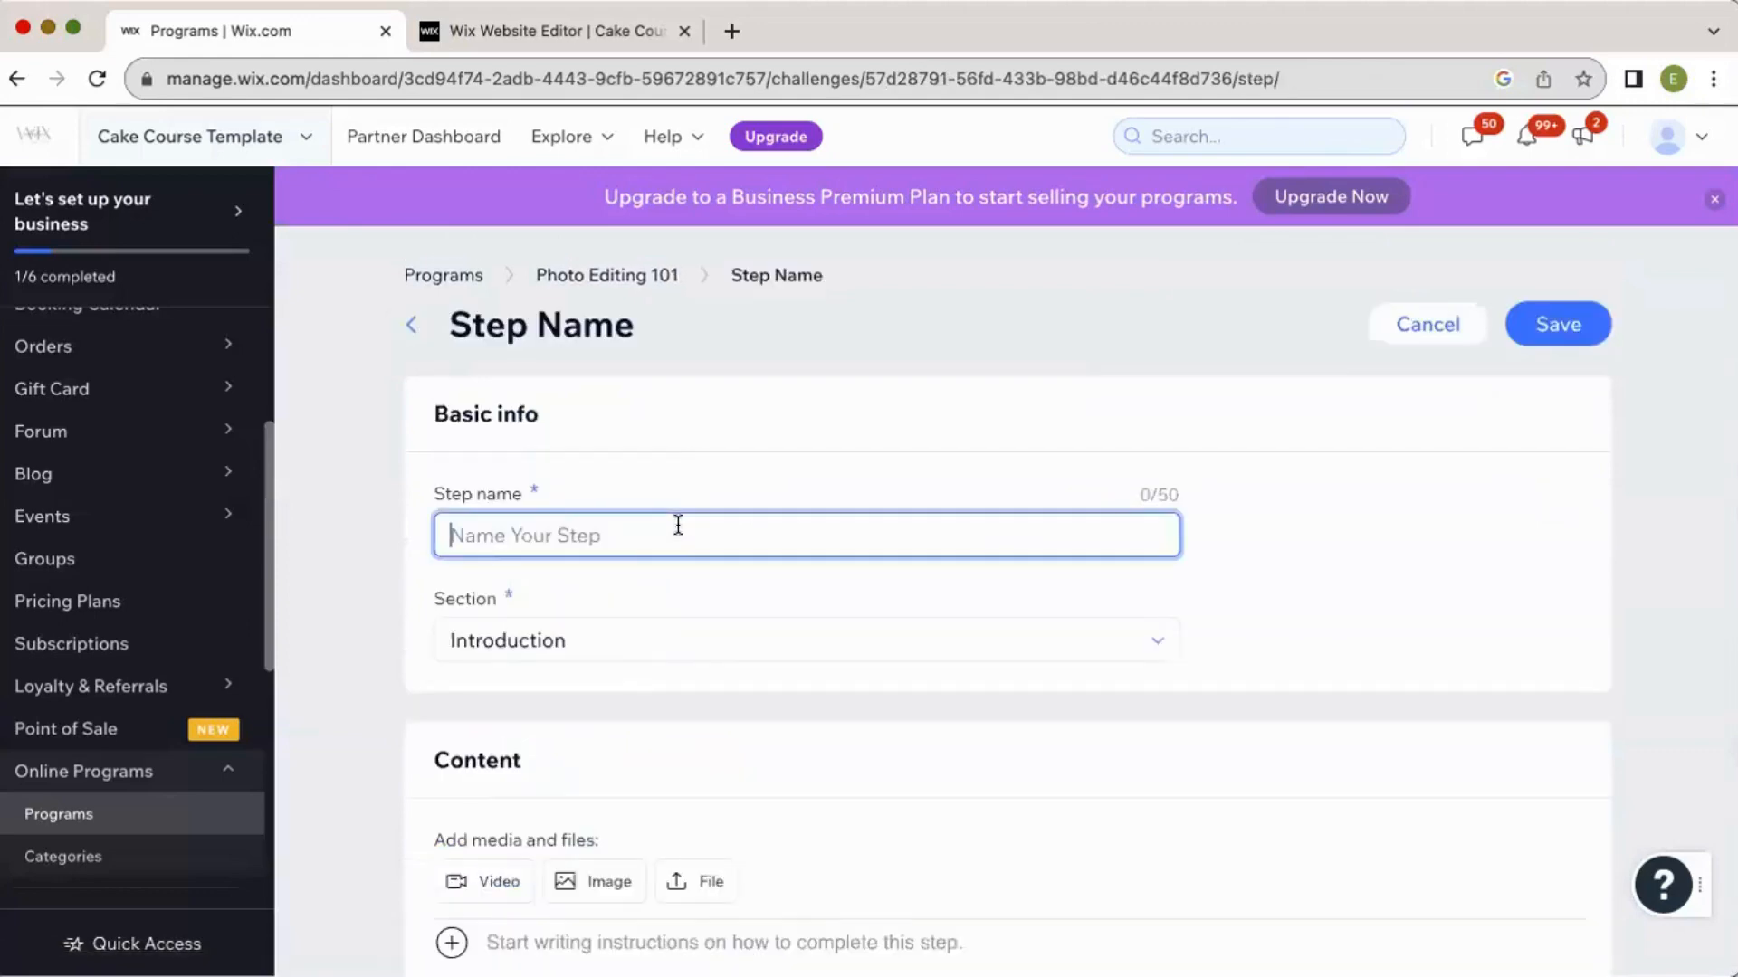
pyautogui.write('video')
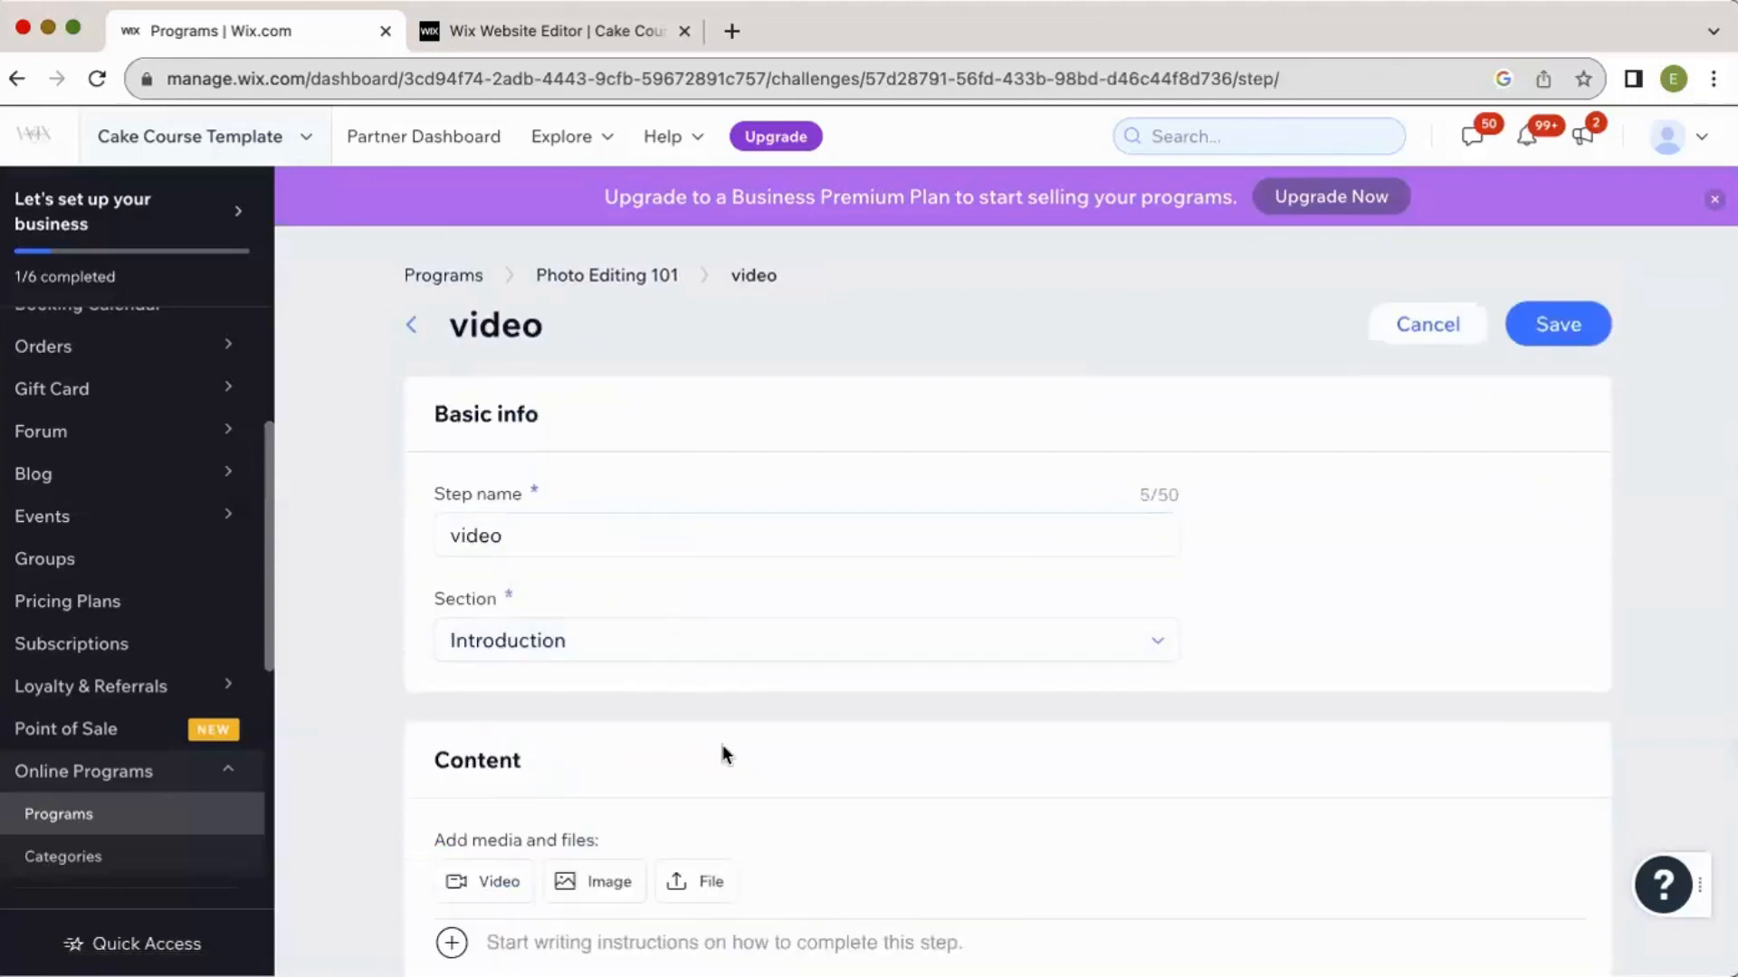
pyautogui.scroll(-3)
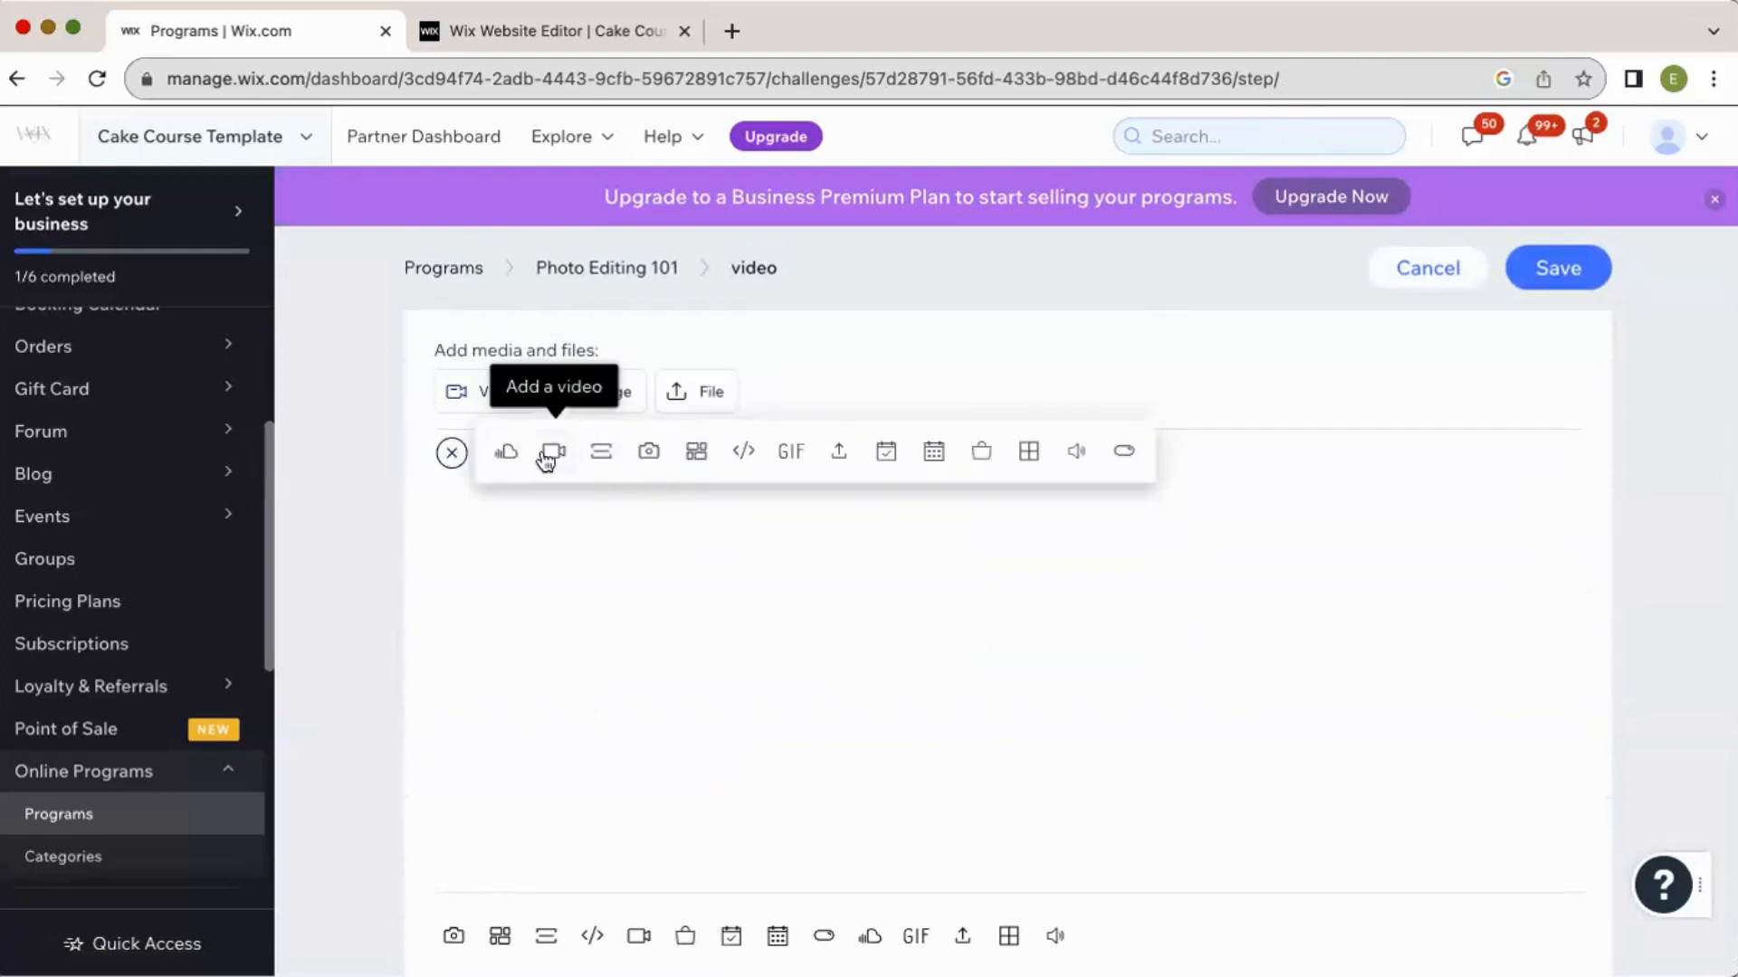
pyautogui.click(450, 452)
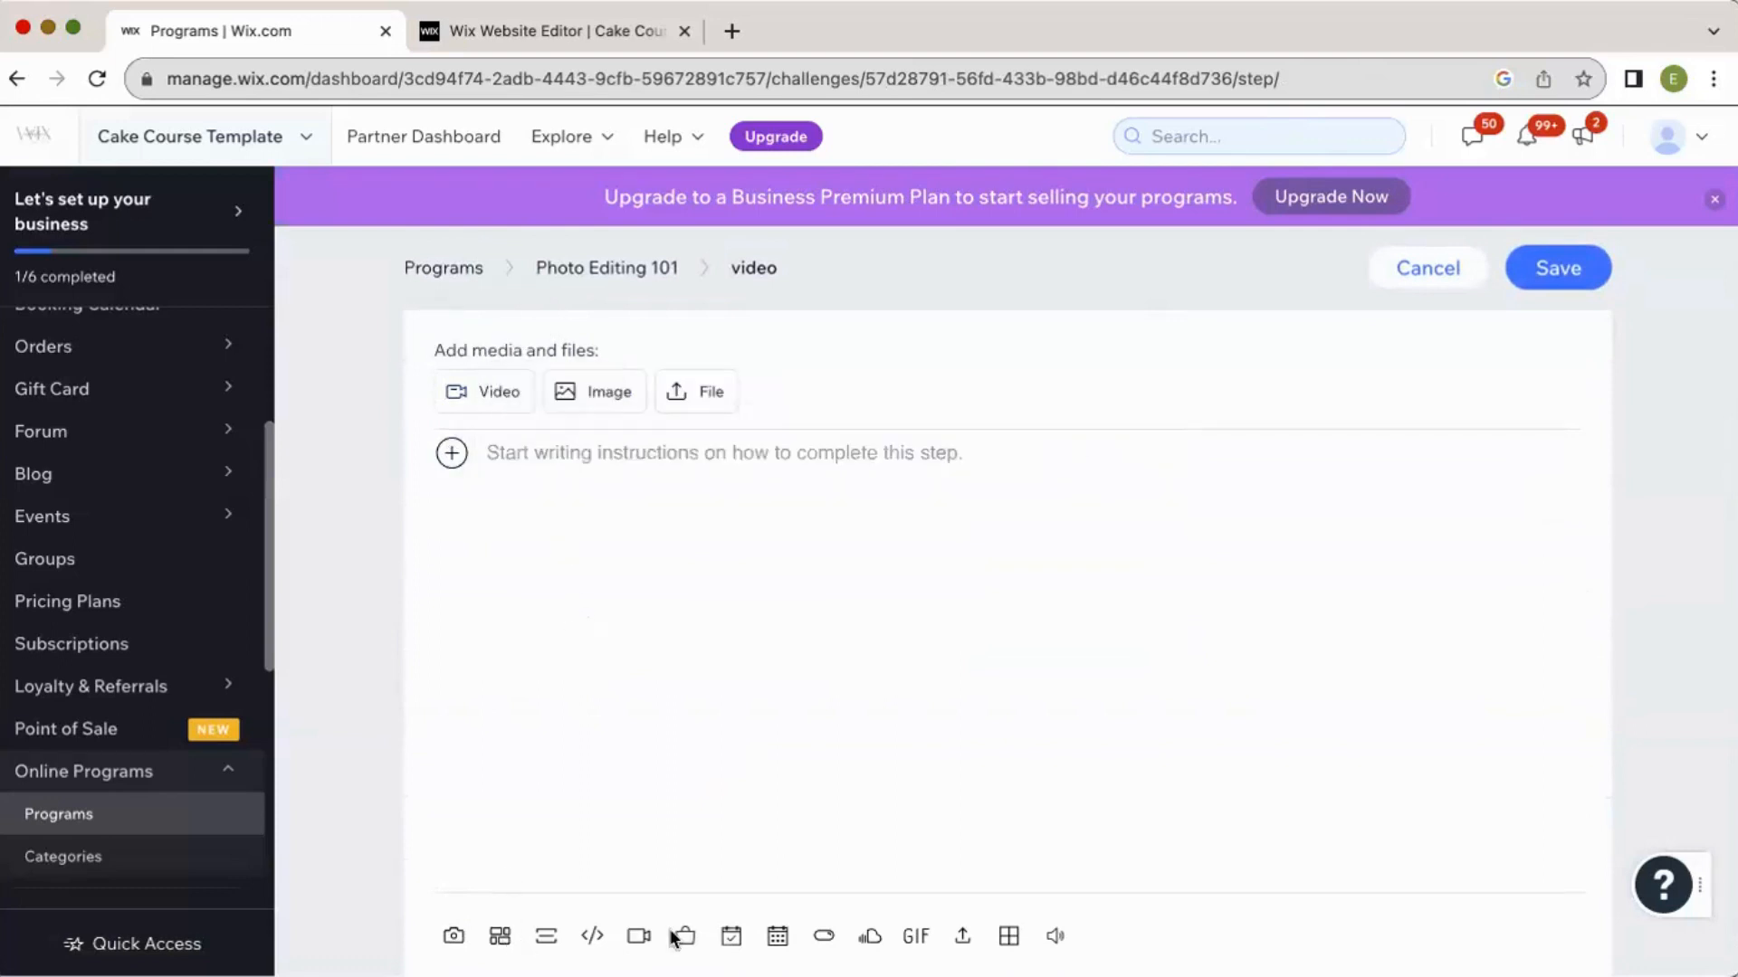
pyautogui.moveTo(637, 935)
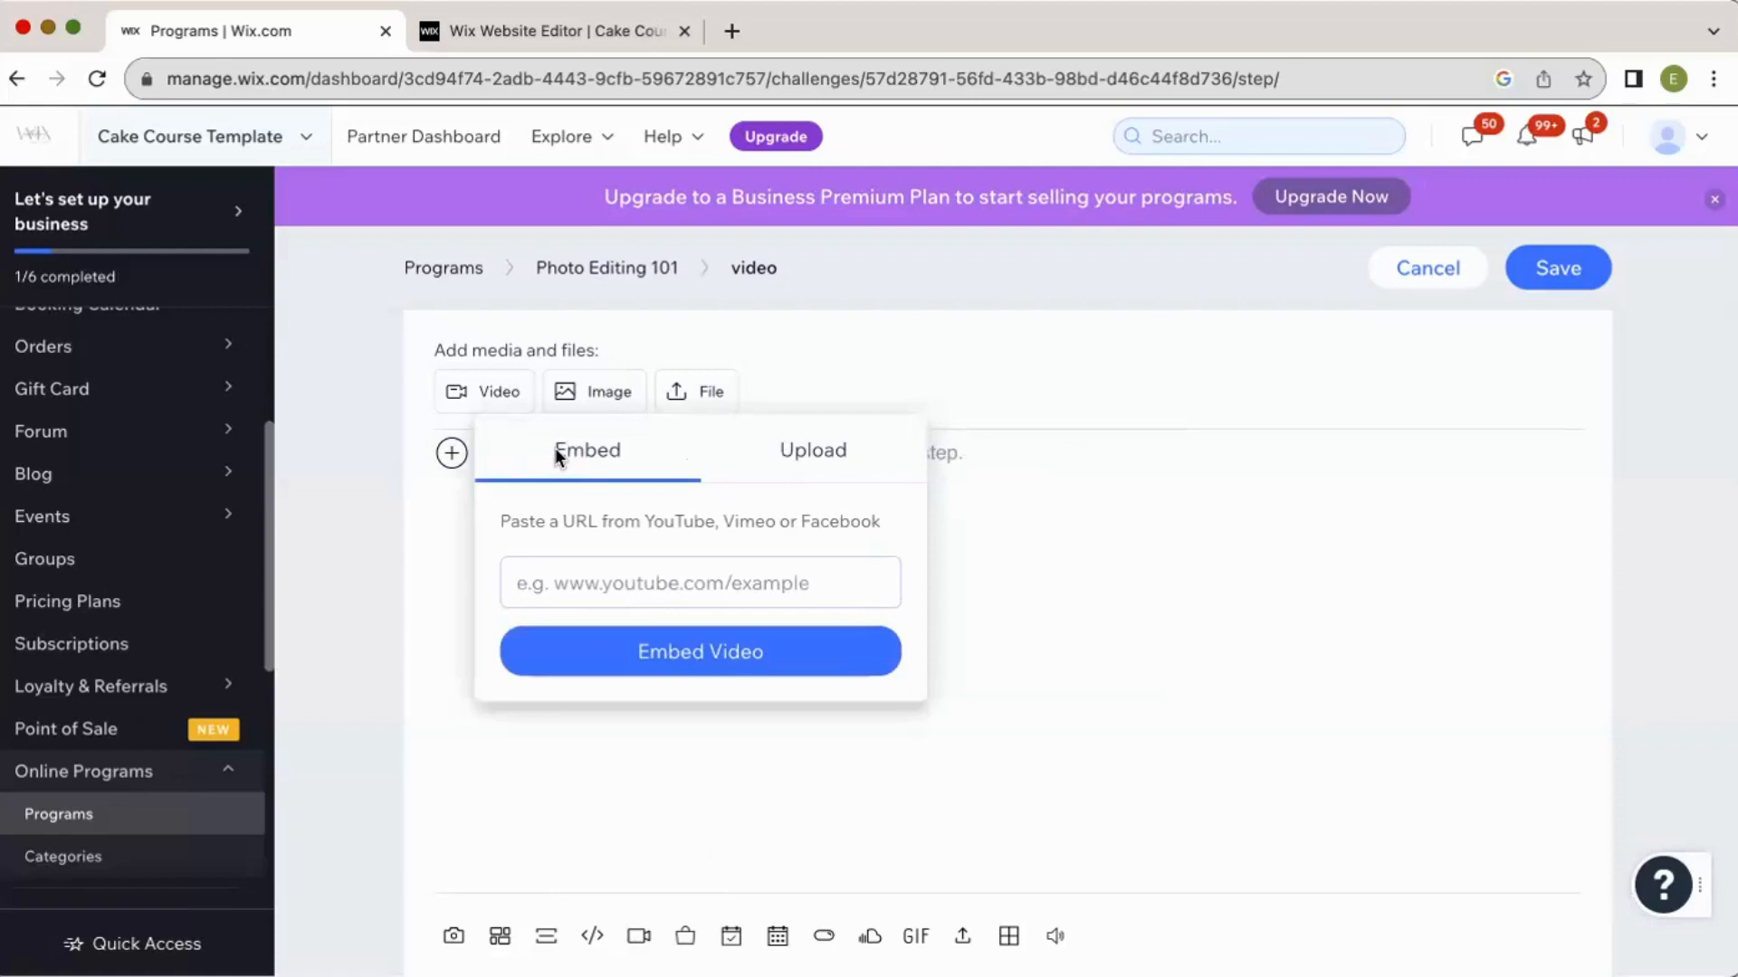
pyautogui.moveTo(1104, 58)
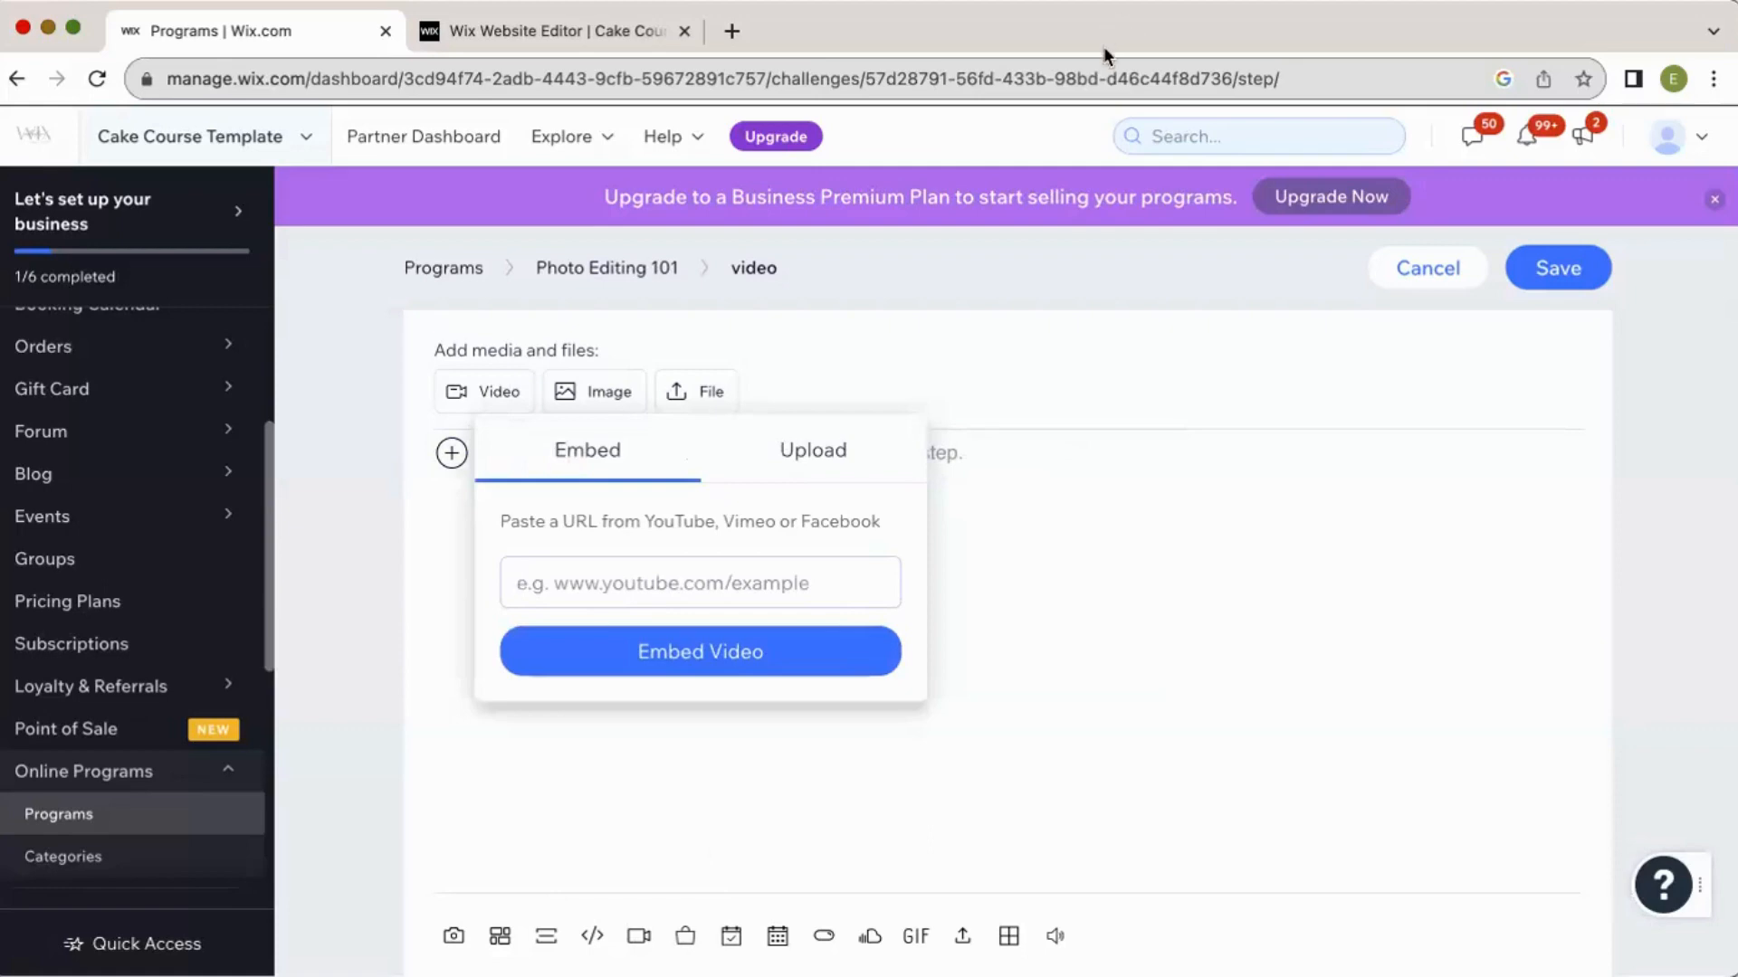
pyautogui.moveTo(1593, 31)
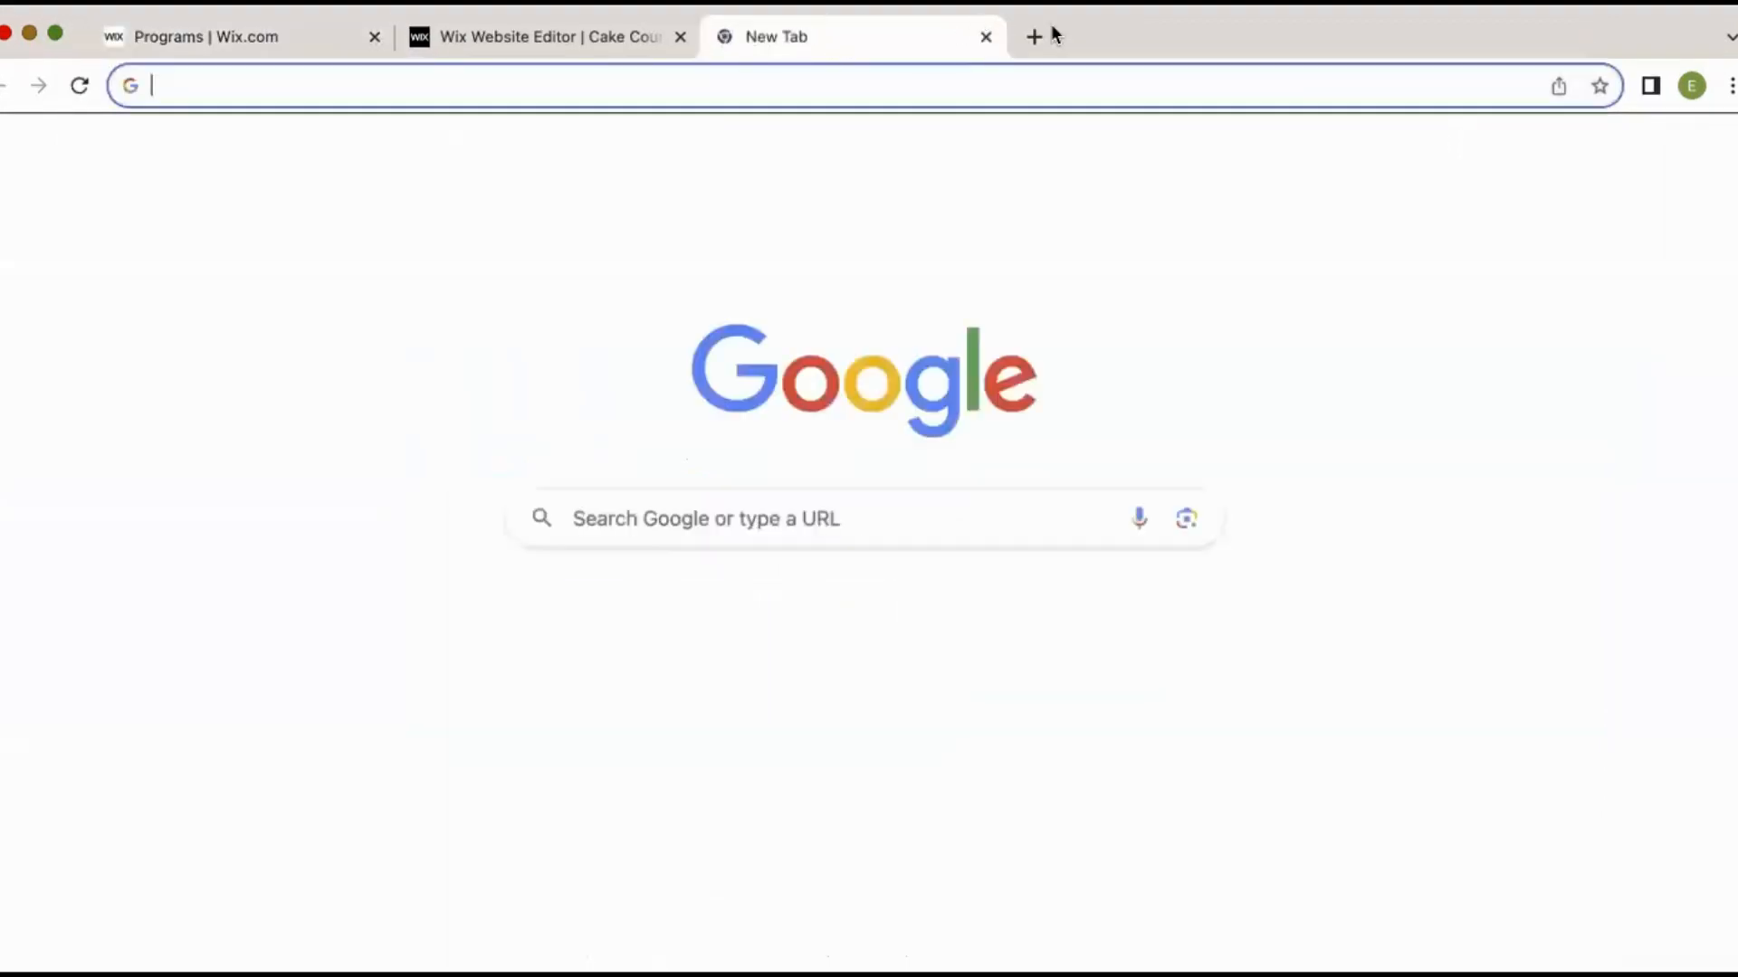
# On YouTube, find The Wix Collective channel and open its Wix Online Programs Series video.
pyautogui.write('youtube')
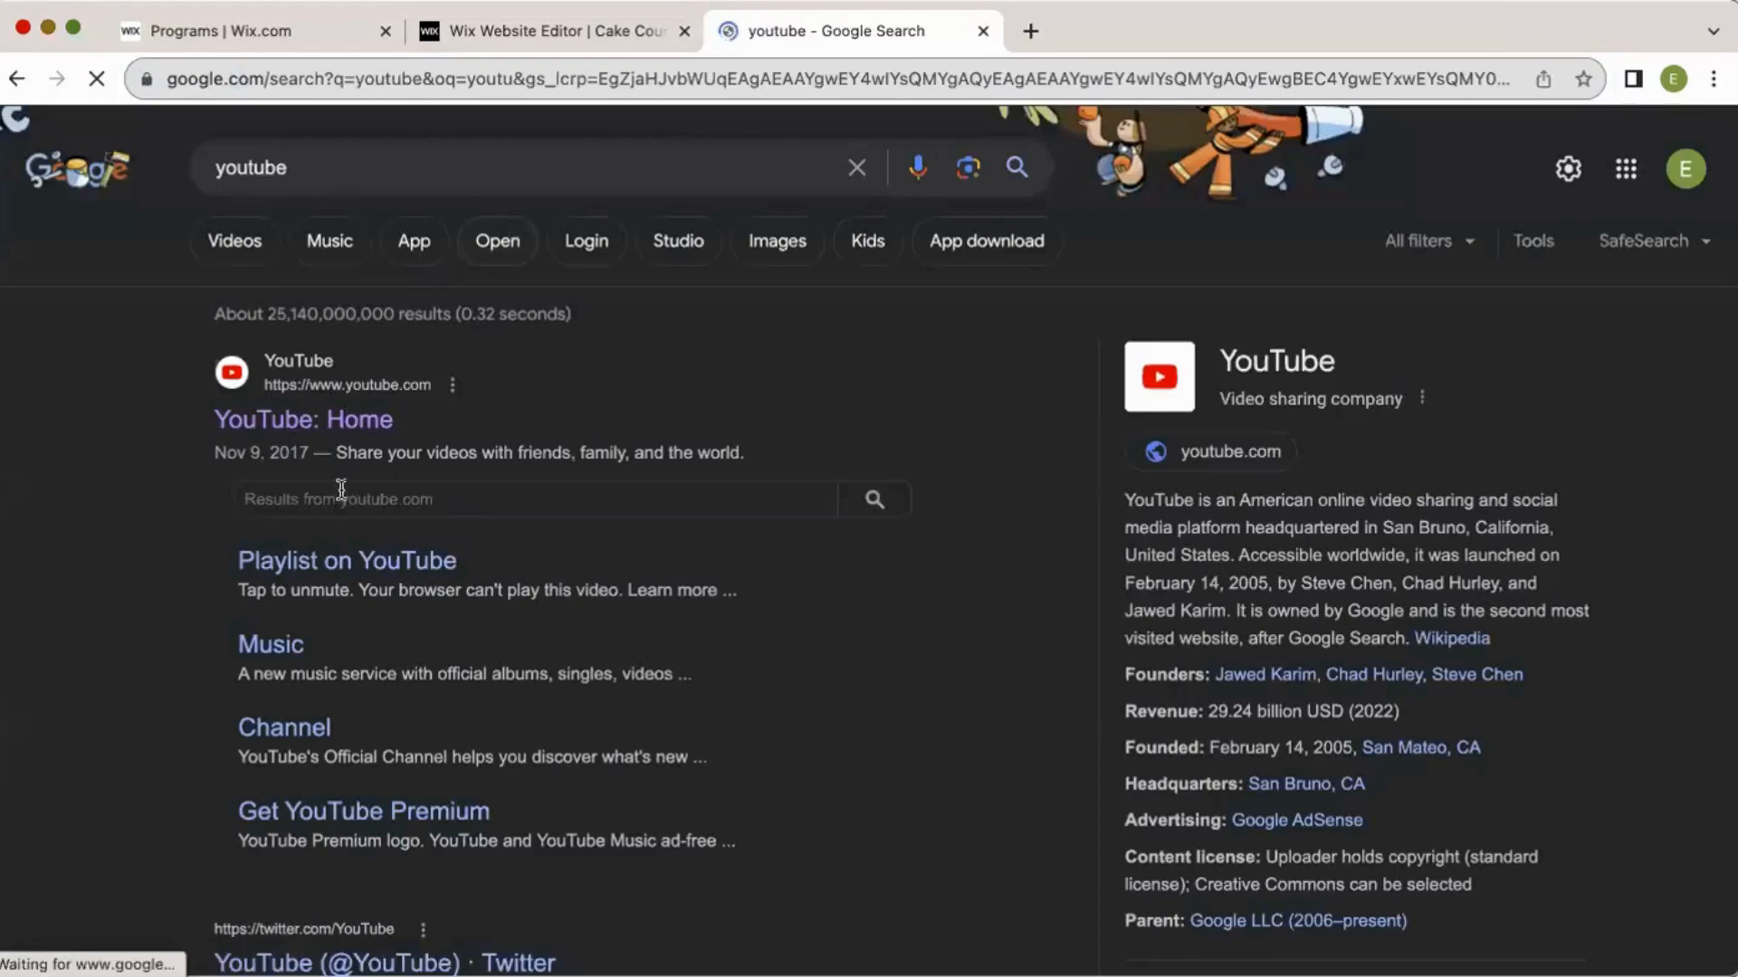
pyautogui.write('the wix colle')
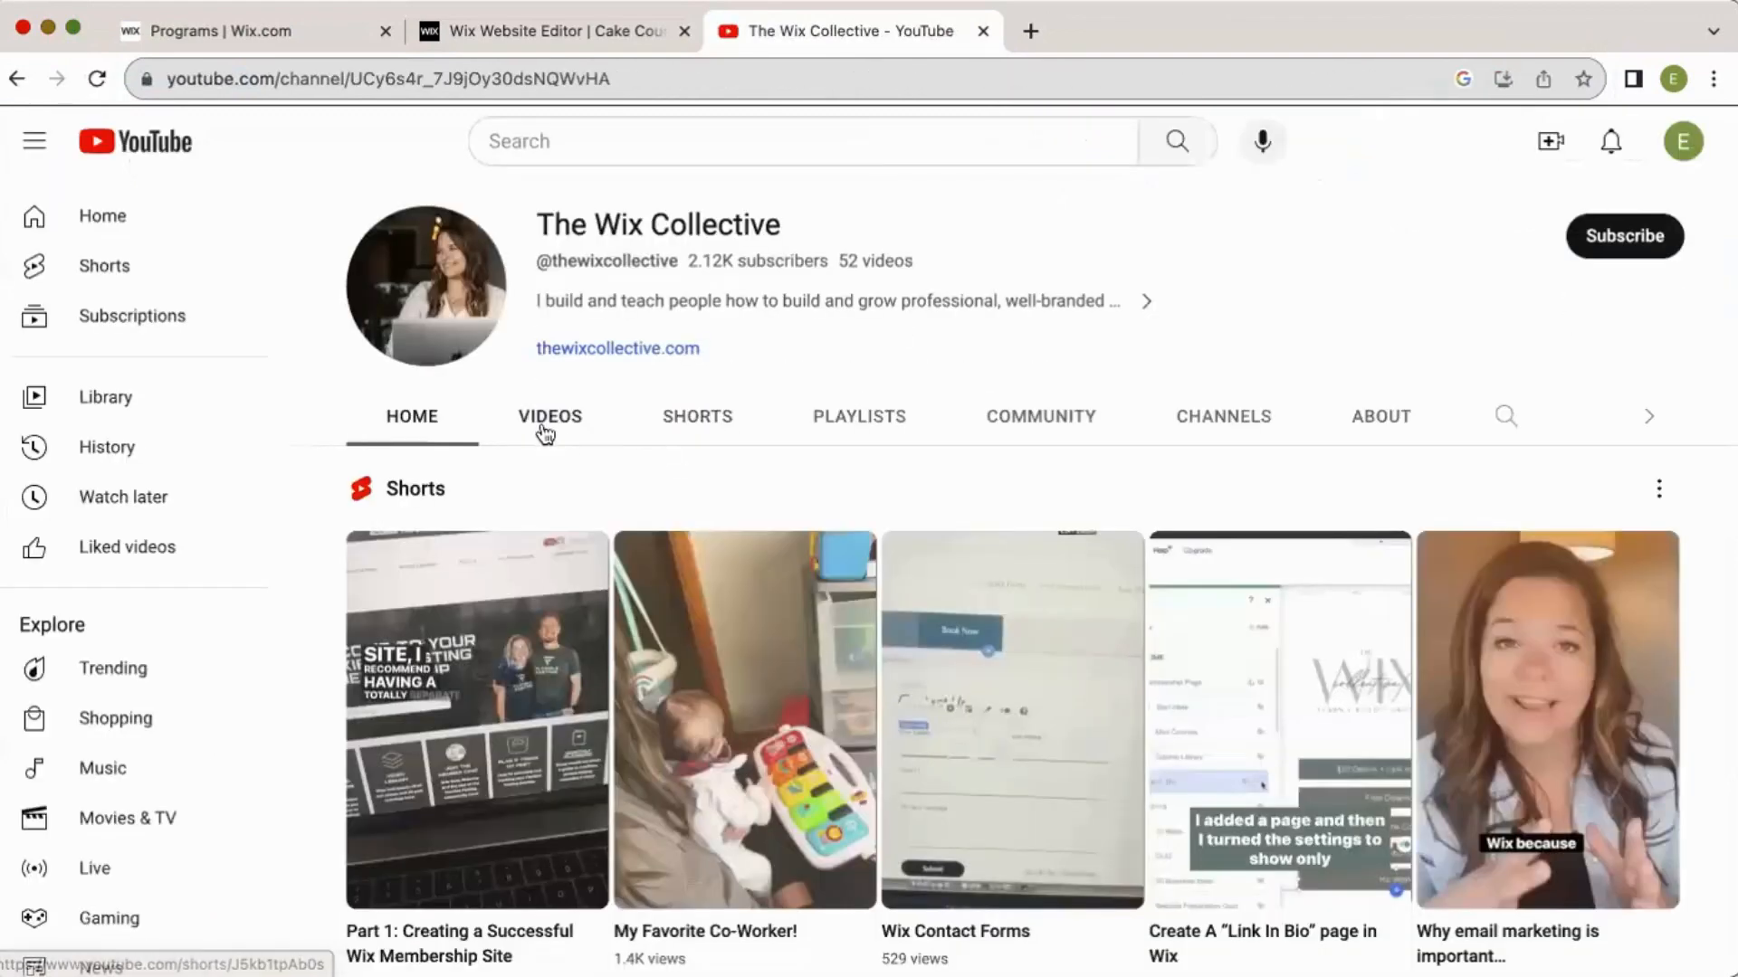
pyautogui.click(550, 416)
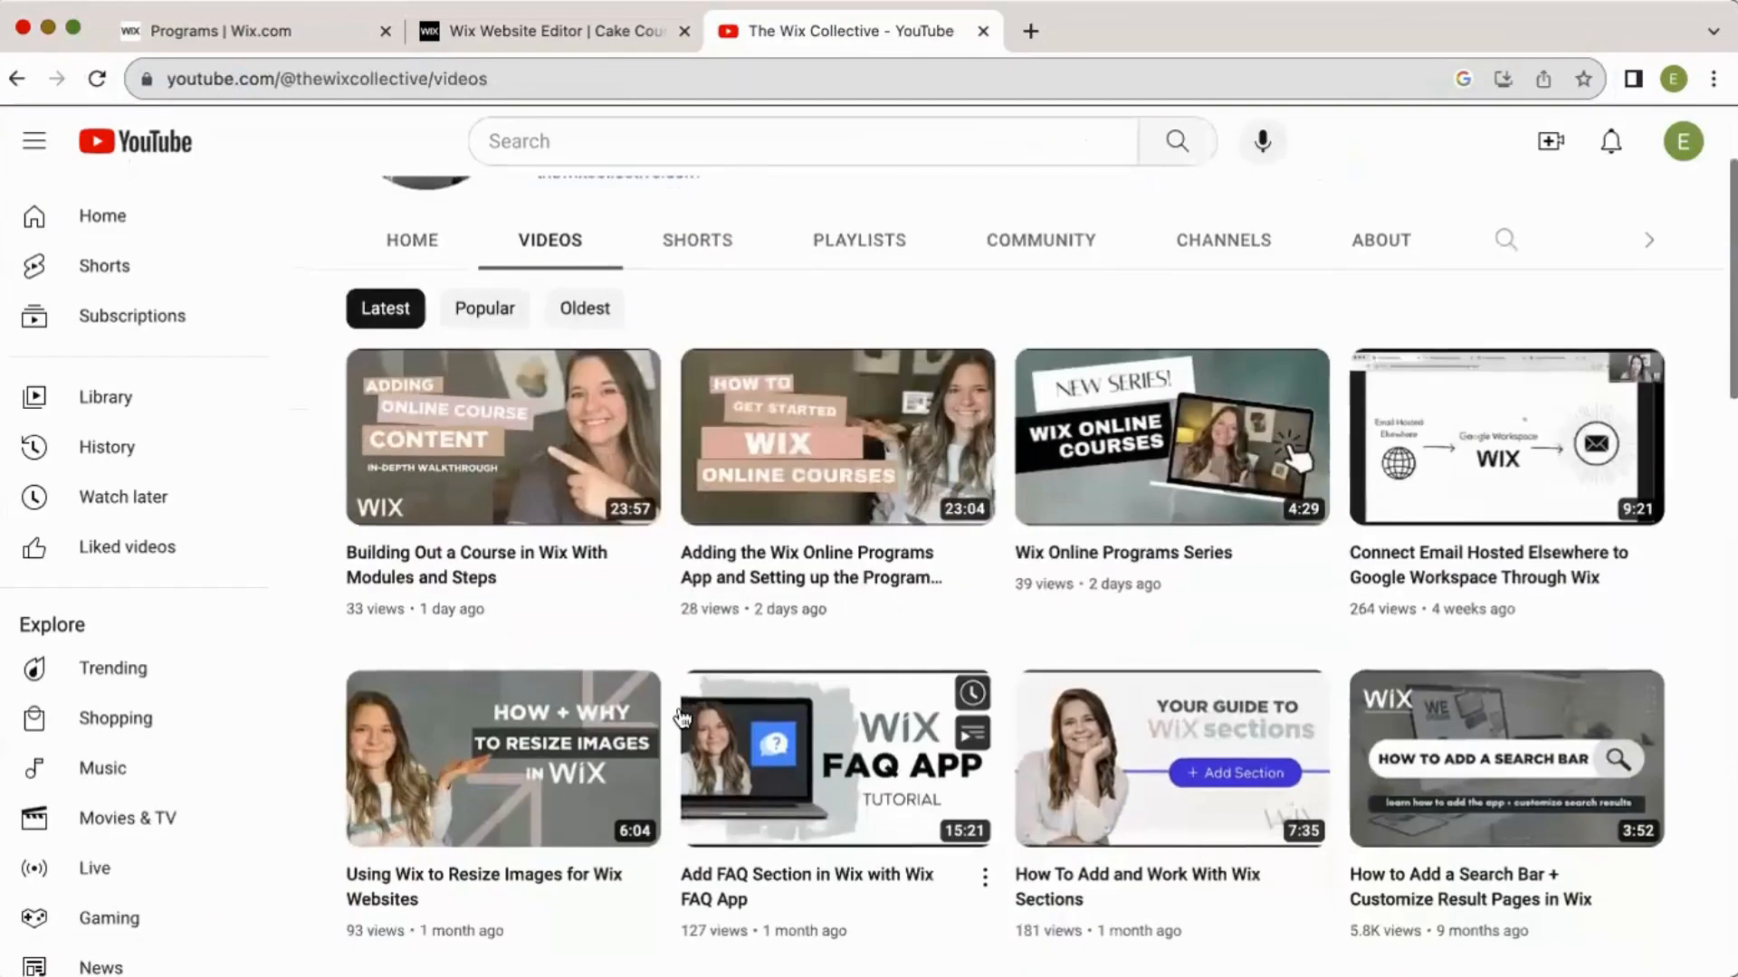
pyautogui.click(1169, 437)
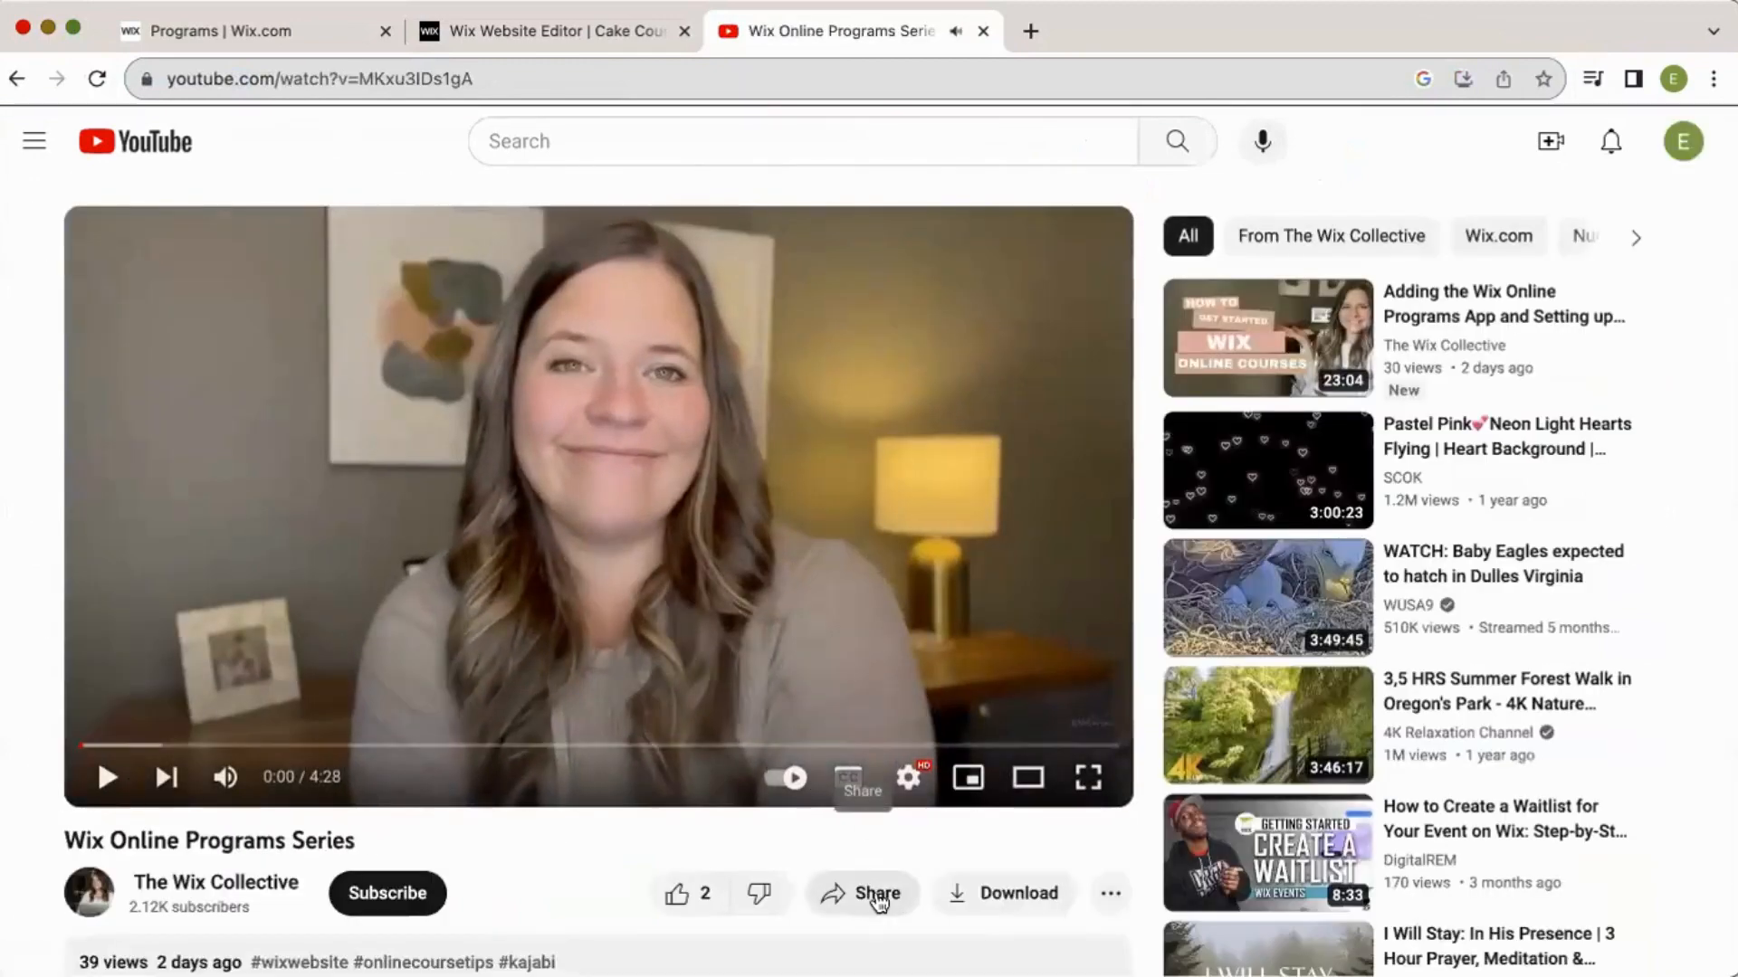
# Copy the video's share link and return to the Wix step.
pyautogui.click(862, 893)
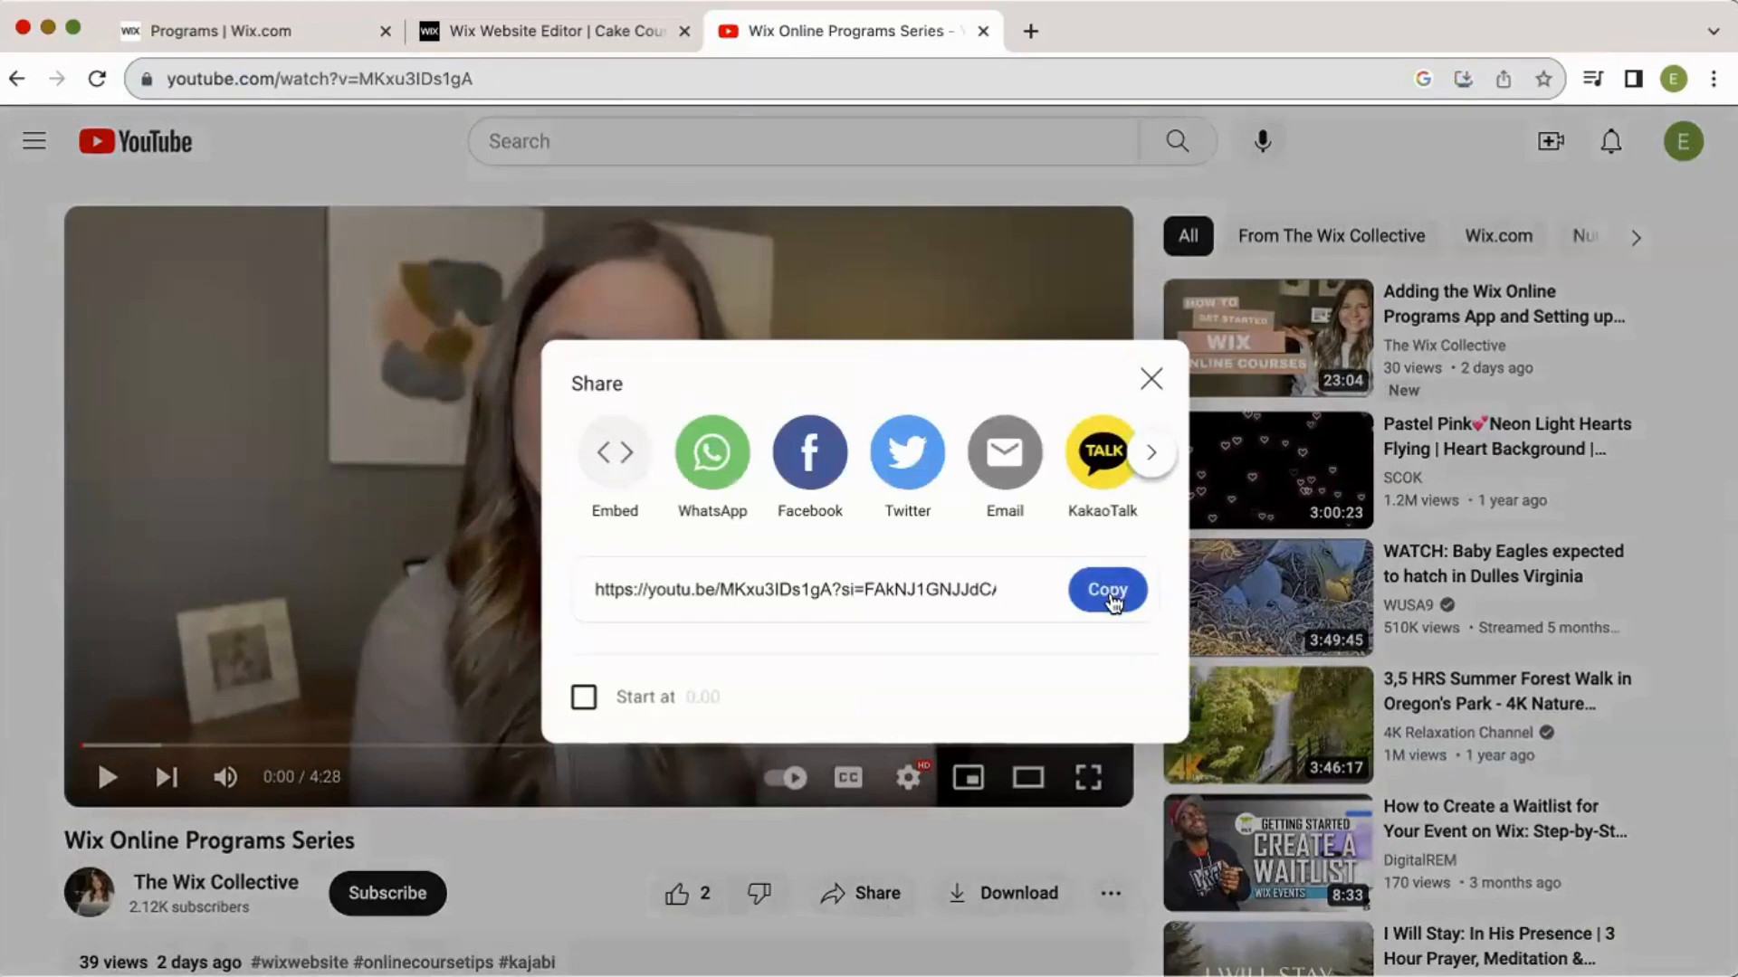
pyautogui.click(1104, 590)
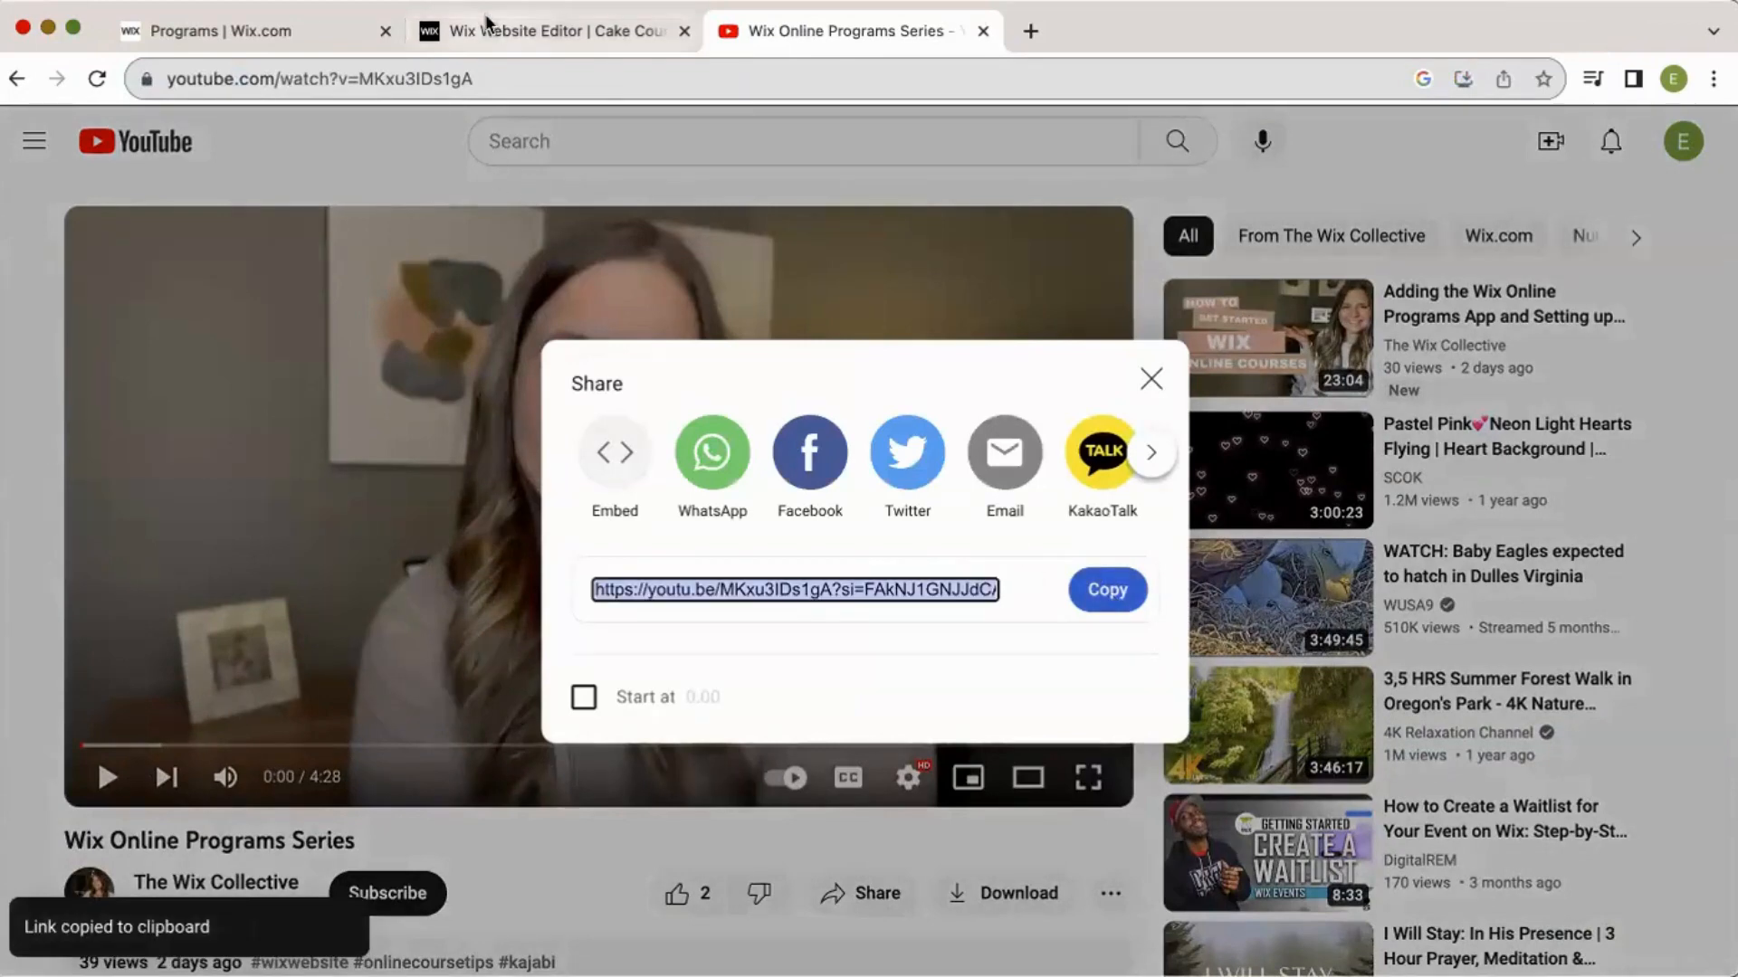
pyautogui.click(221, 31)
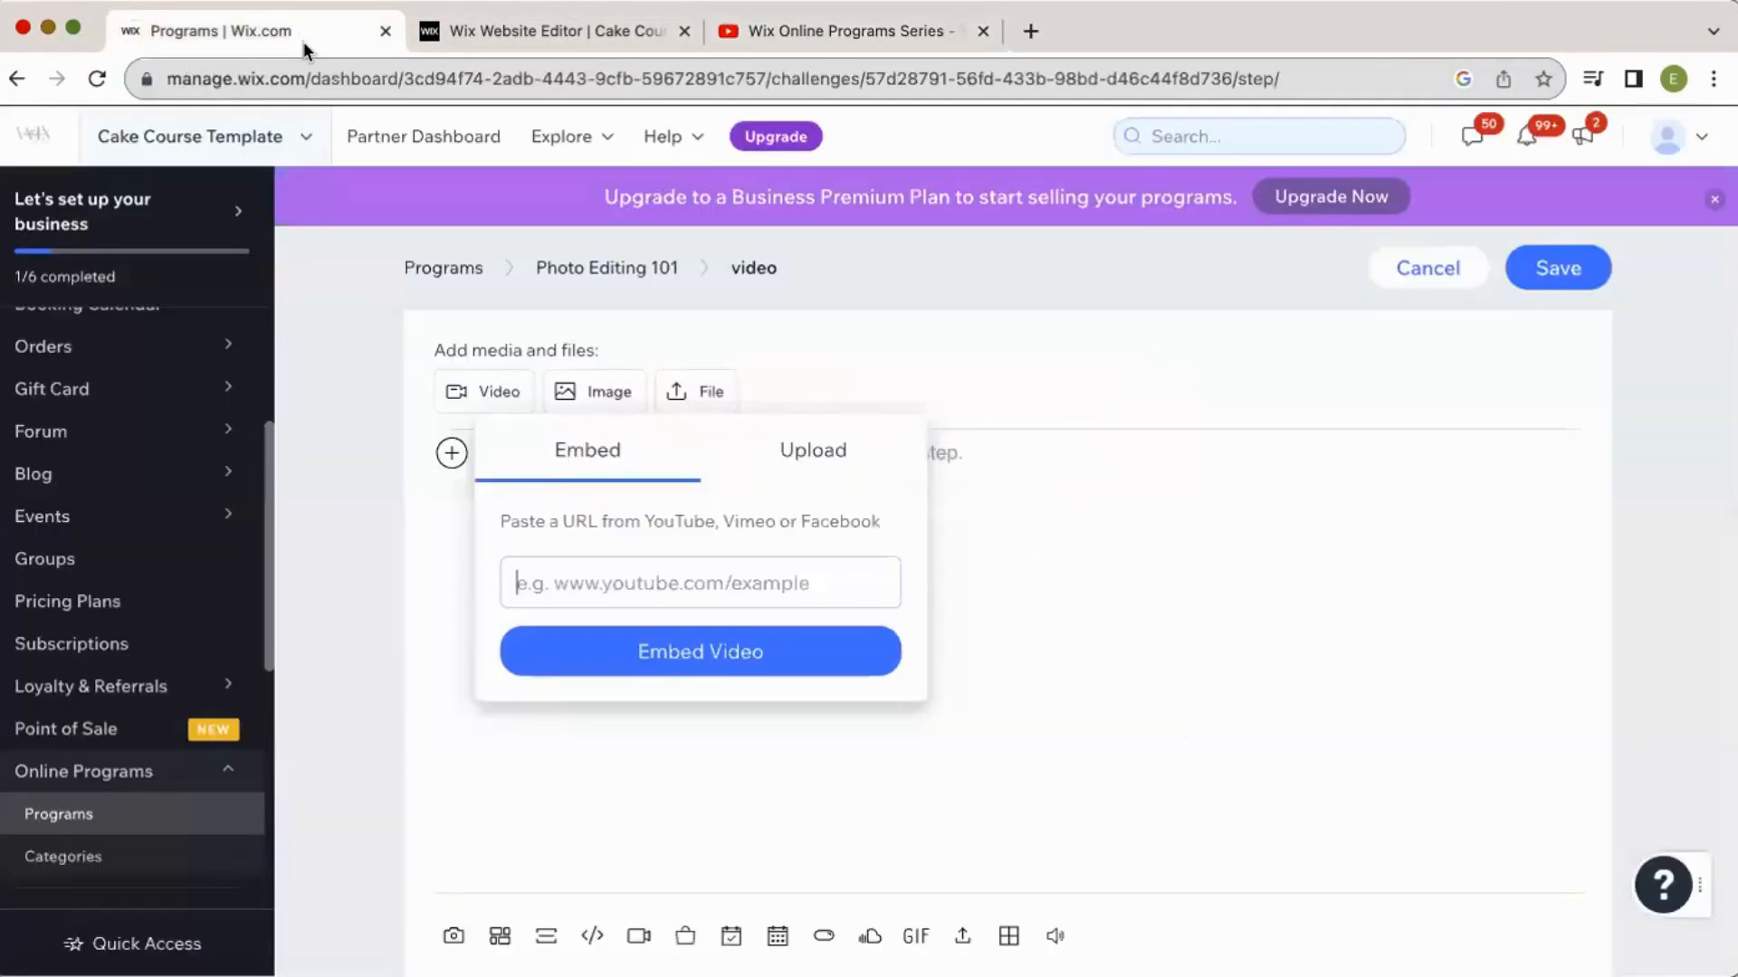
# Paste the YouTube link to embed the Wix Online Programs Series video and review the player.
pyautogui.click(699, 650)
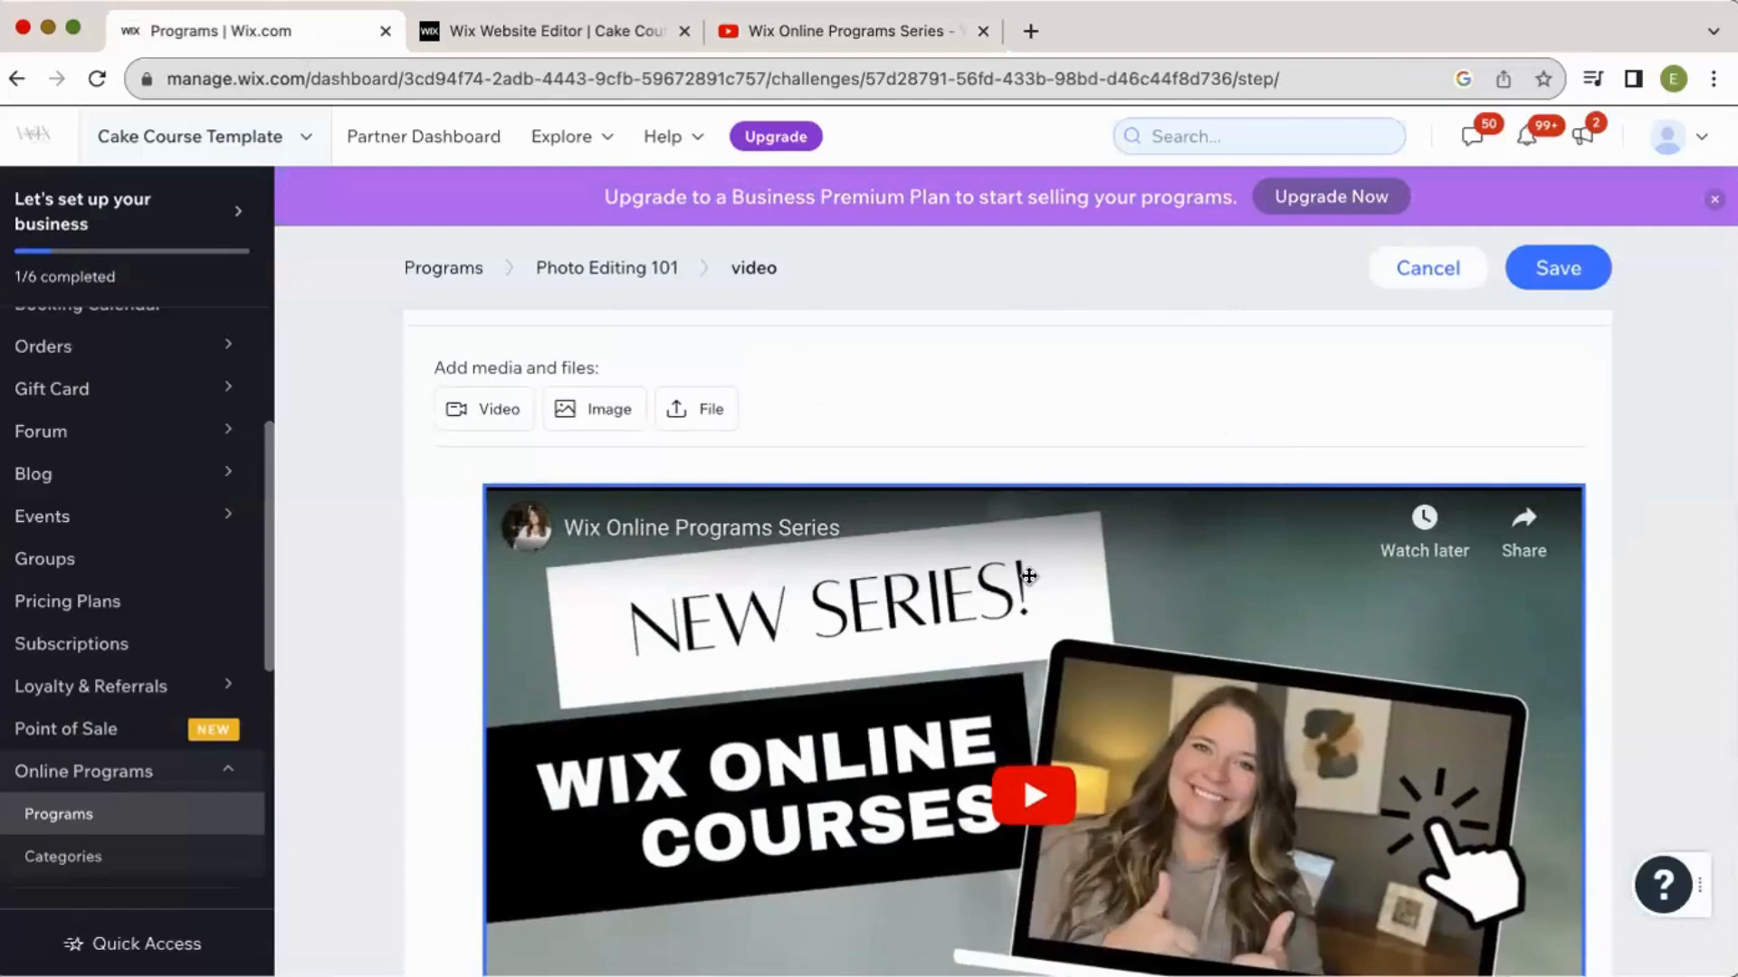
pyautogui.scroll(-3)
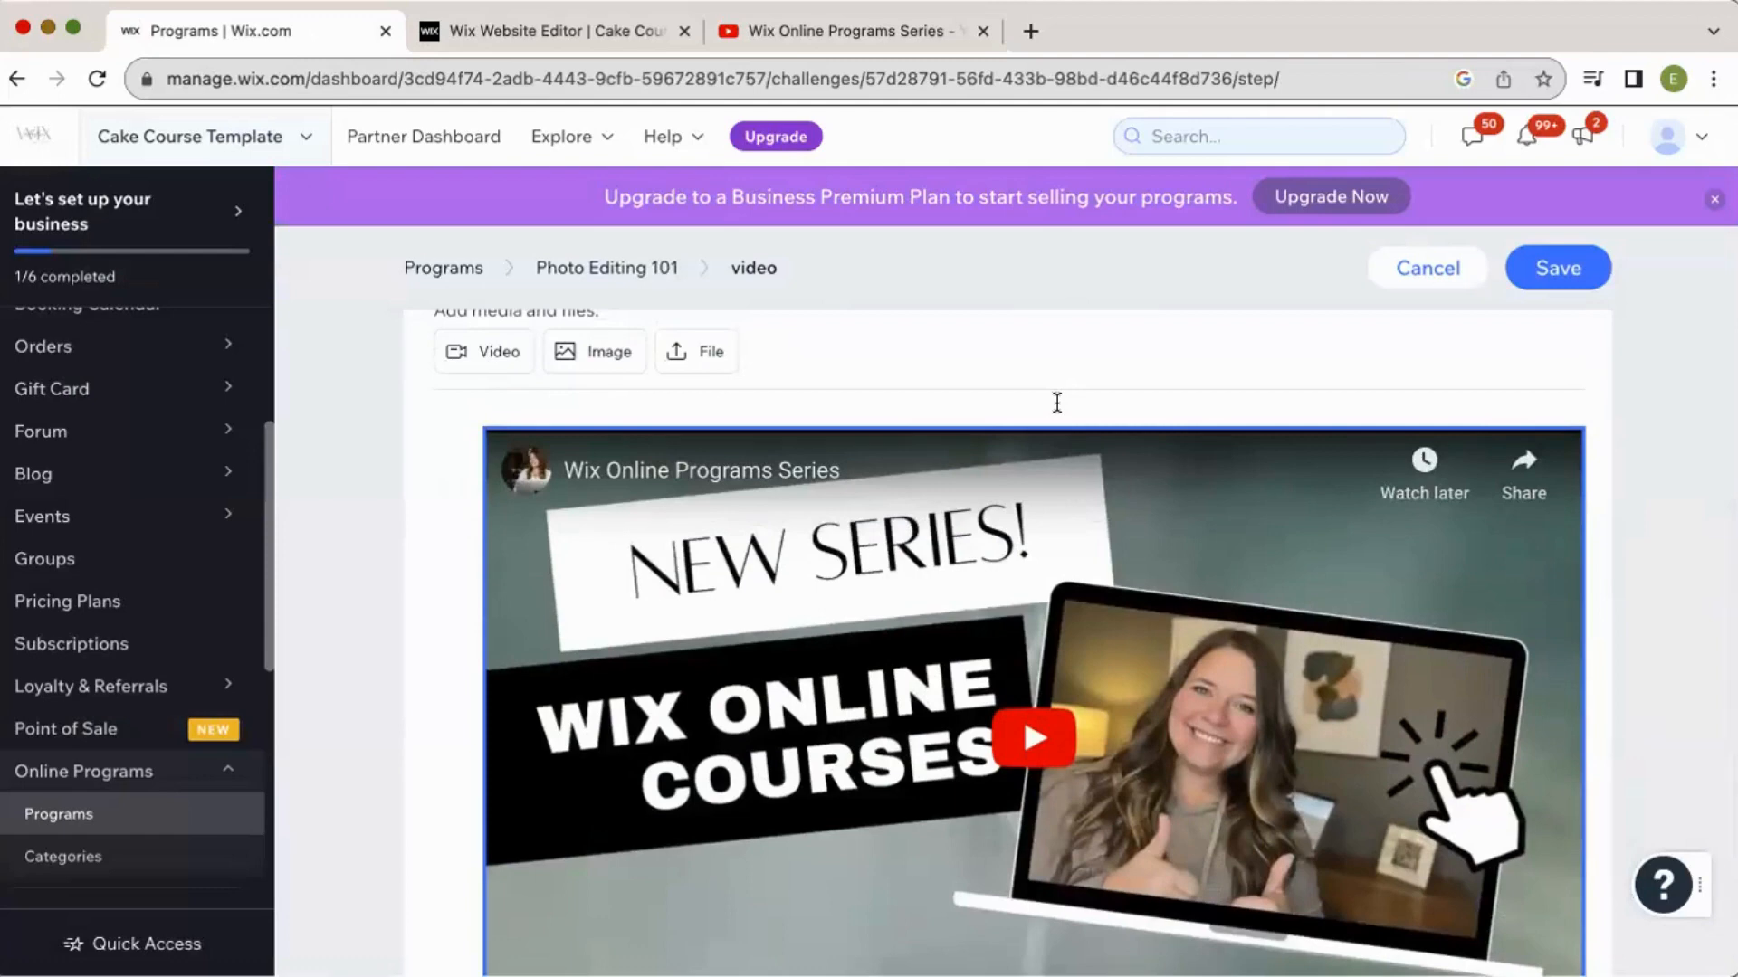
pyautogui.moveTo(1058, 411)
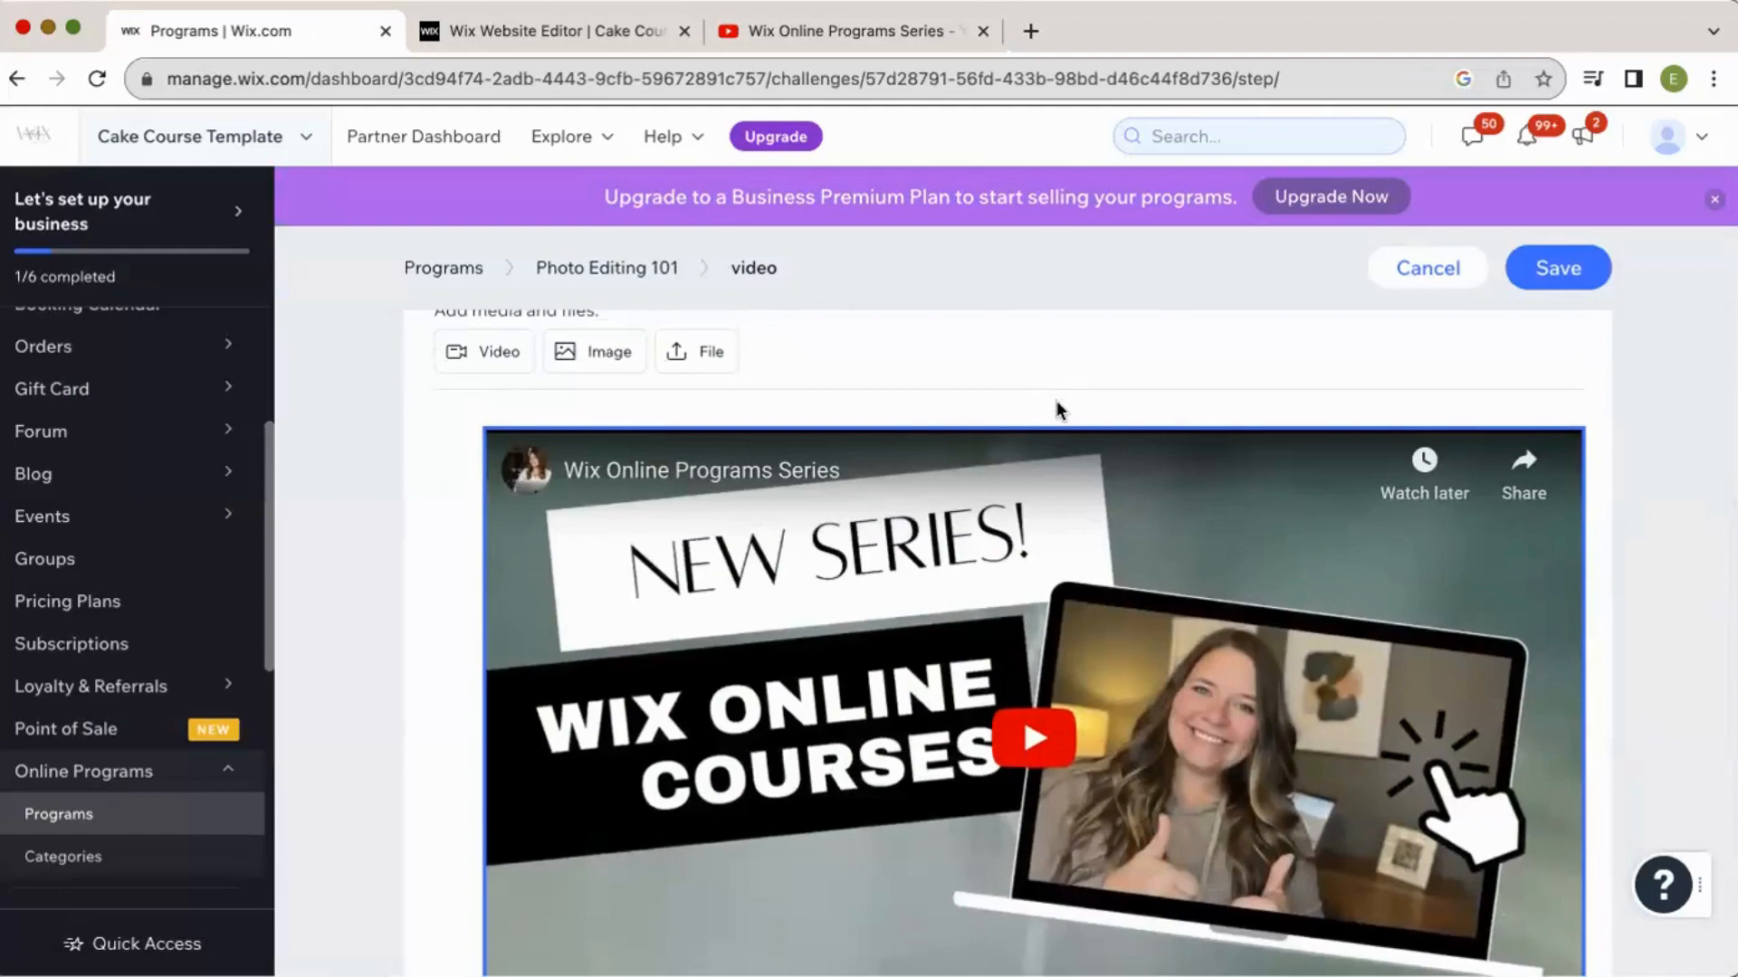
pyautogui.scroll(-3)
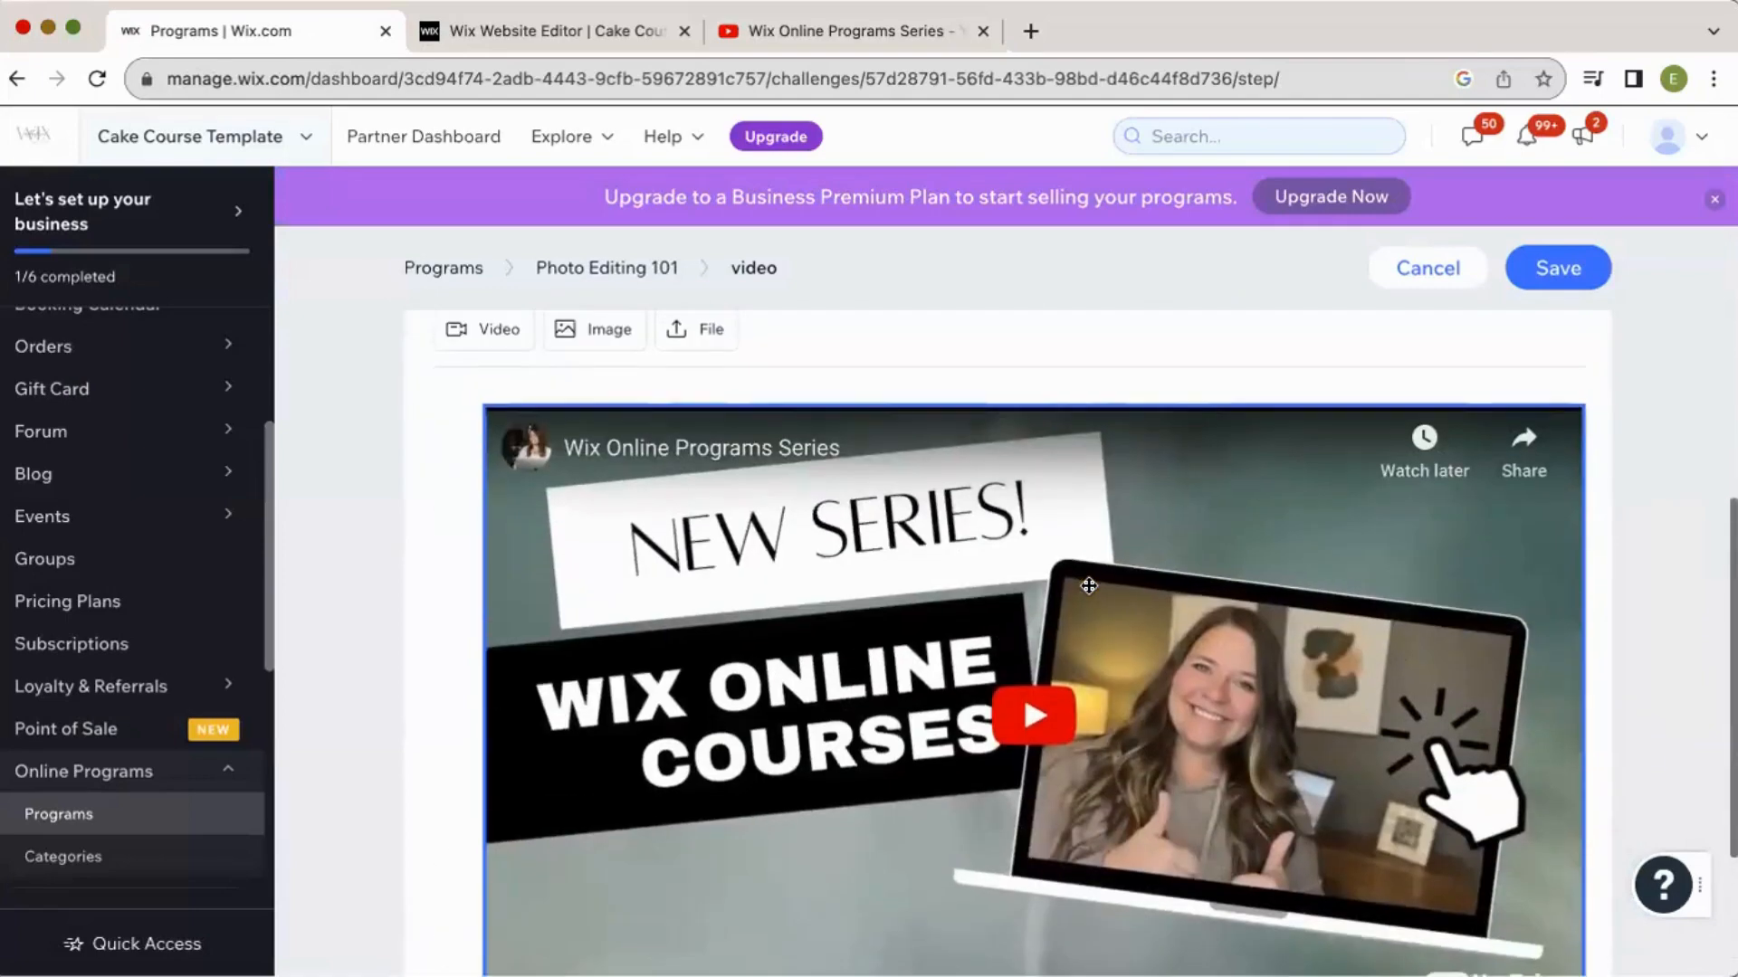
pyautogui.moveTo(1090, 594)
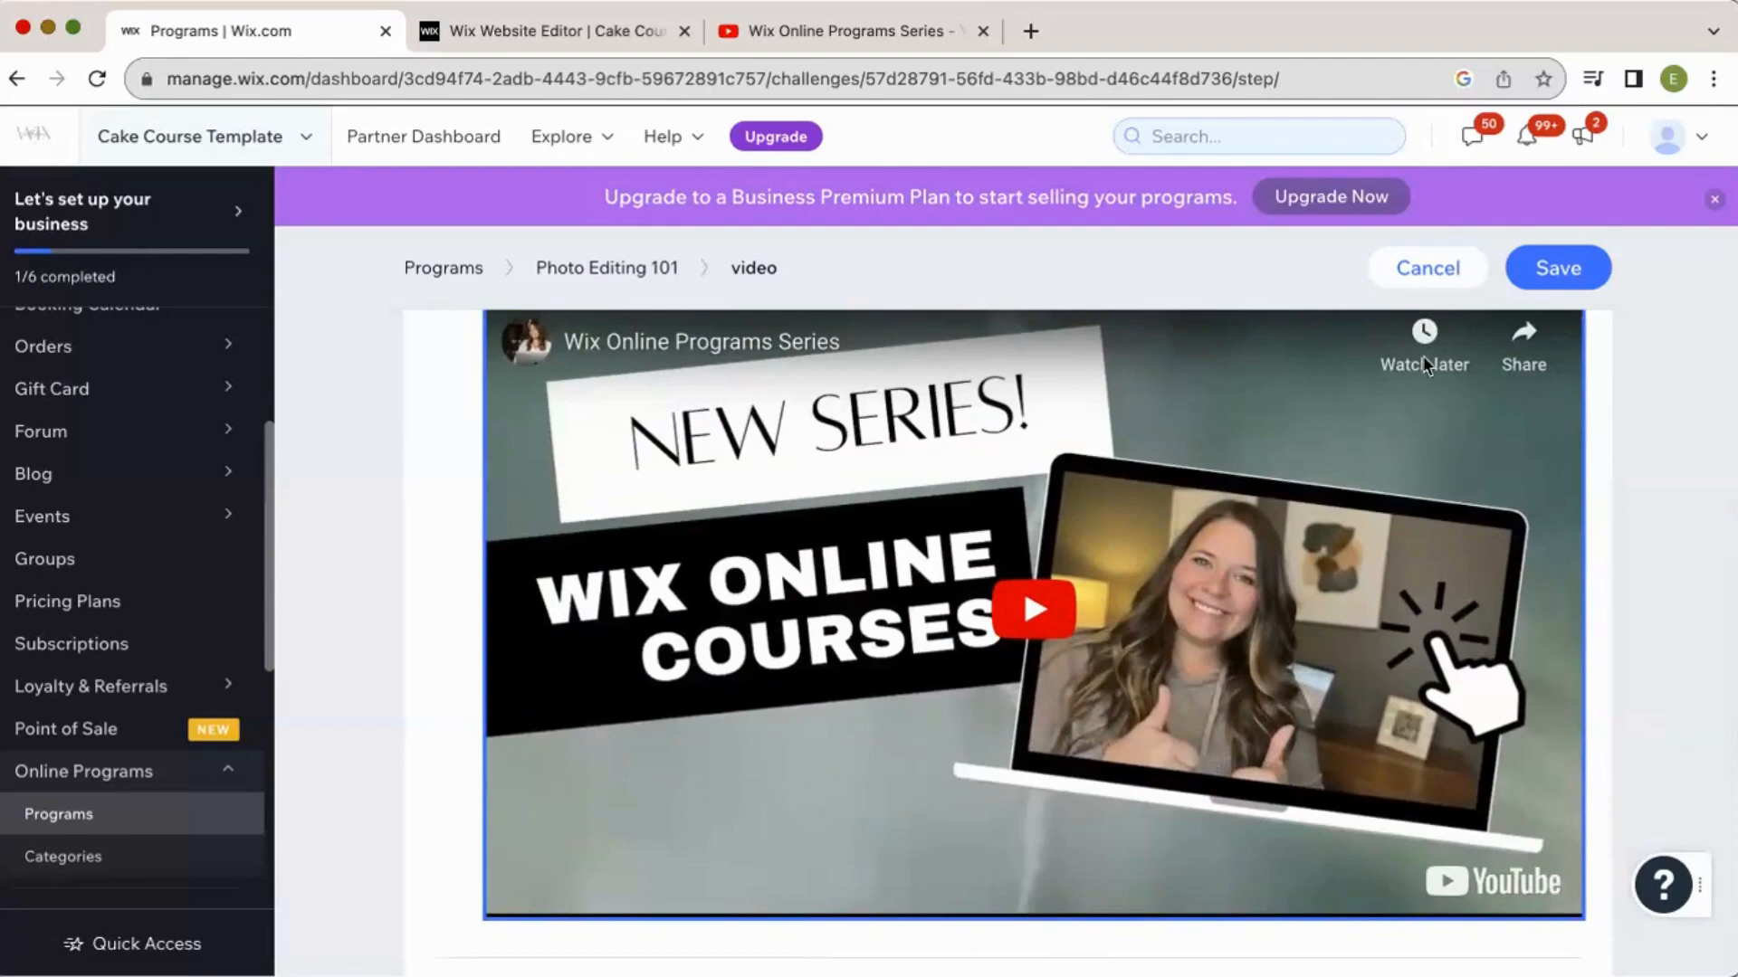
pyautogui.moveTo(1482, 347)
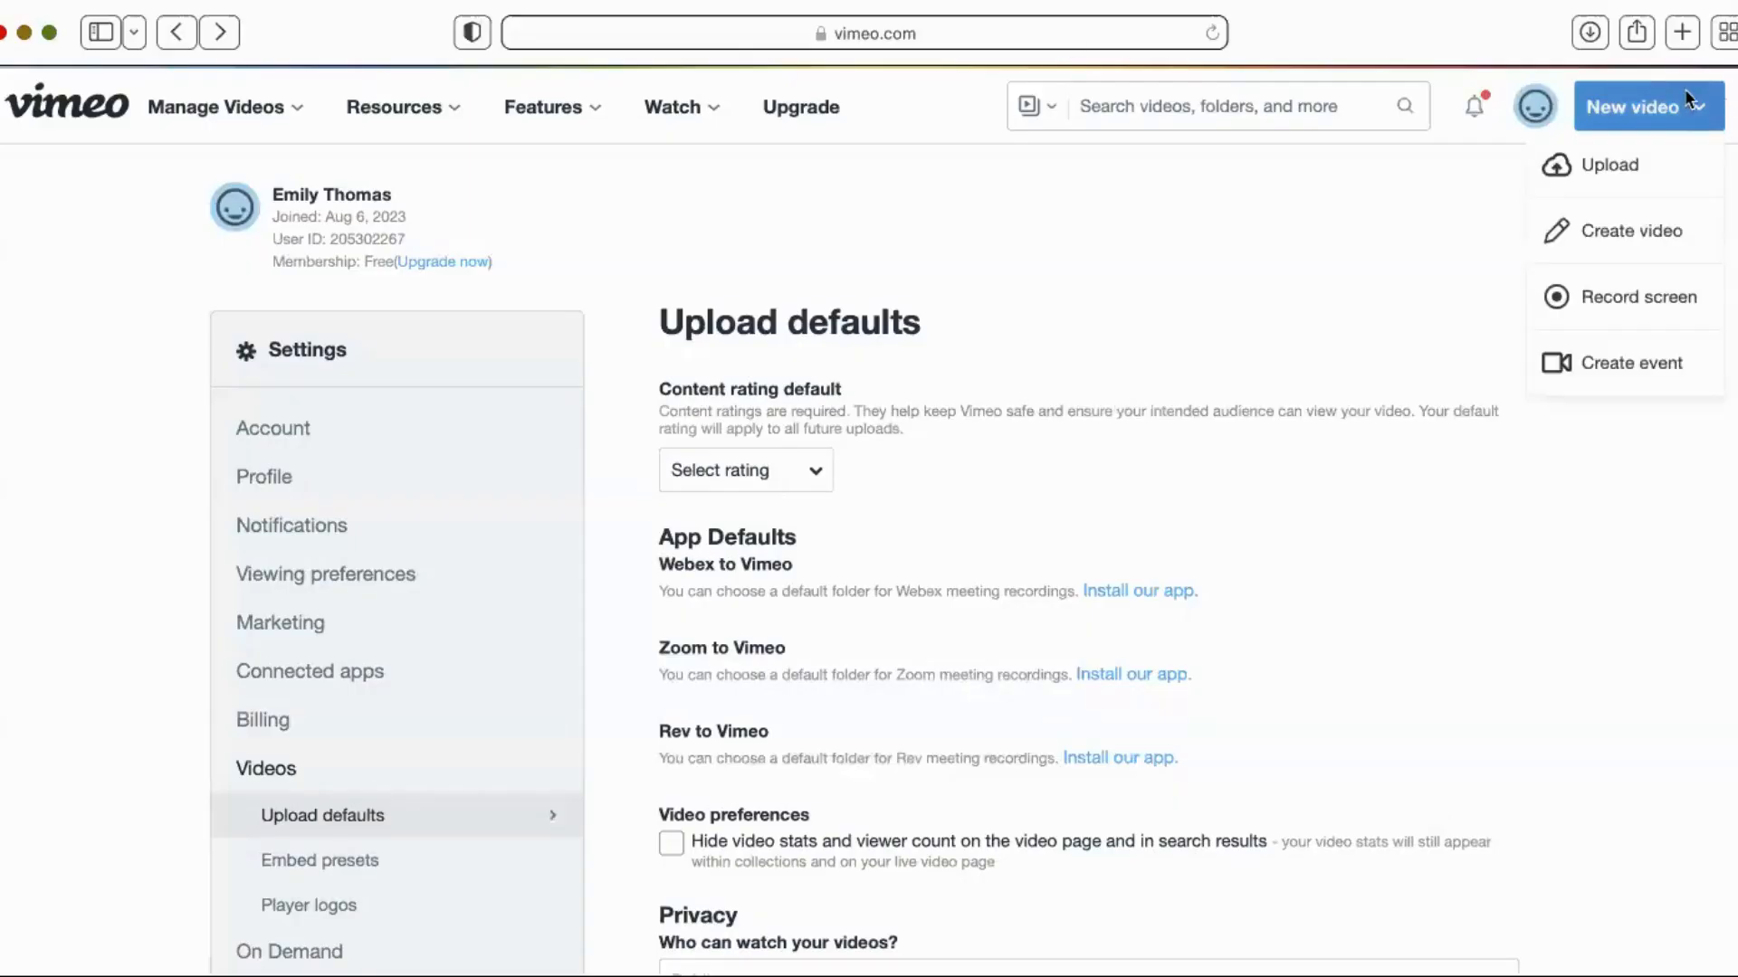
pyautogui.click(791, 360)
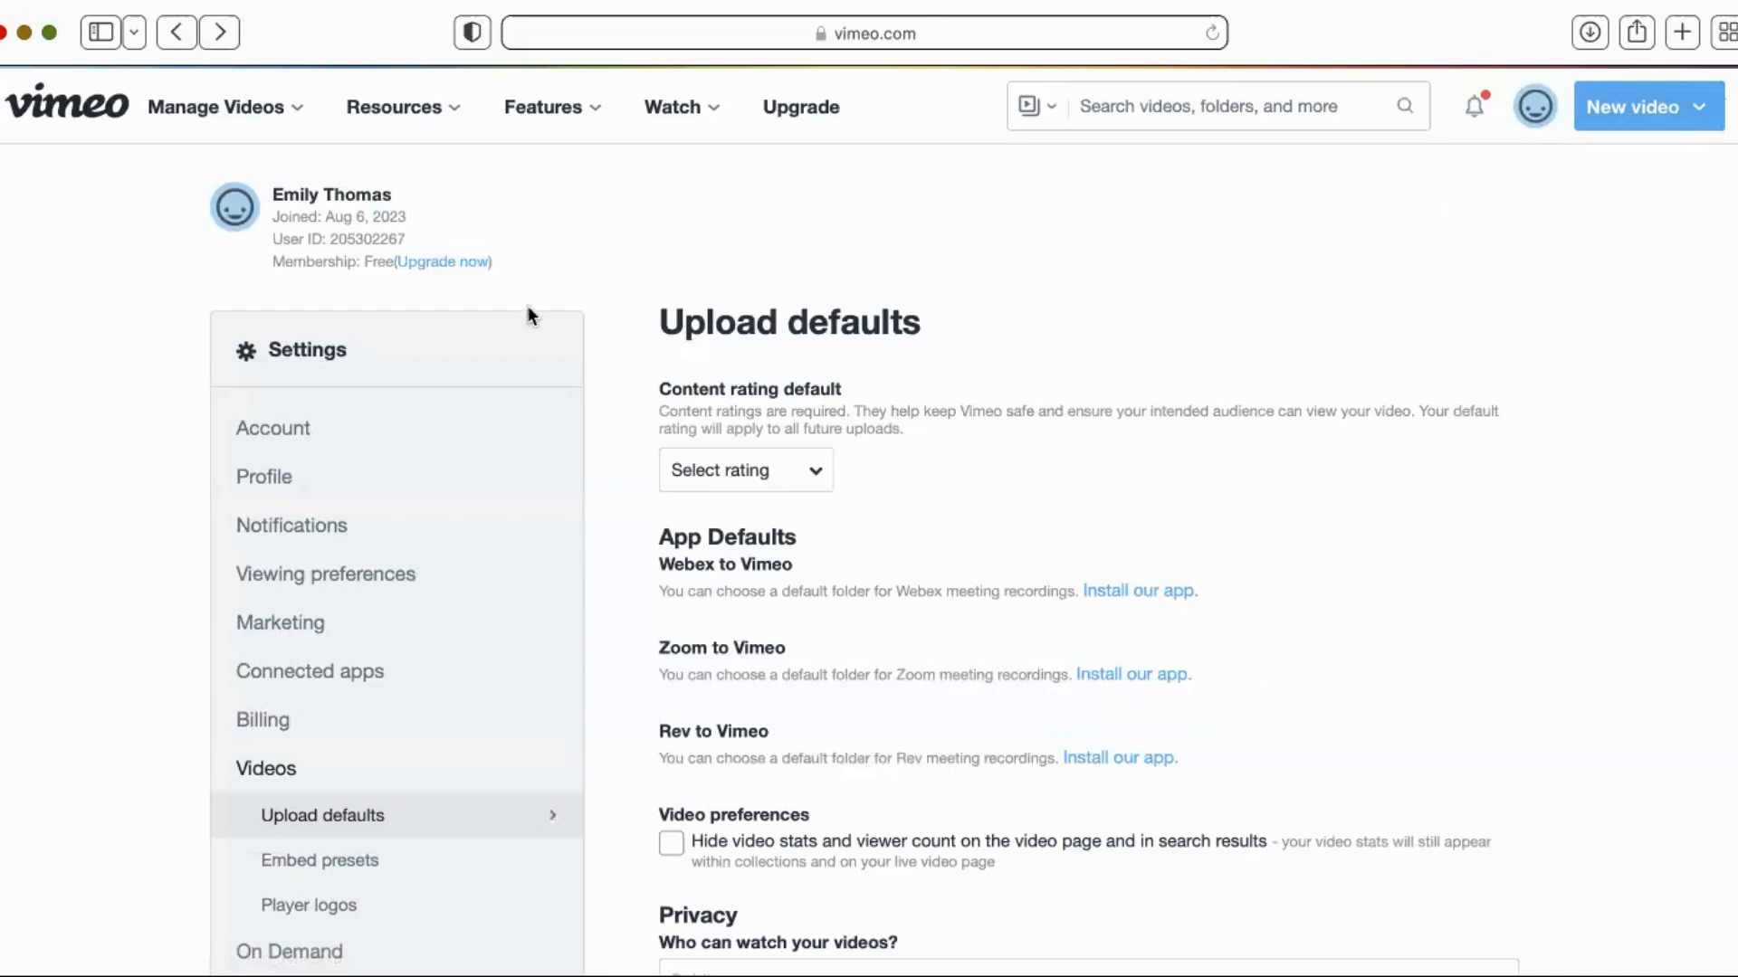
pyautogui.click(1533, 107)
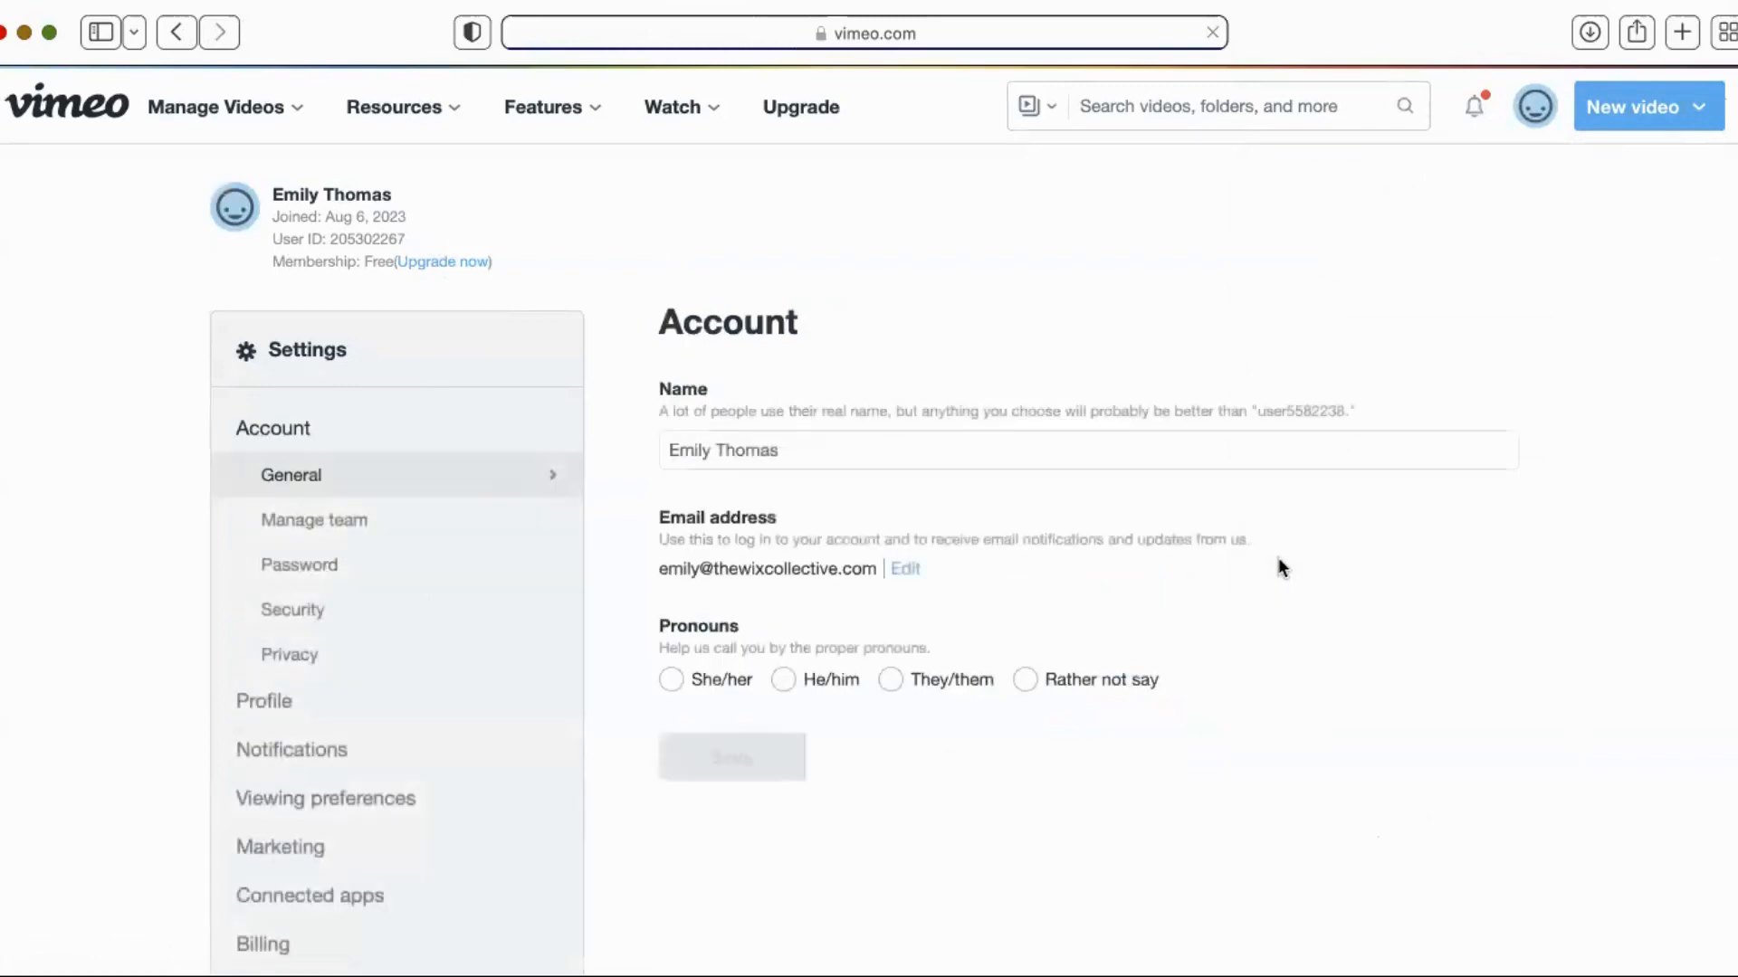
pyautogui.scroll(-3)
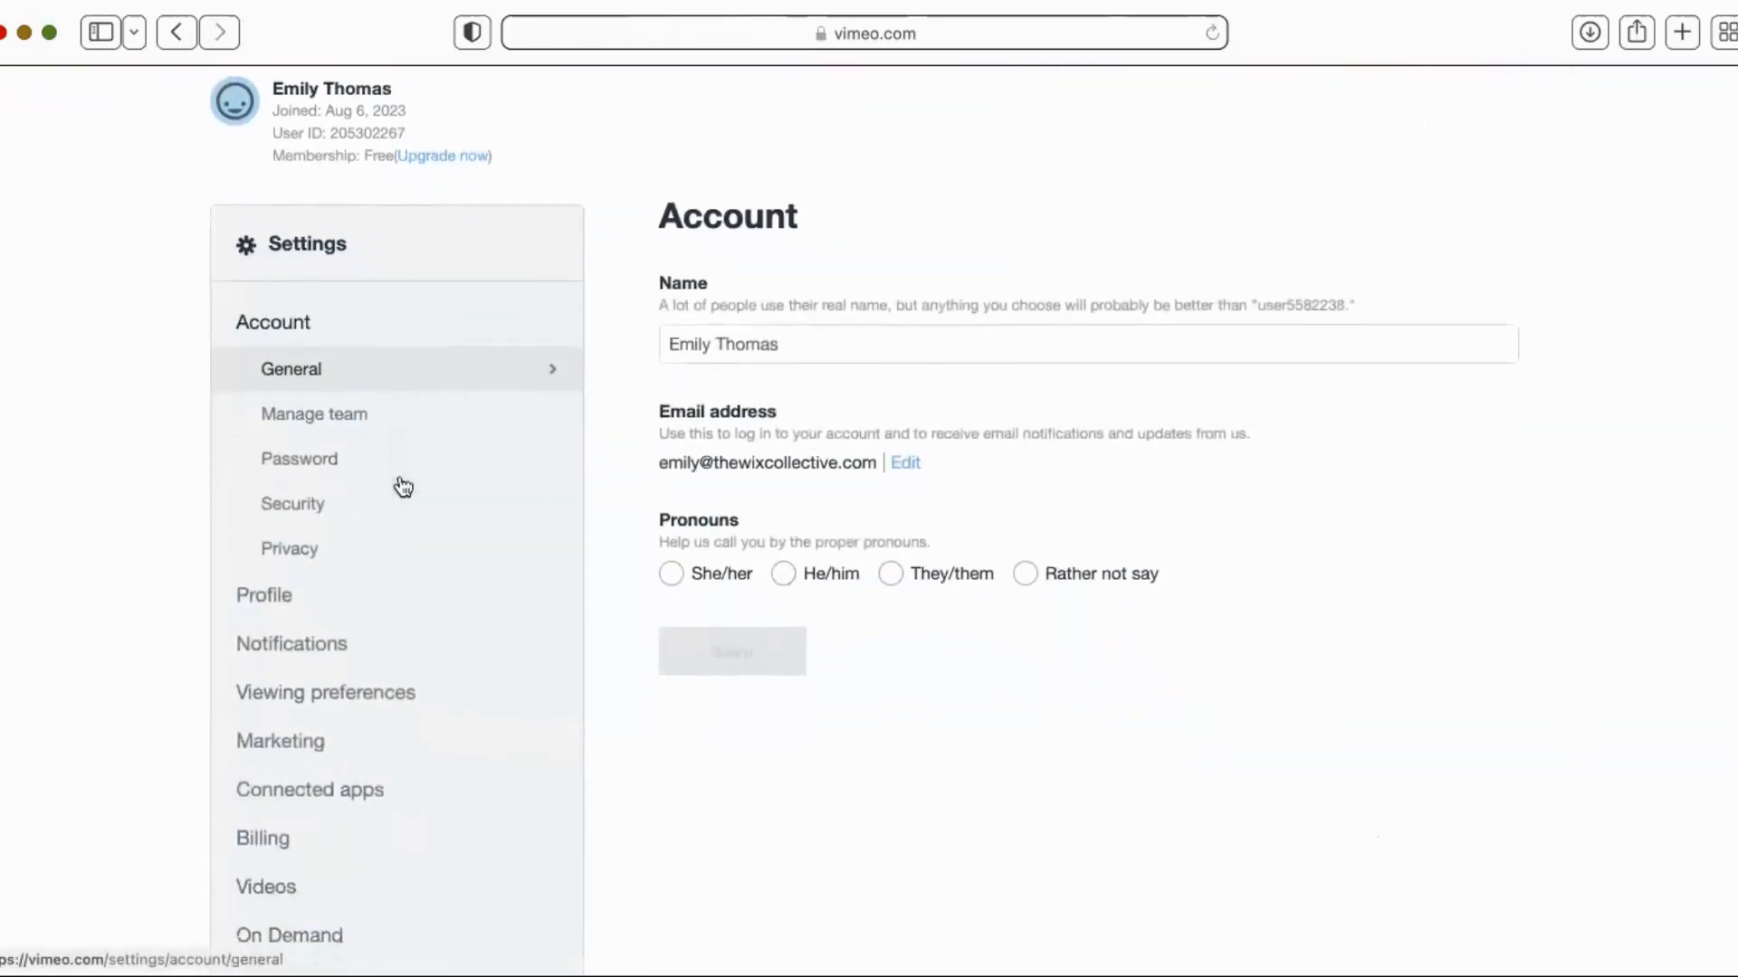
pyautogui.scroll(-3)
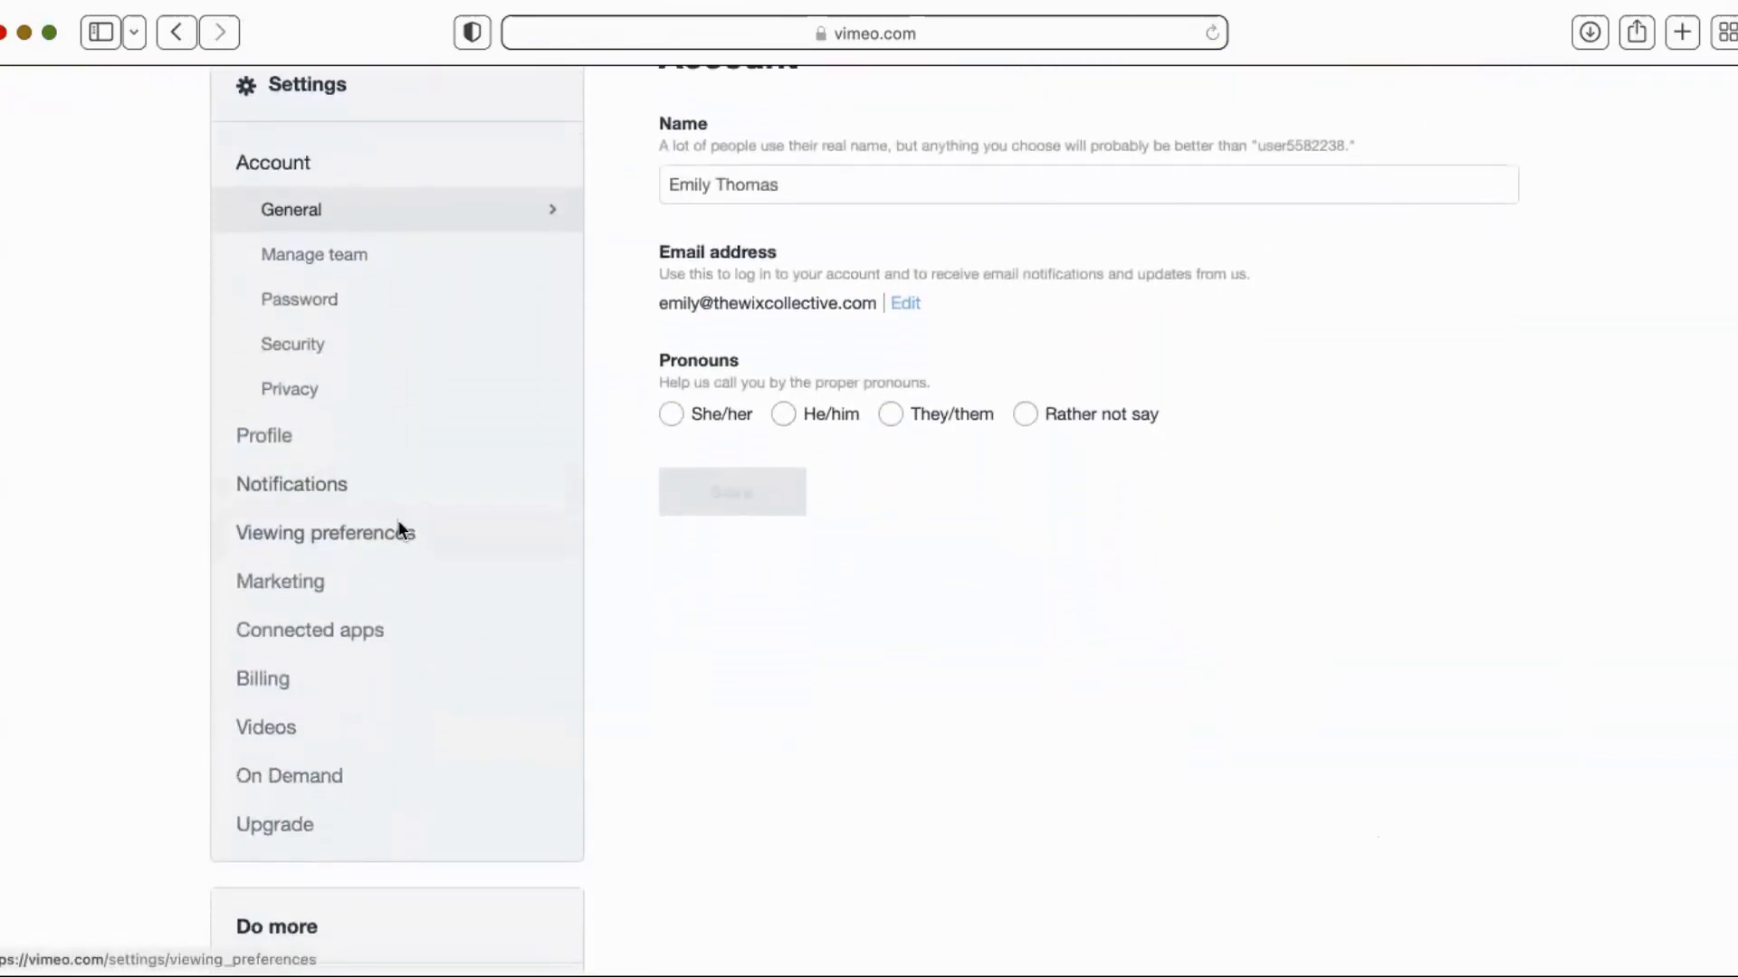
pyautogui.click(324, 533)
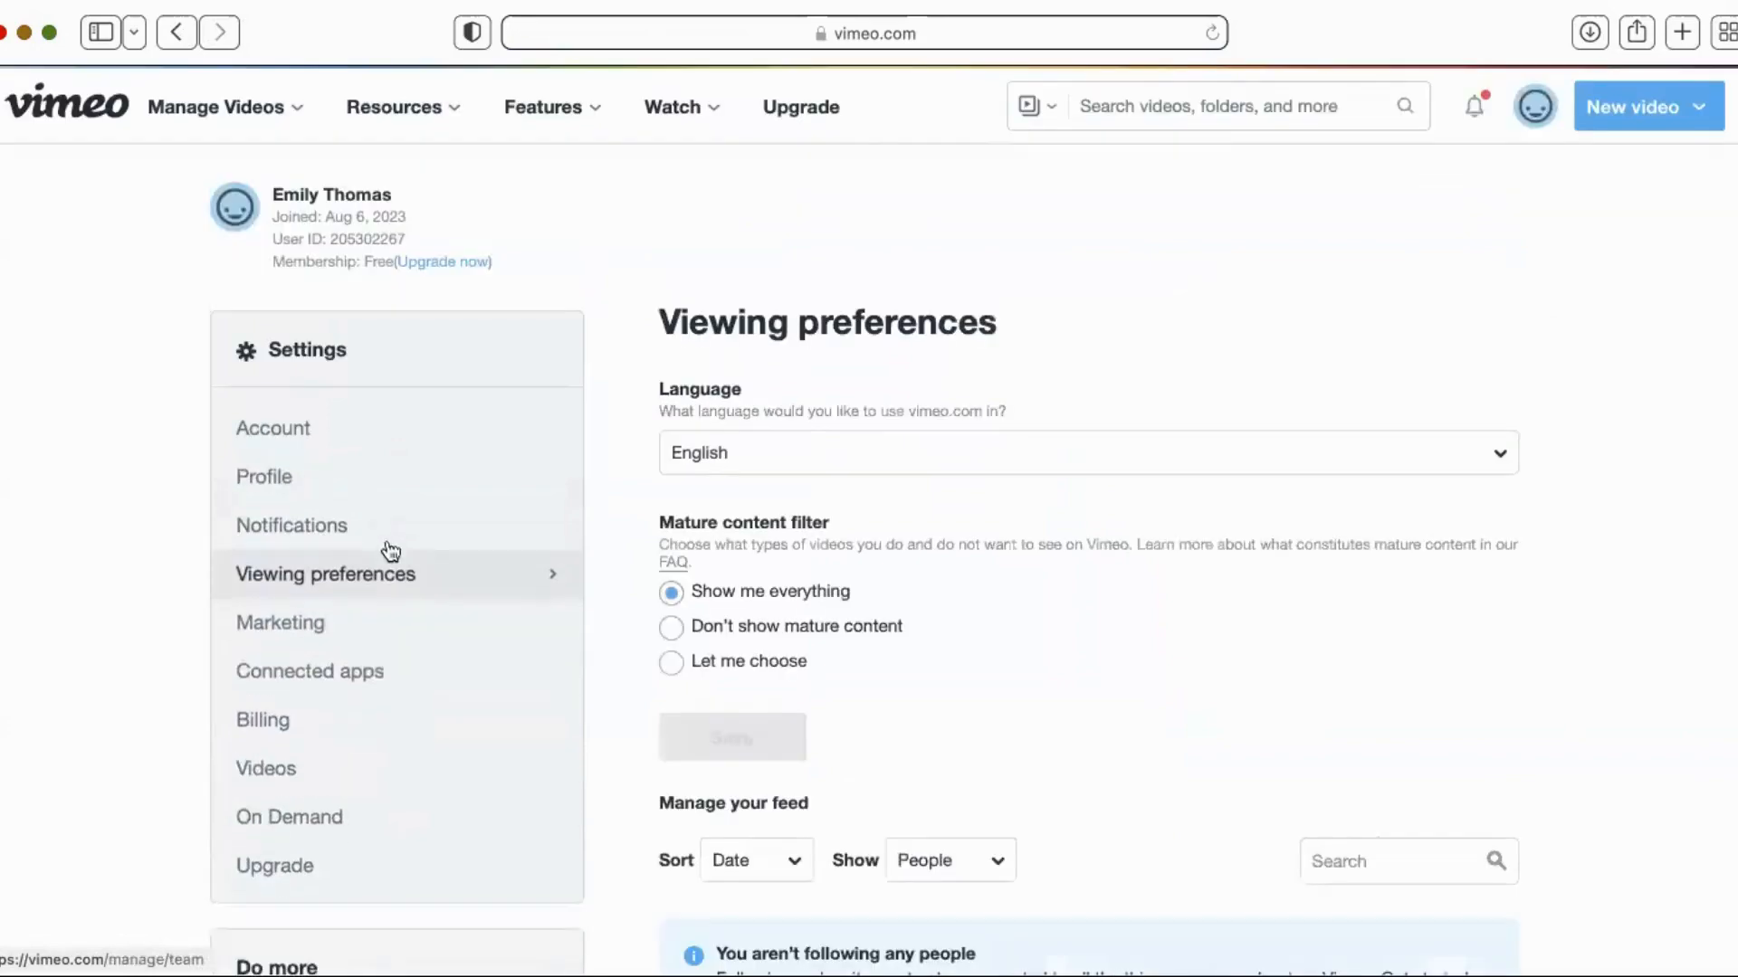
# Bring up the Videos upload defaults showing Public privacy and embedding allowed anywhere.
pyautogui.scroll(-3)
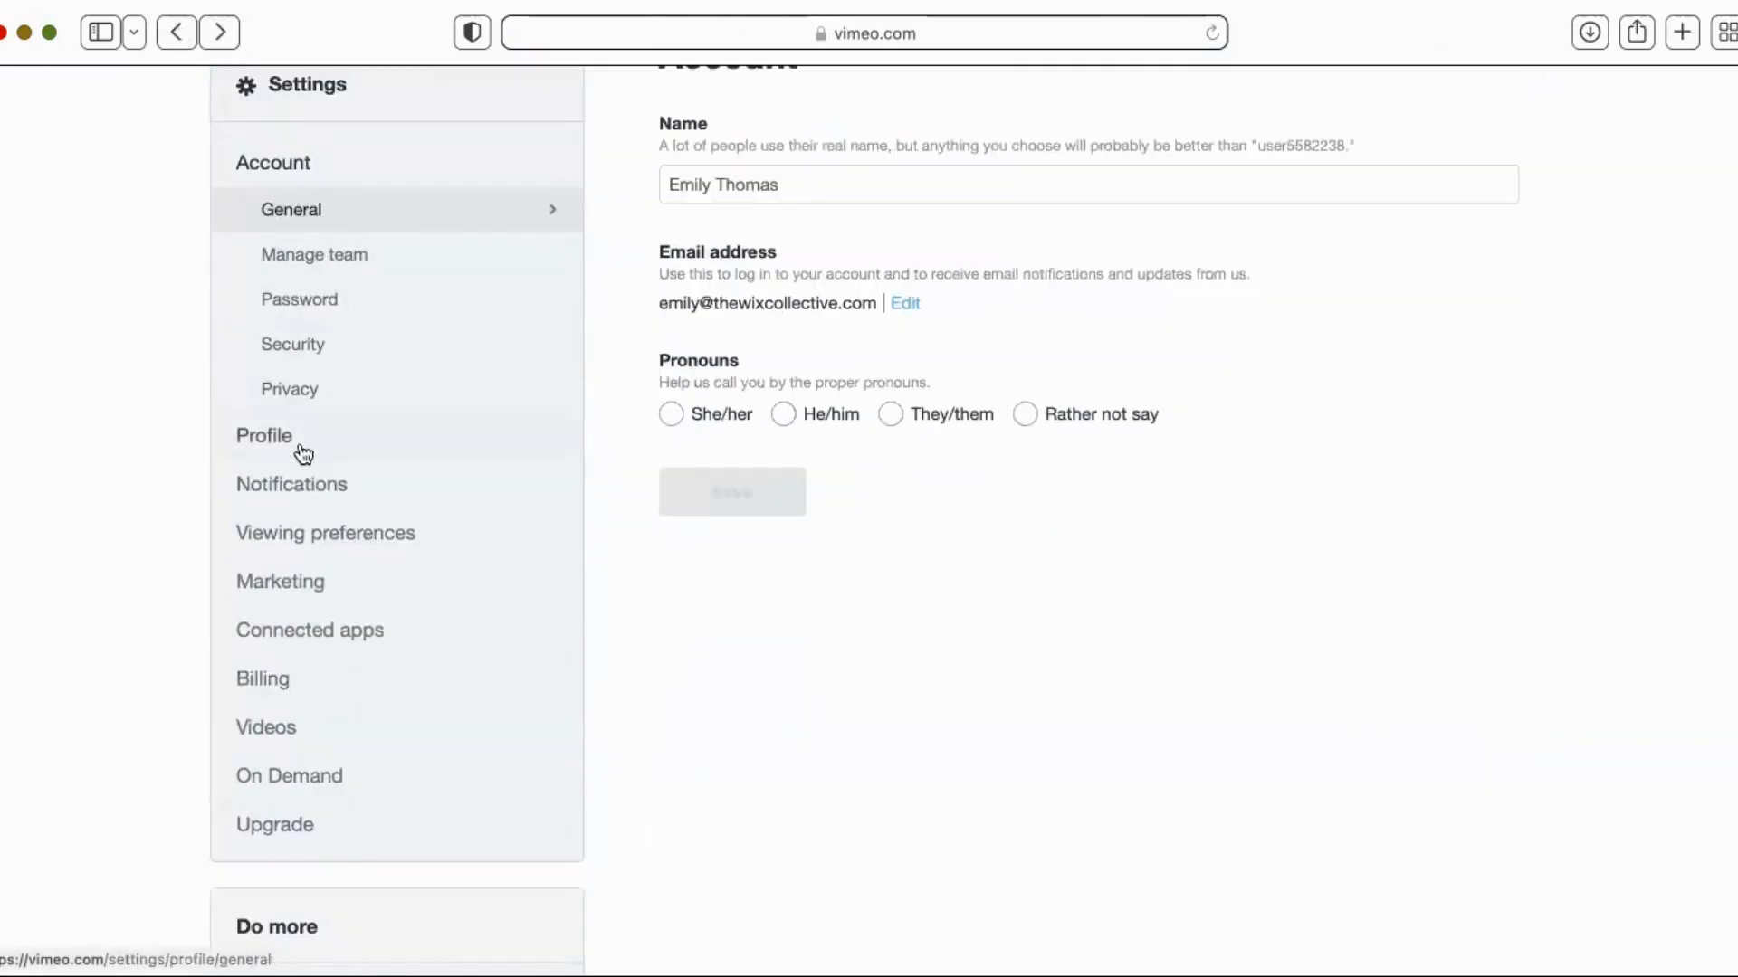
pyautogui.click(266, 727)
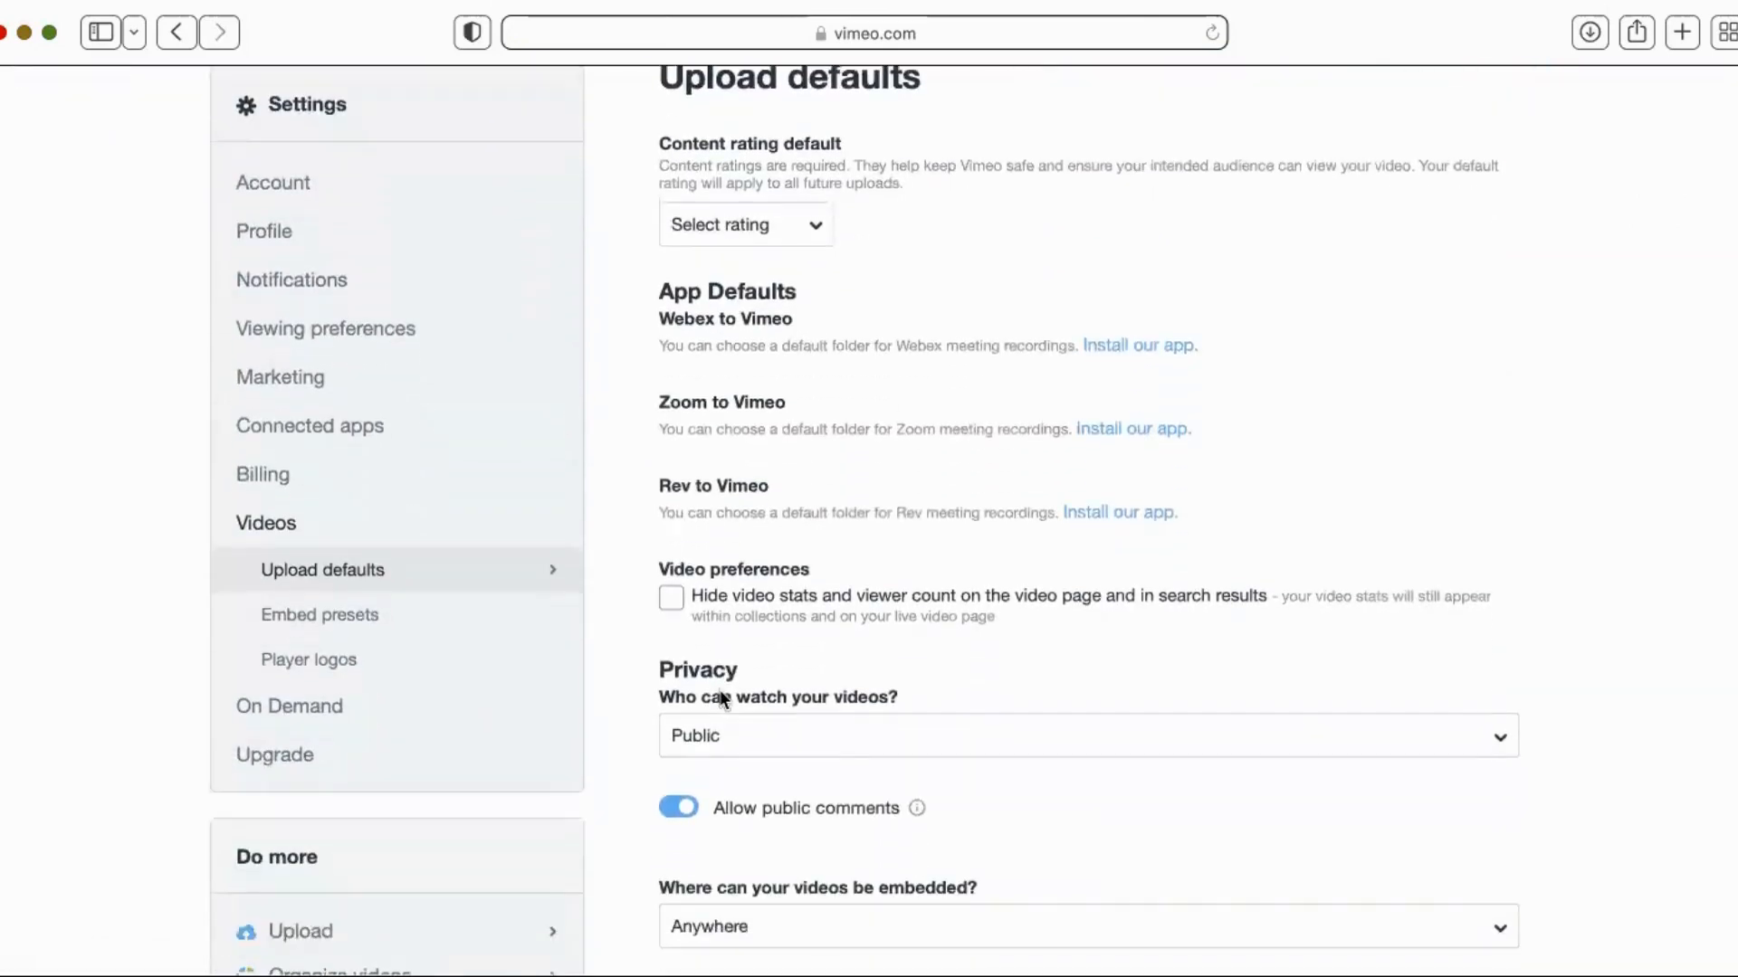
pyautogui.scroll(-3)
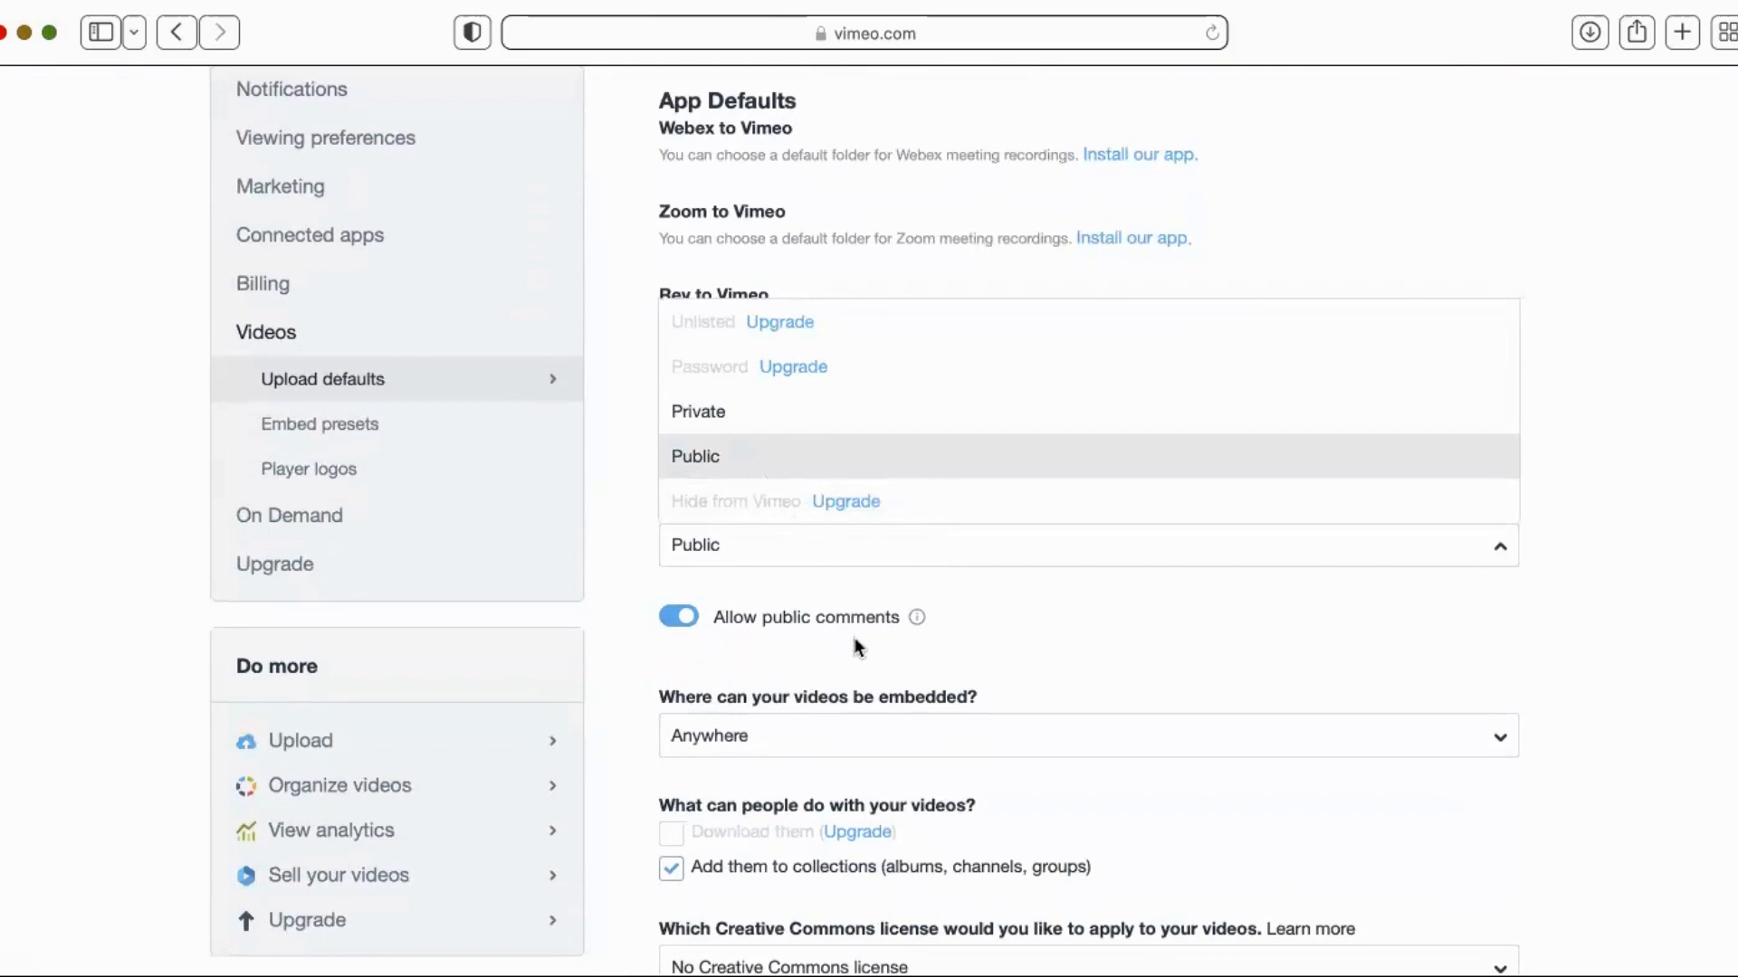
pyautogui.scroll(-3)
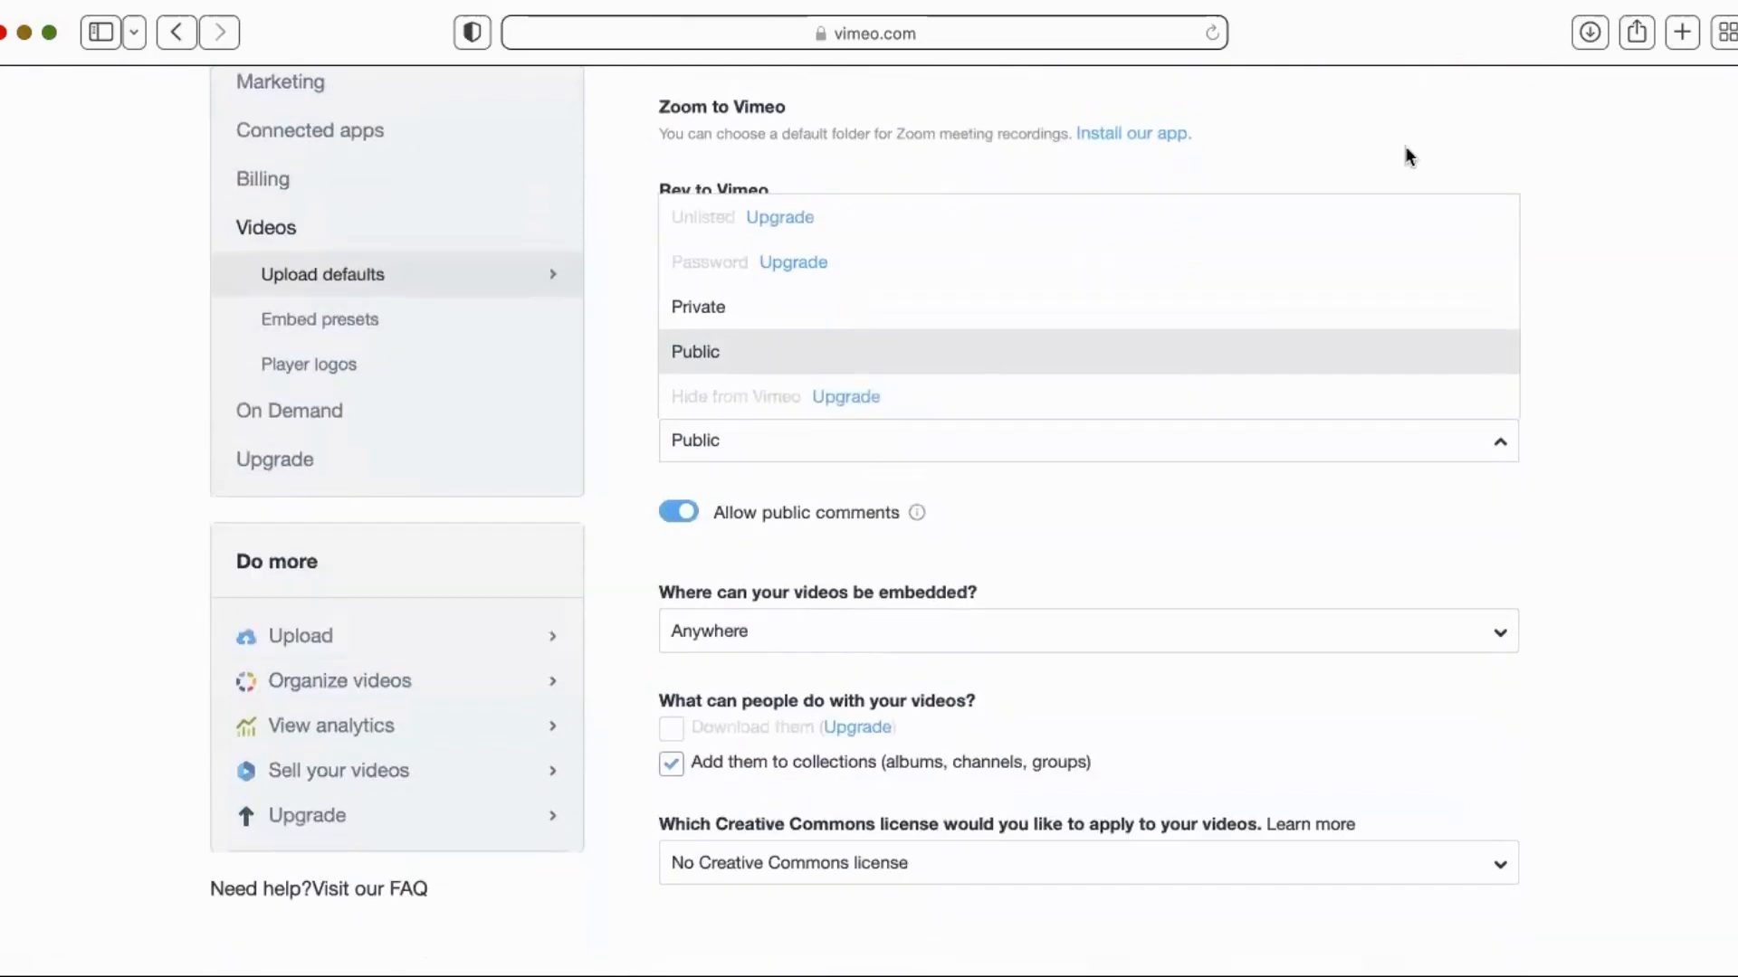
pyautogui.scroll(-3)
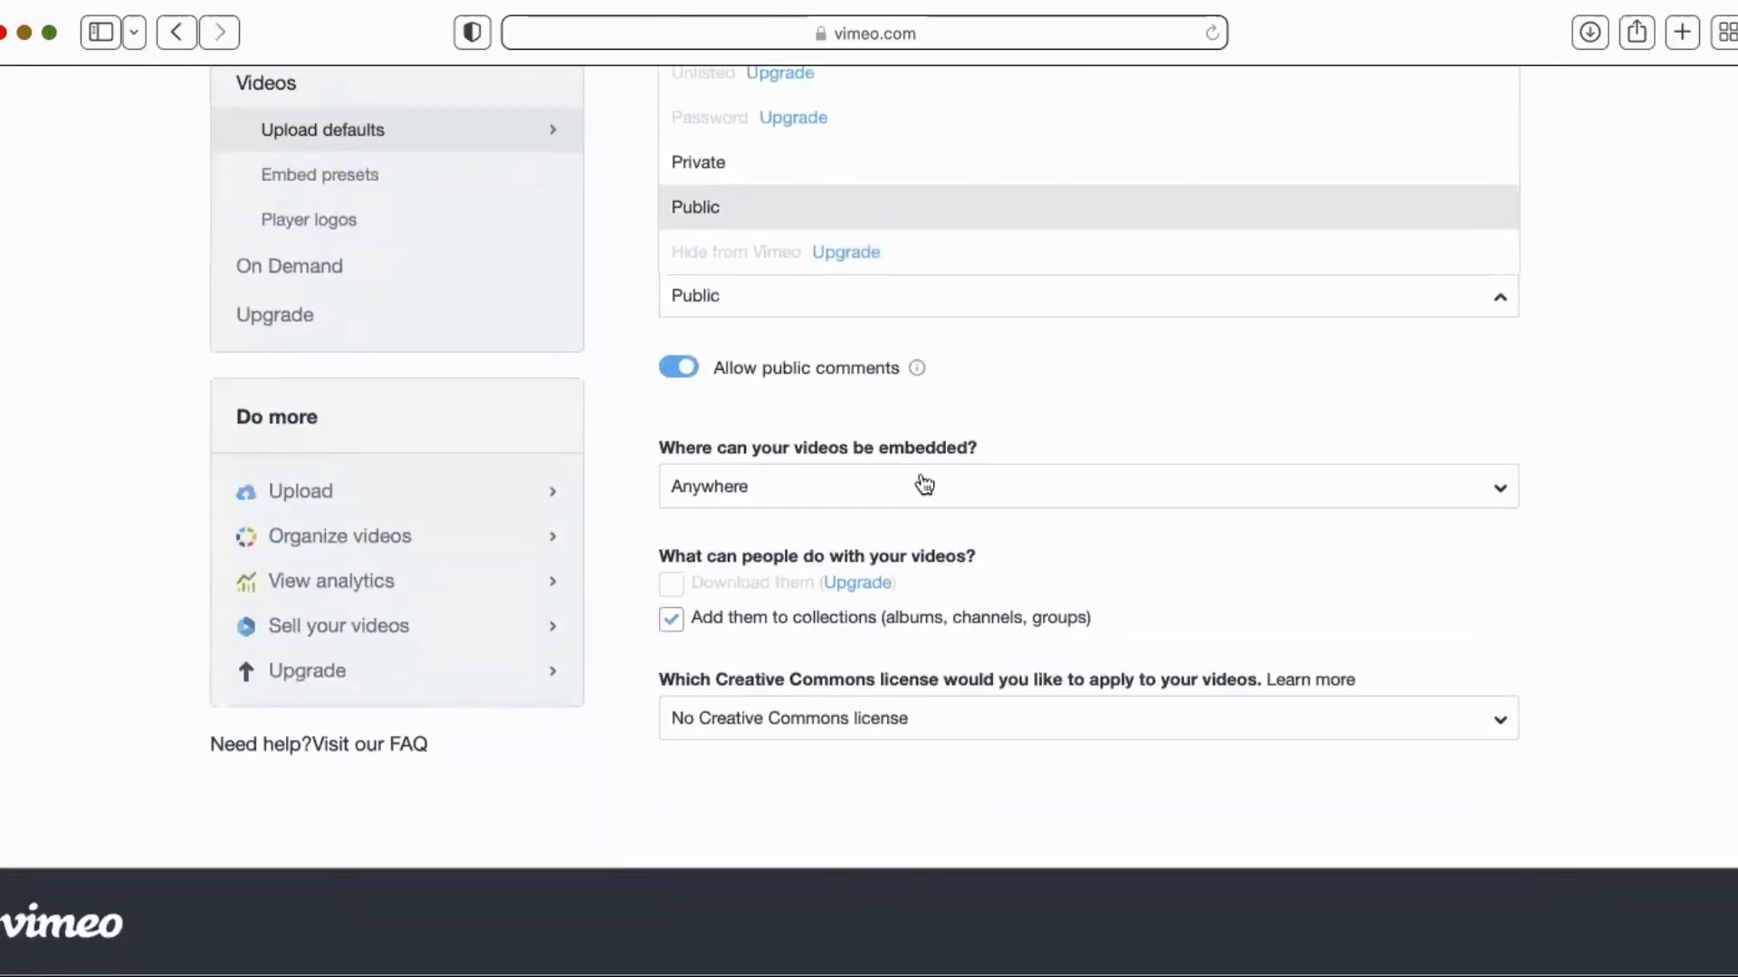
pyautogui.moveTo(928, 490)
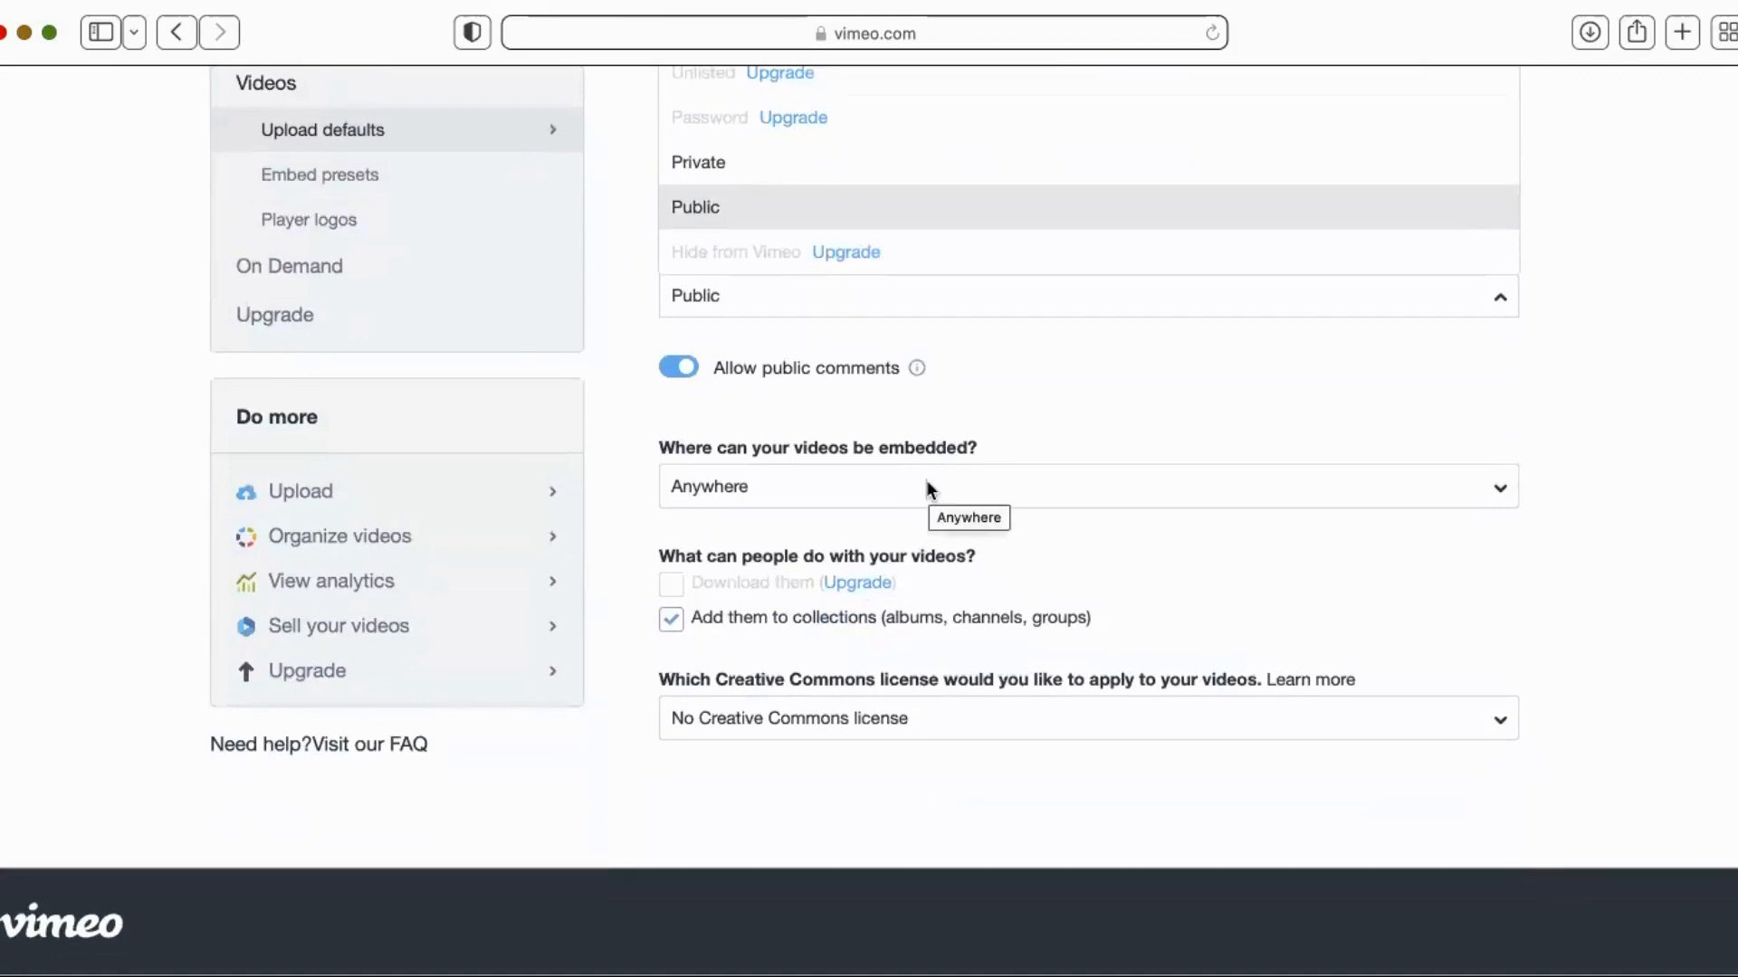
pyautogui.moveTo(1528, 501)
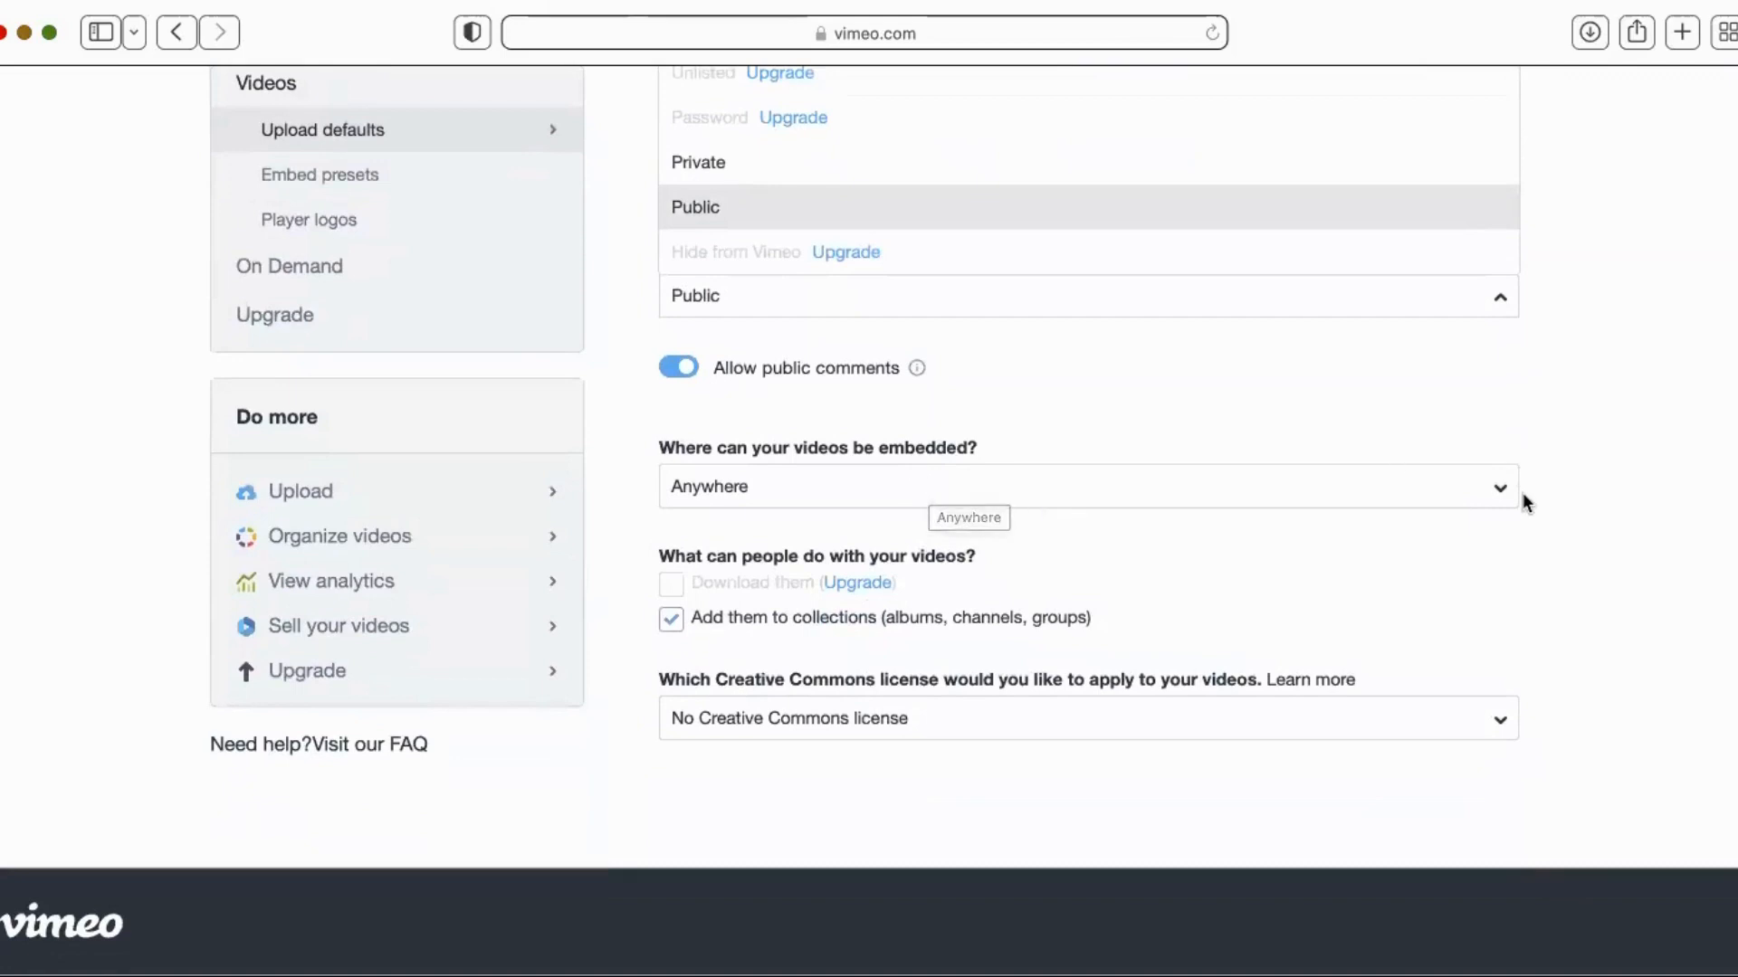
pyautogui.click(1087, 485)
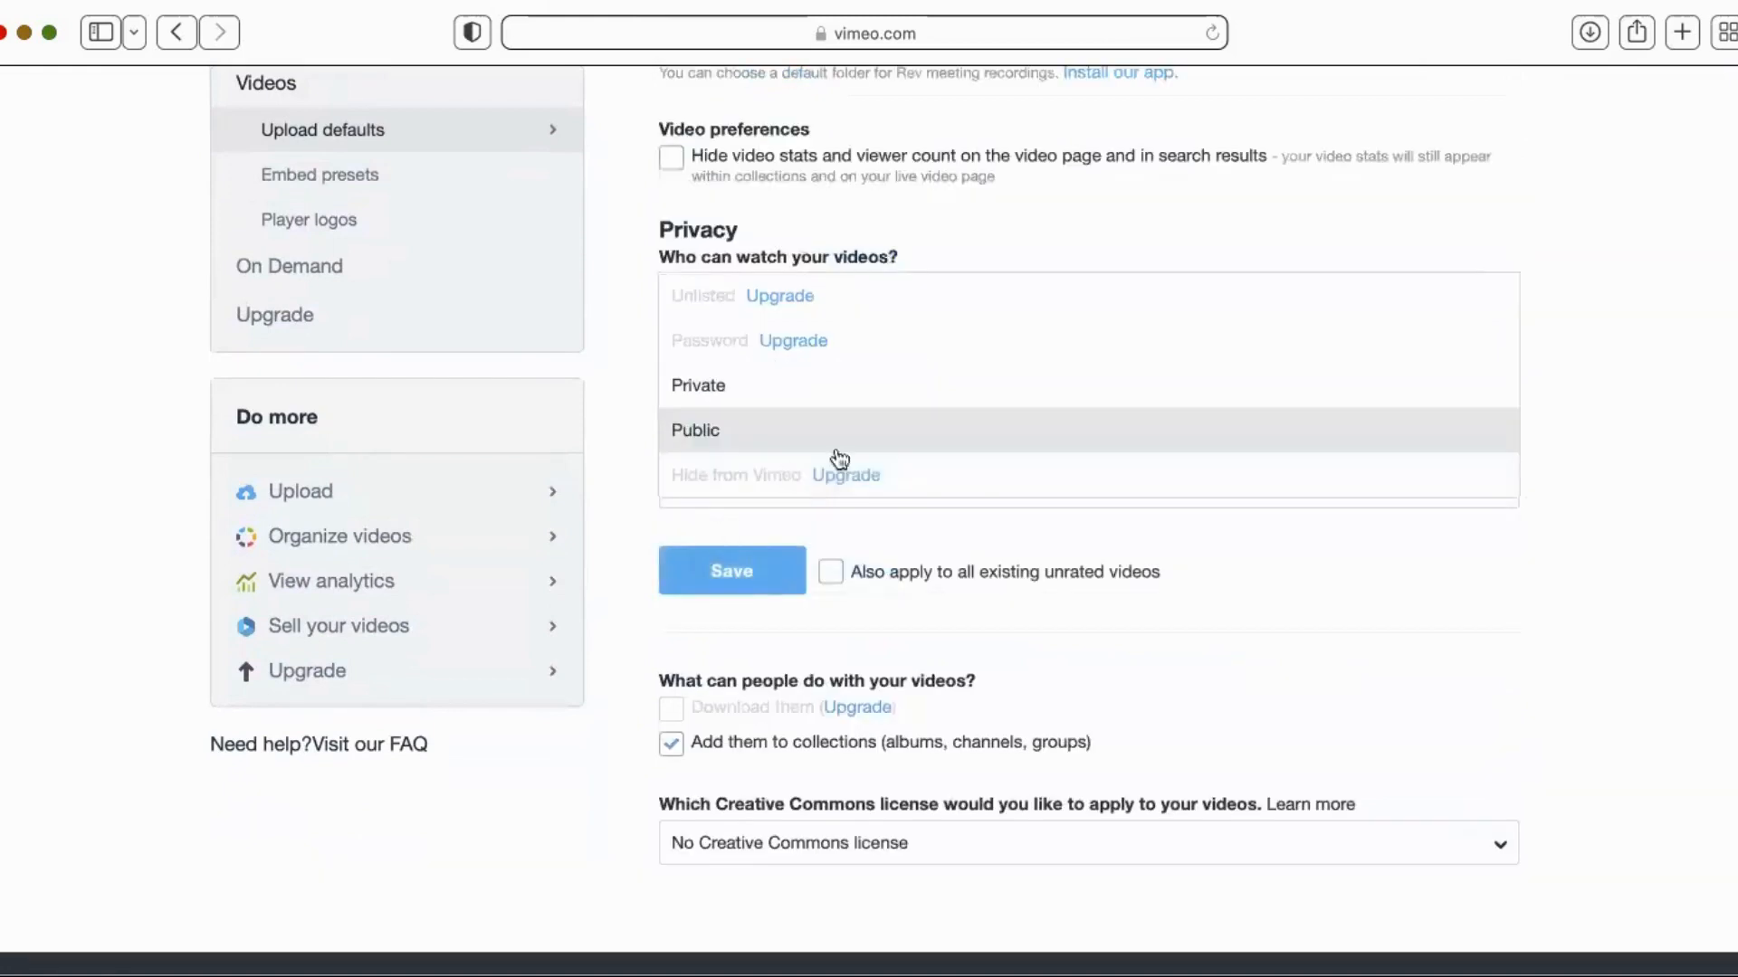
pyautogui.click(695, 430)
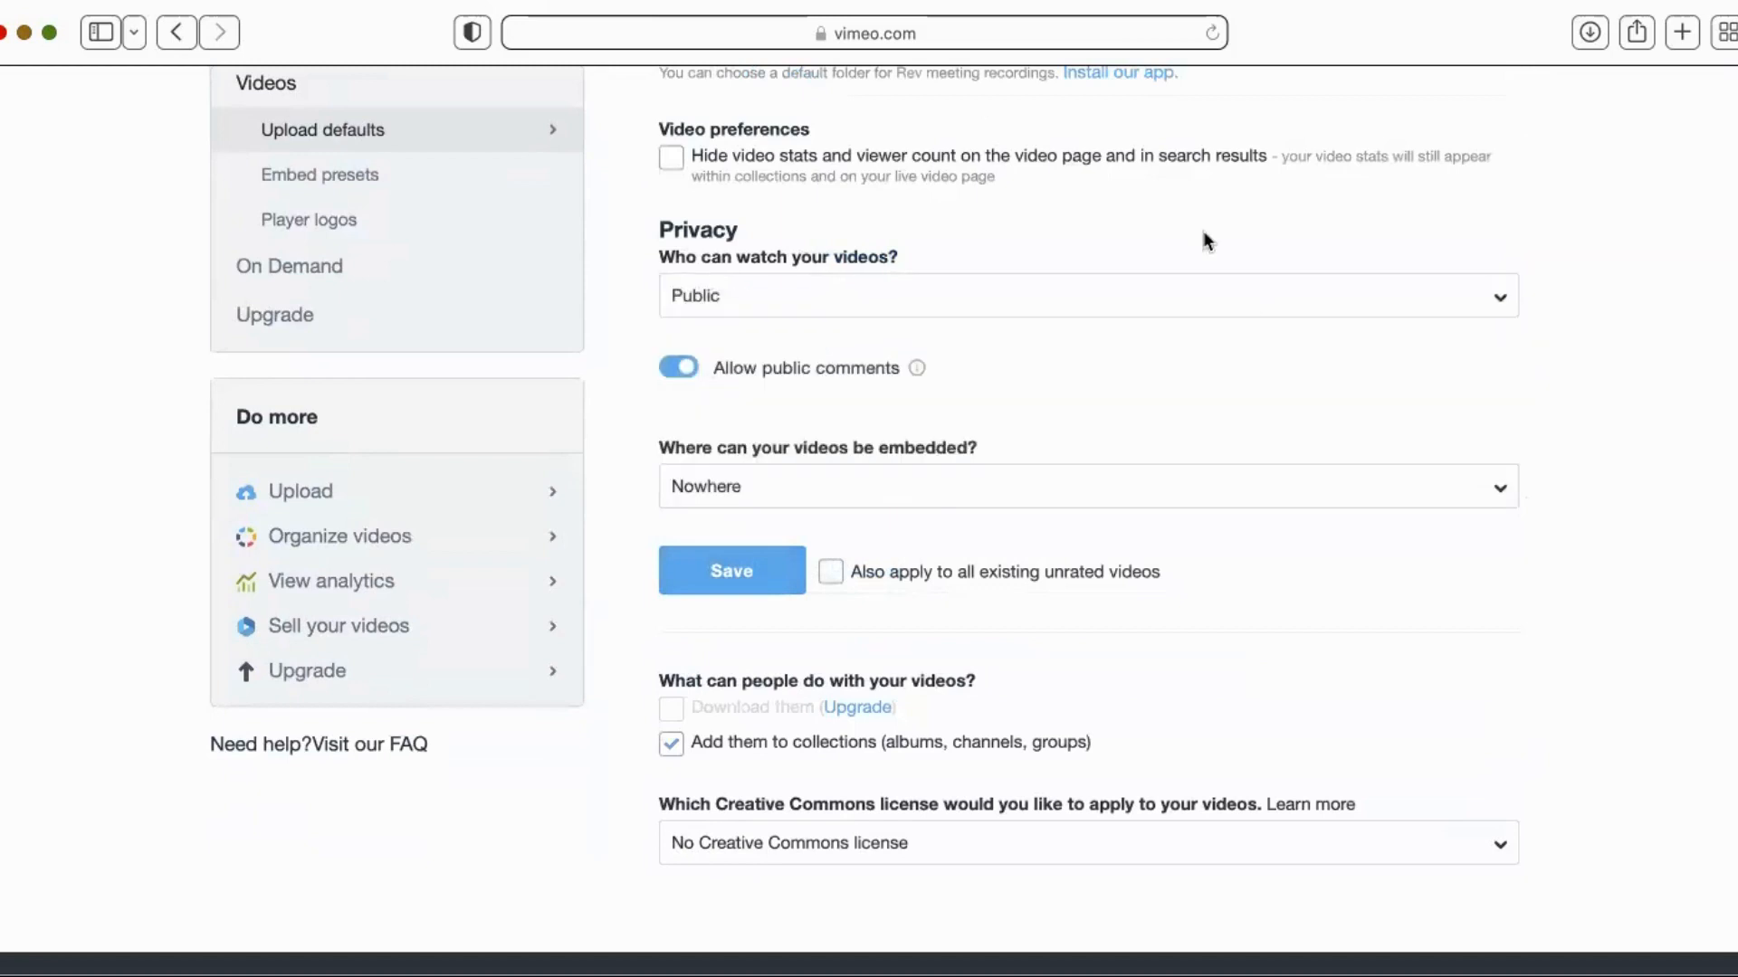
pyautogui.click(1086, 487)
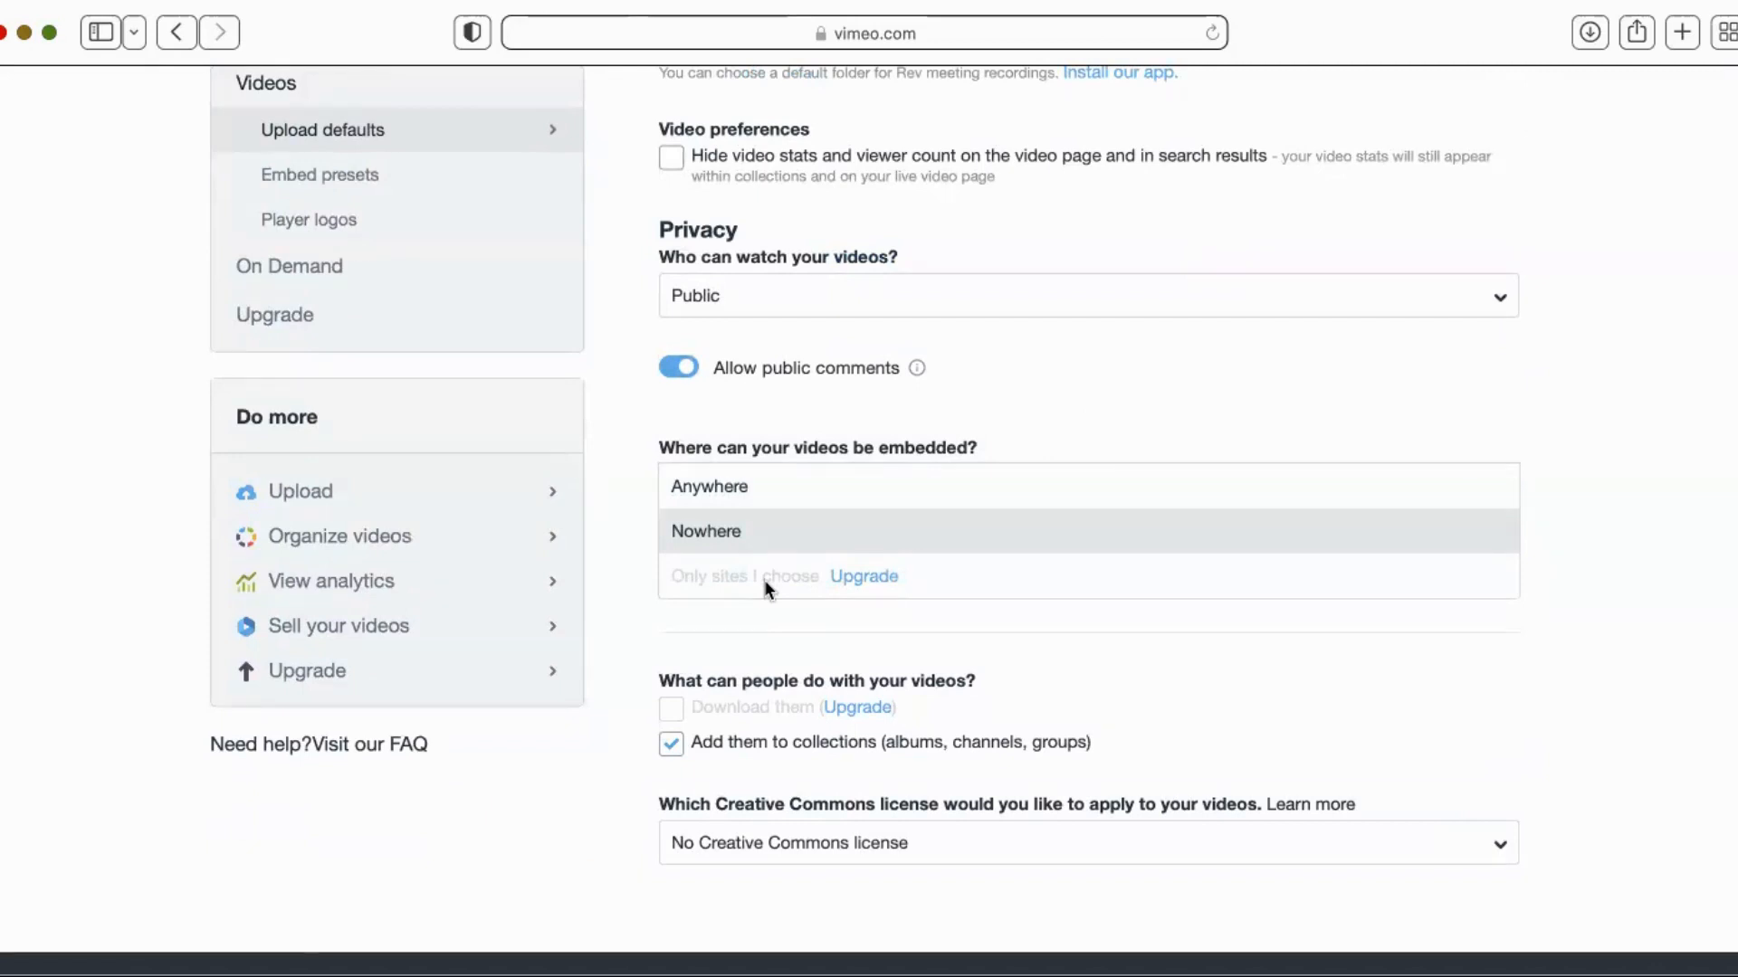
pyautogui.moveTo(801, 599)
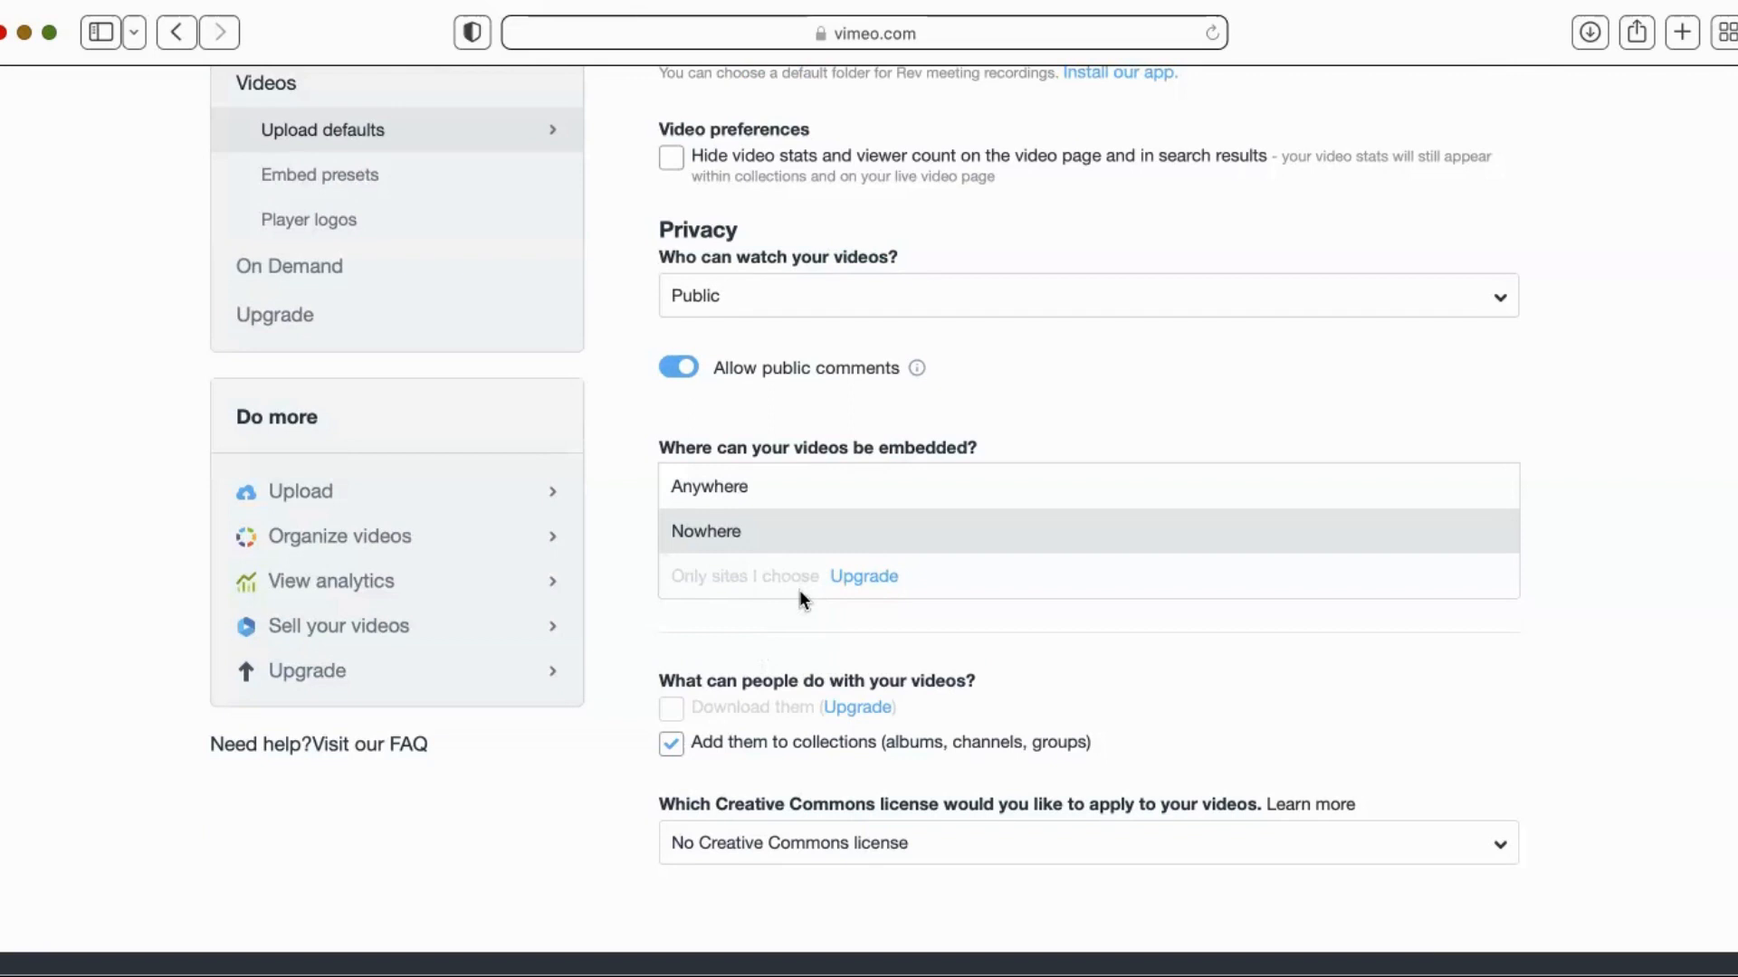
pyautogui.moveTo(861, 615)
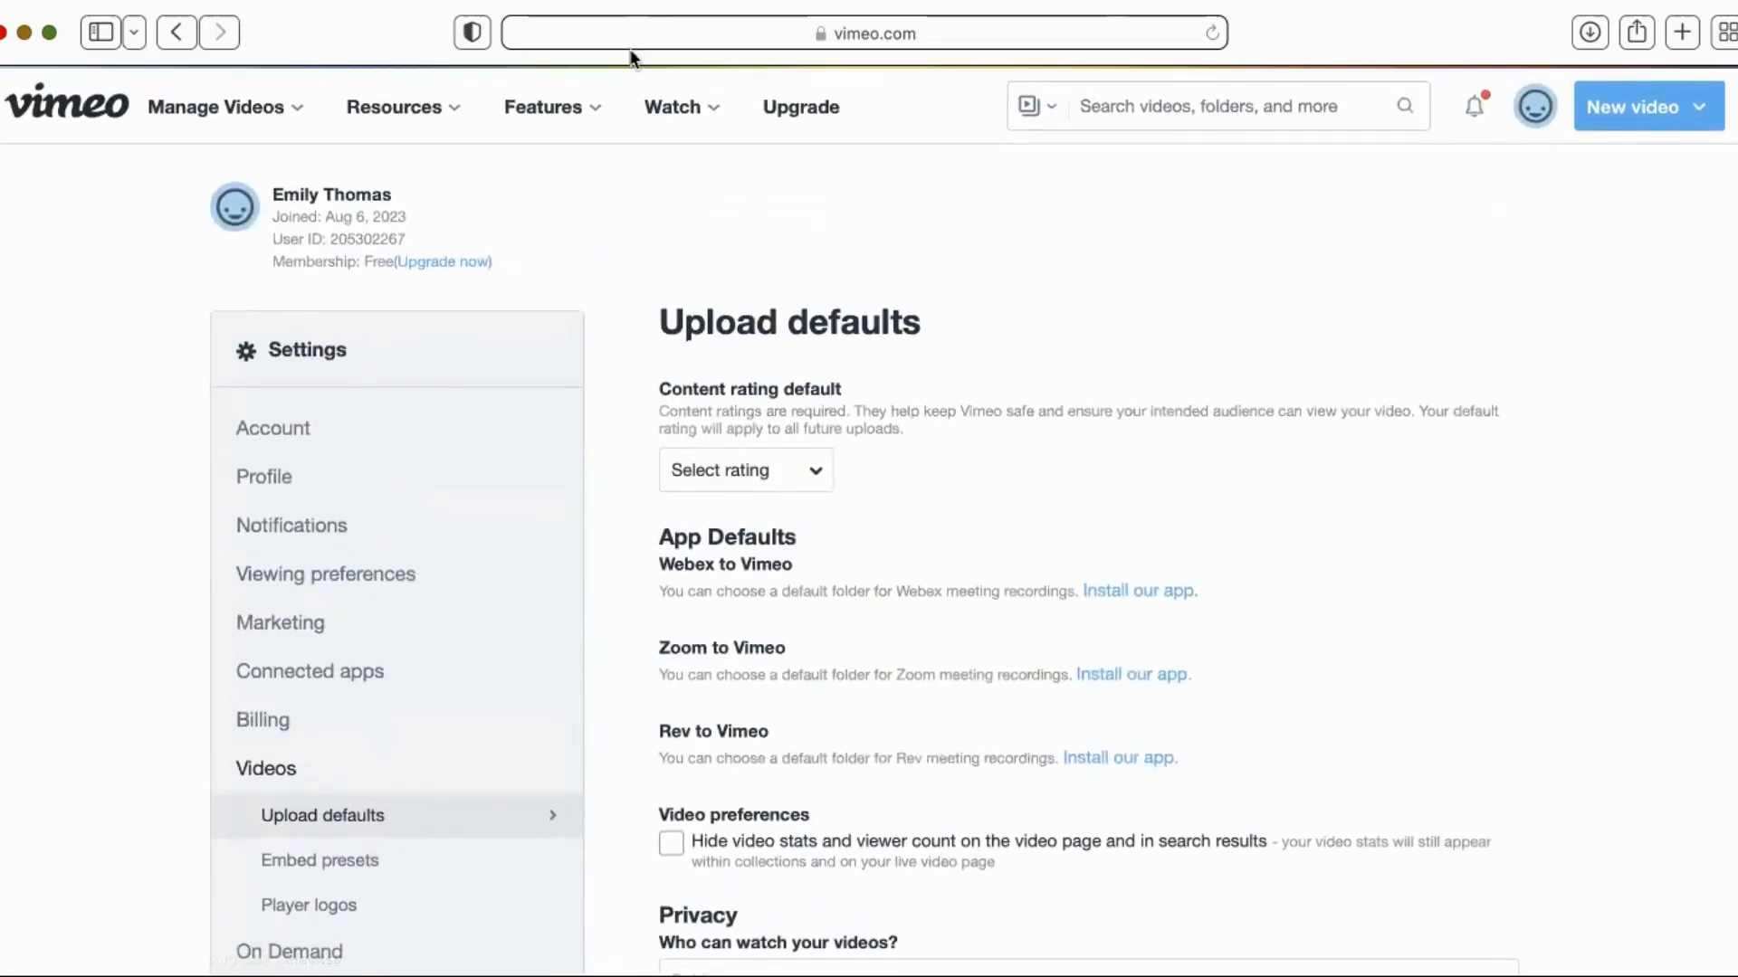
pyautogui.moveTo(1676, 36)
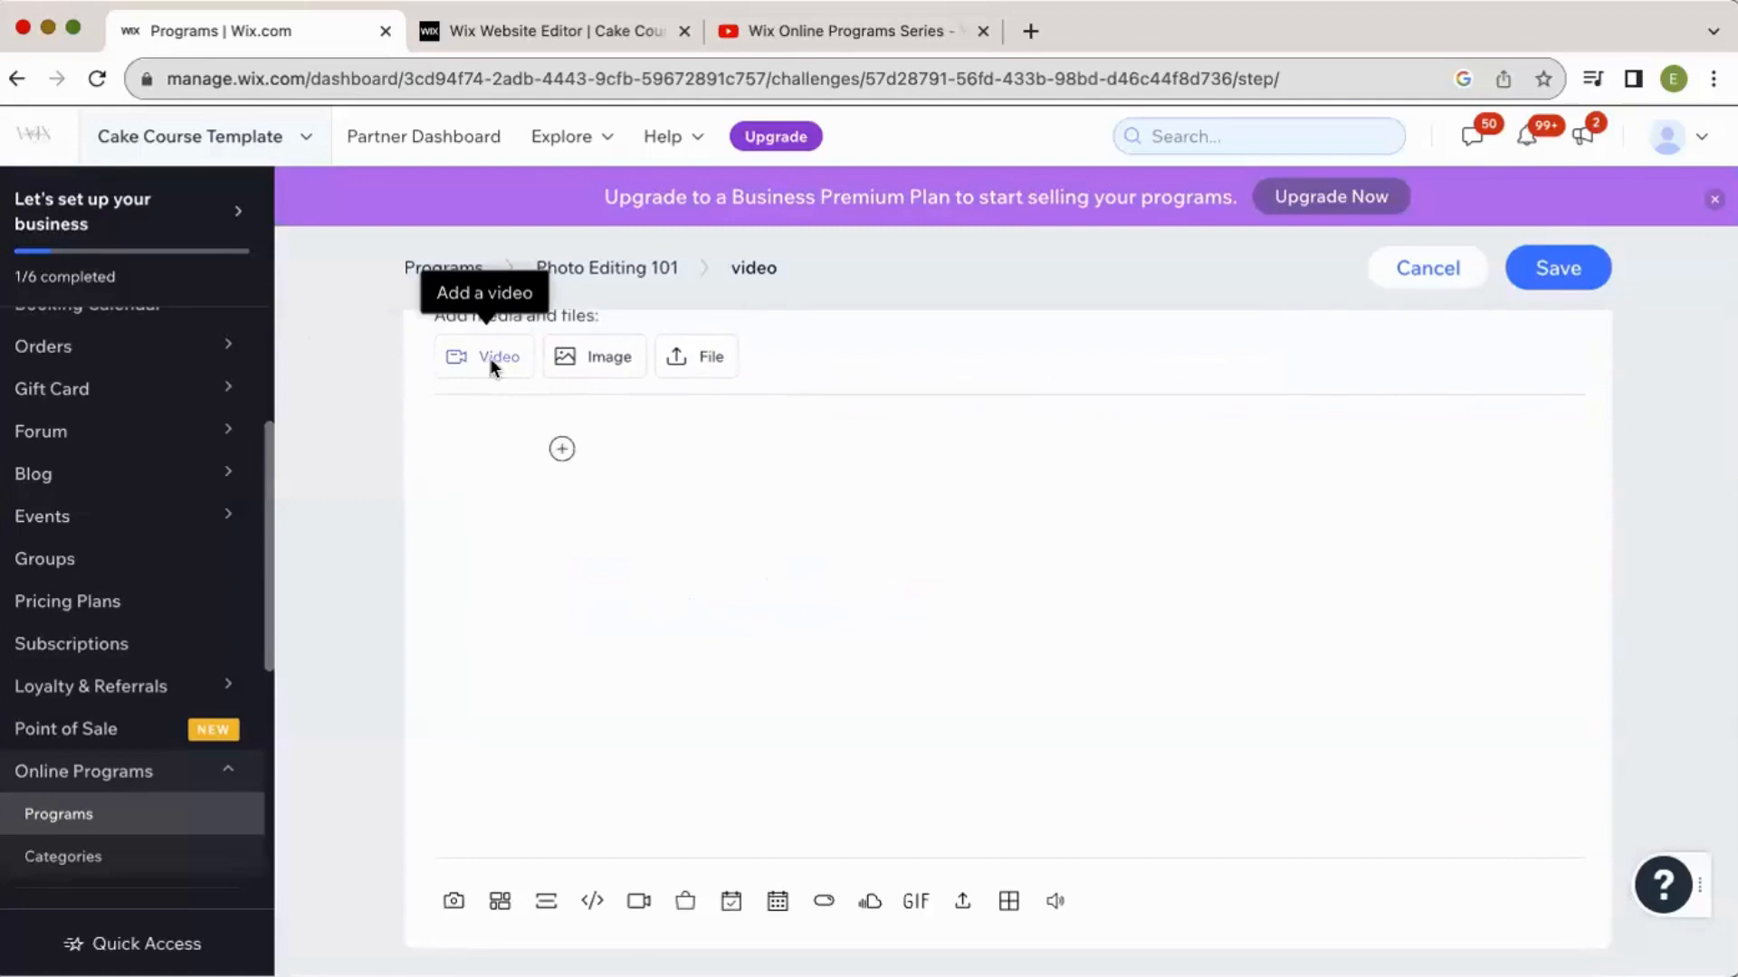
# Add the Images.mov video from Site Files to the step via the Video upload option.
pyautogui.click(497, 357)
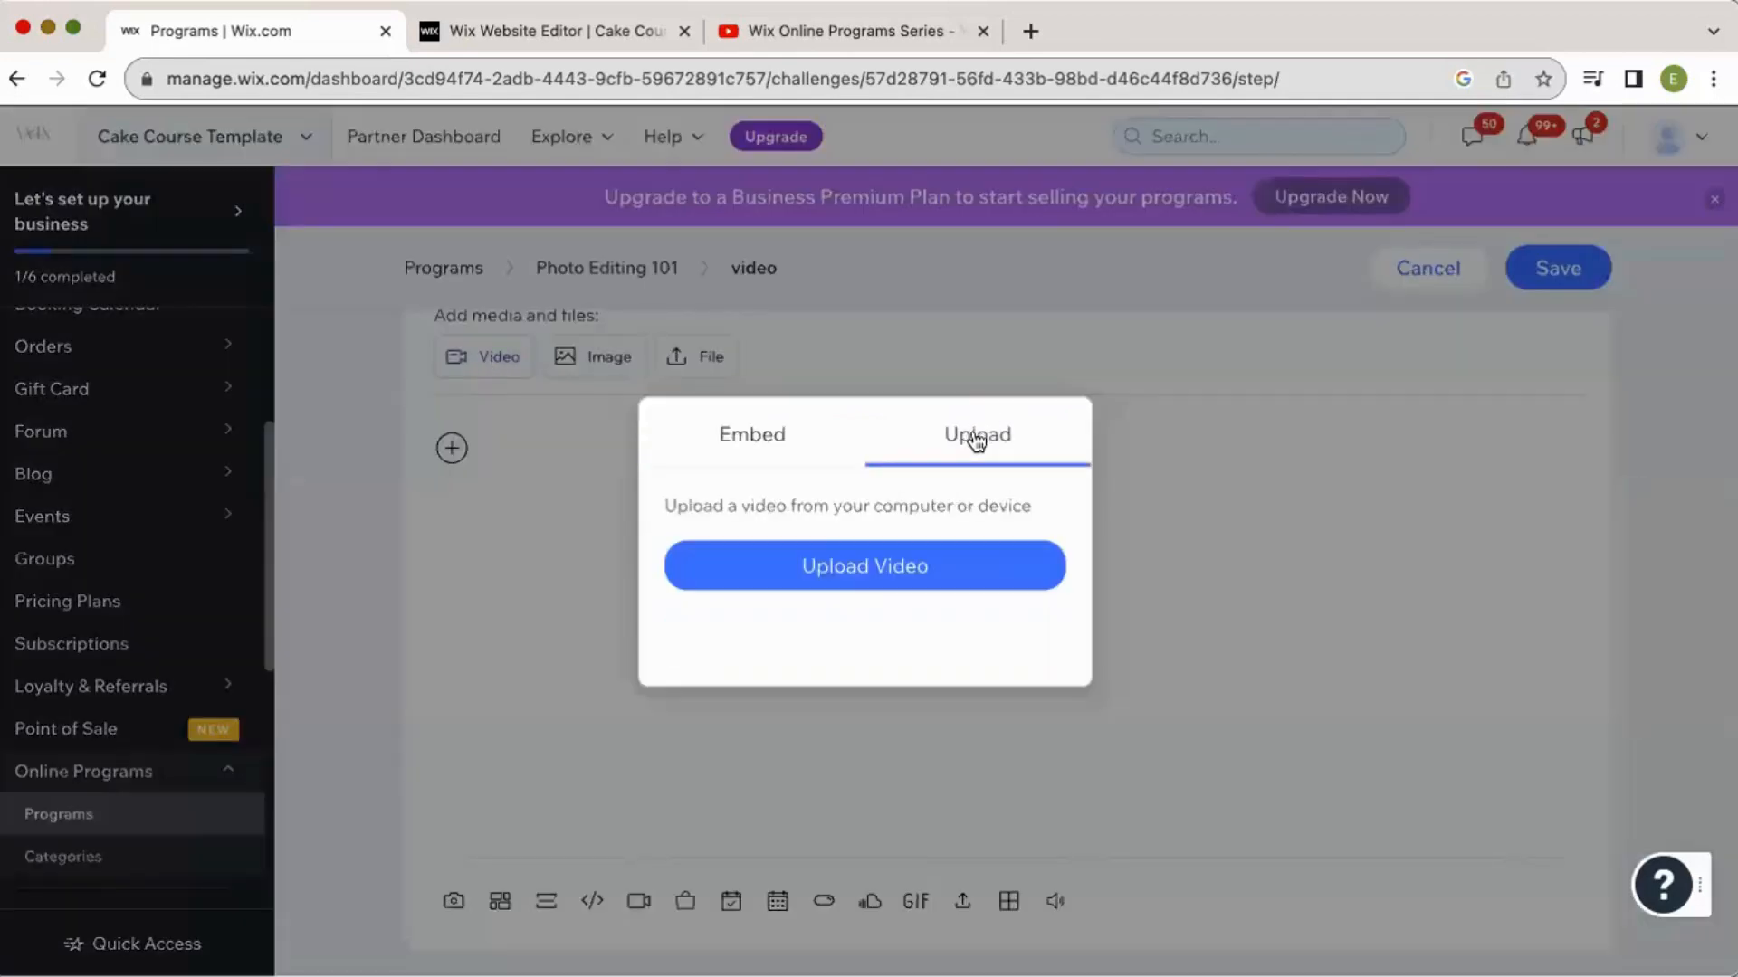
pyautogui.click(863, 565)
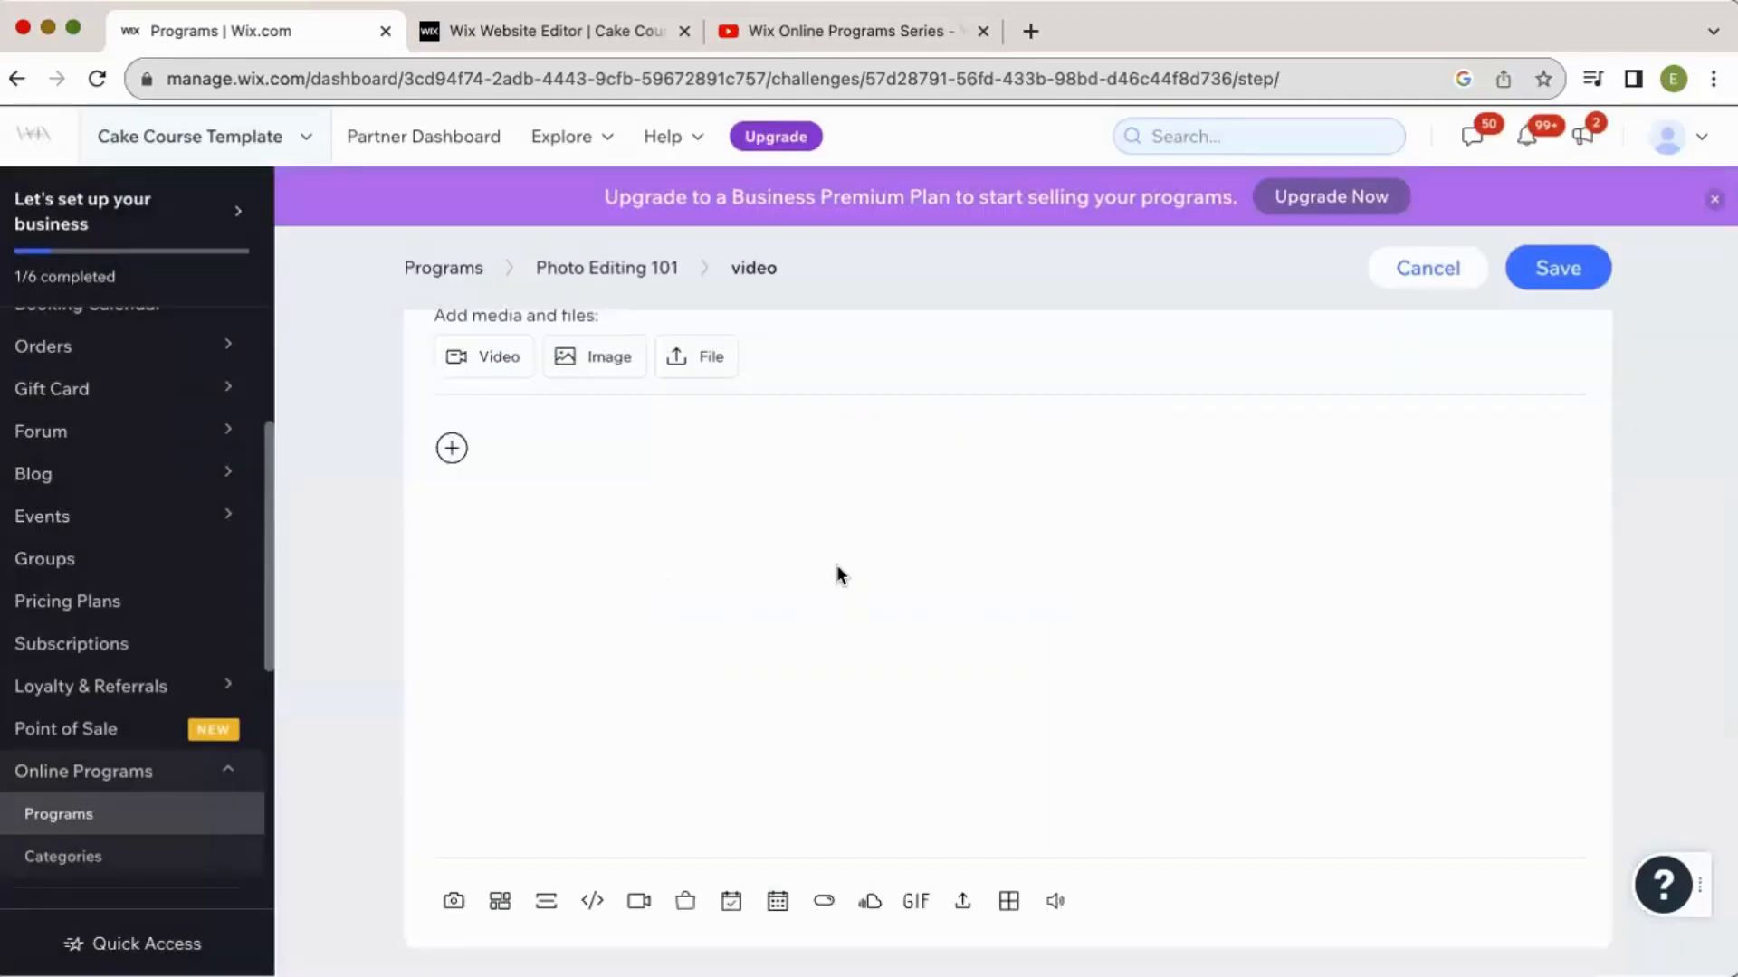
pyautogui.click(485, 357)
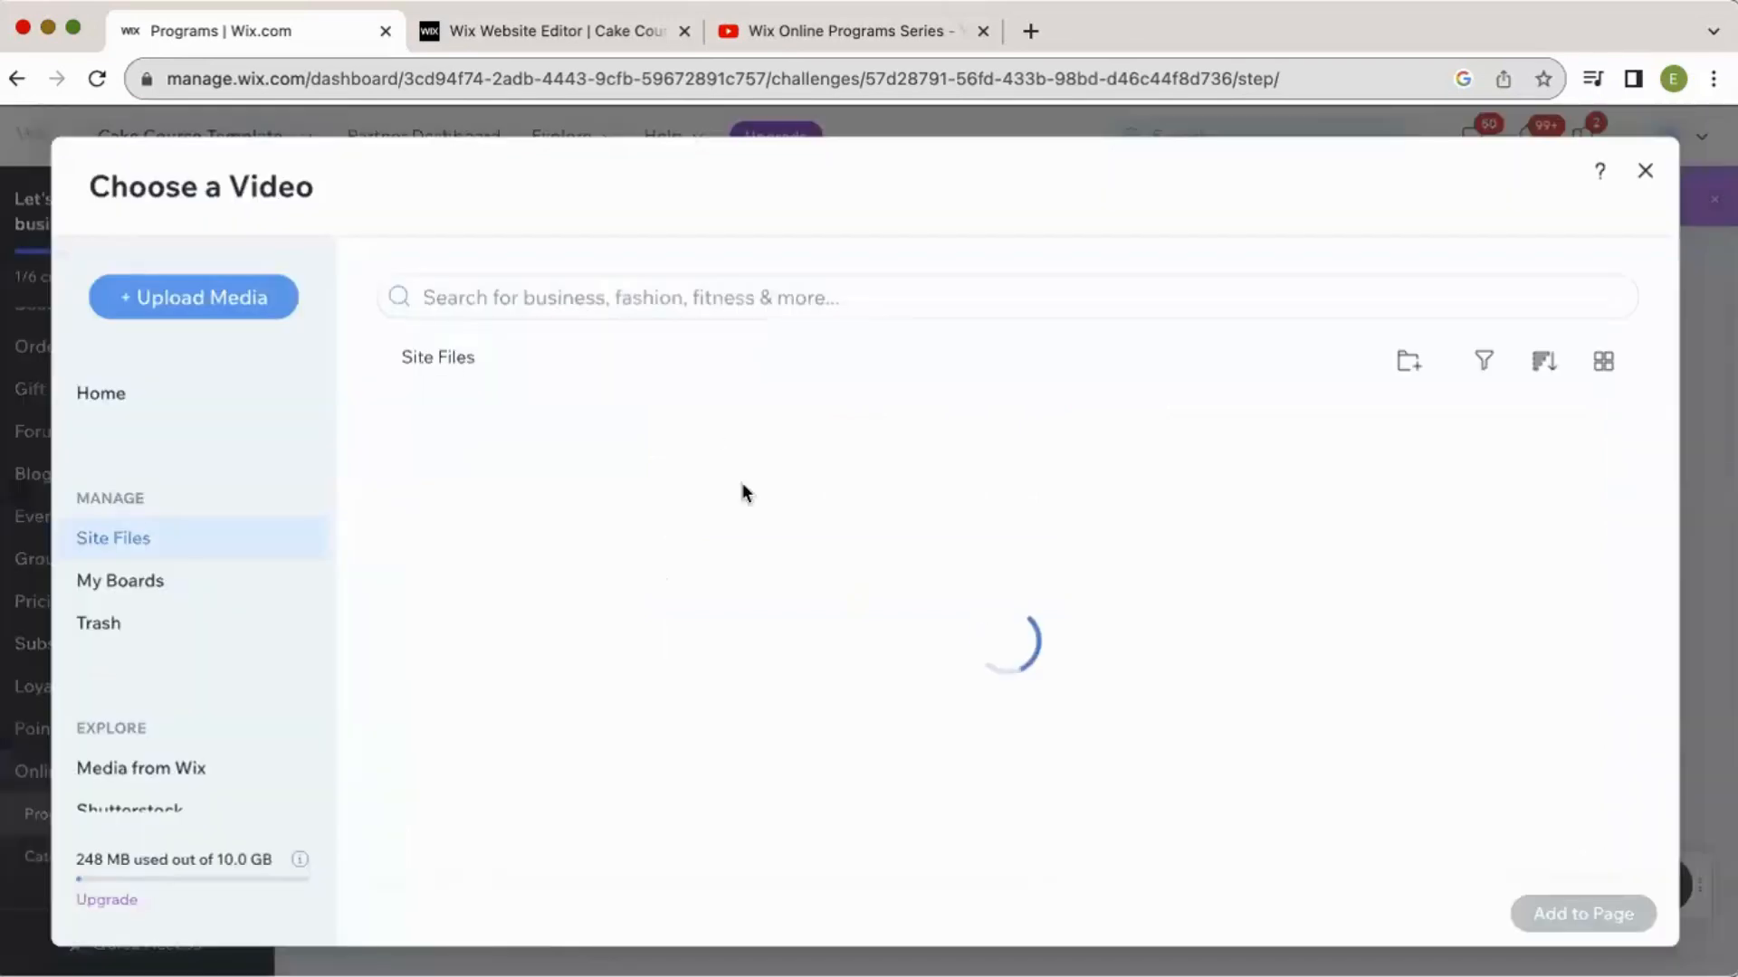
pyautogui.click(690, 527)
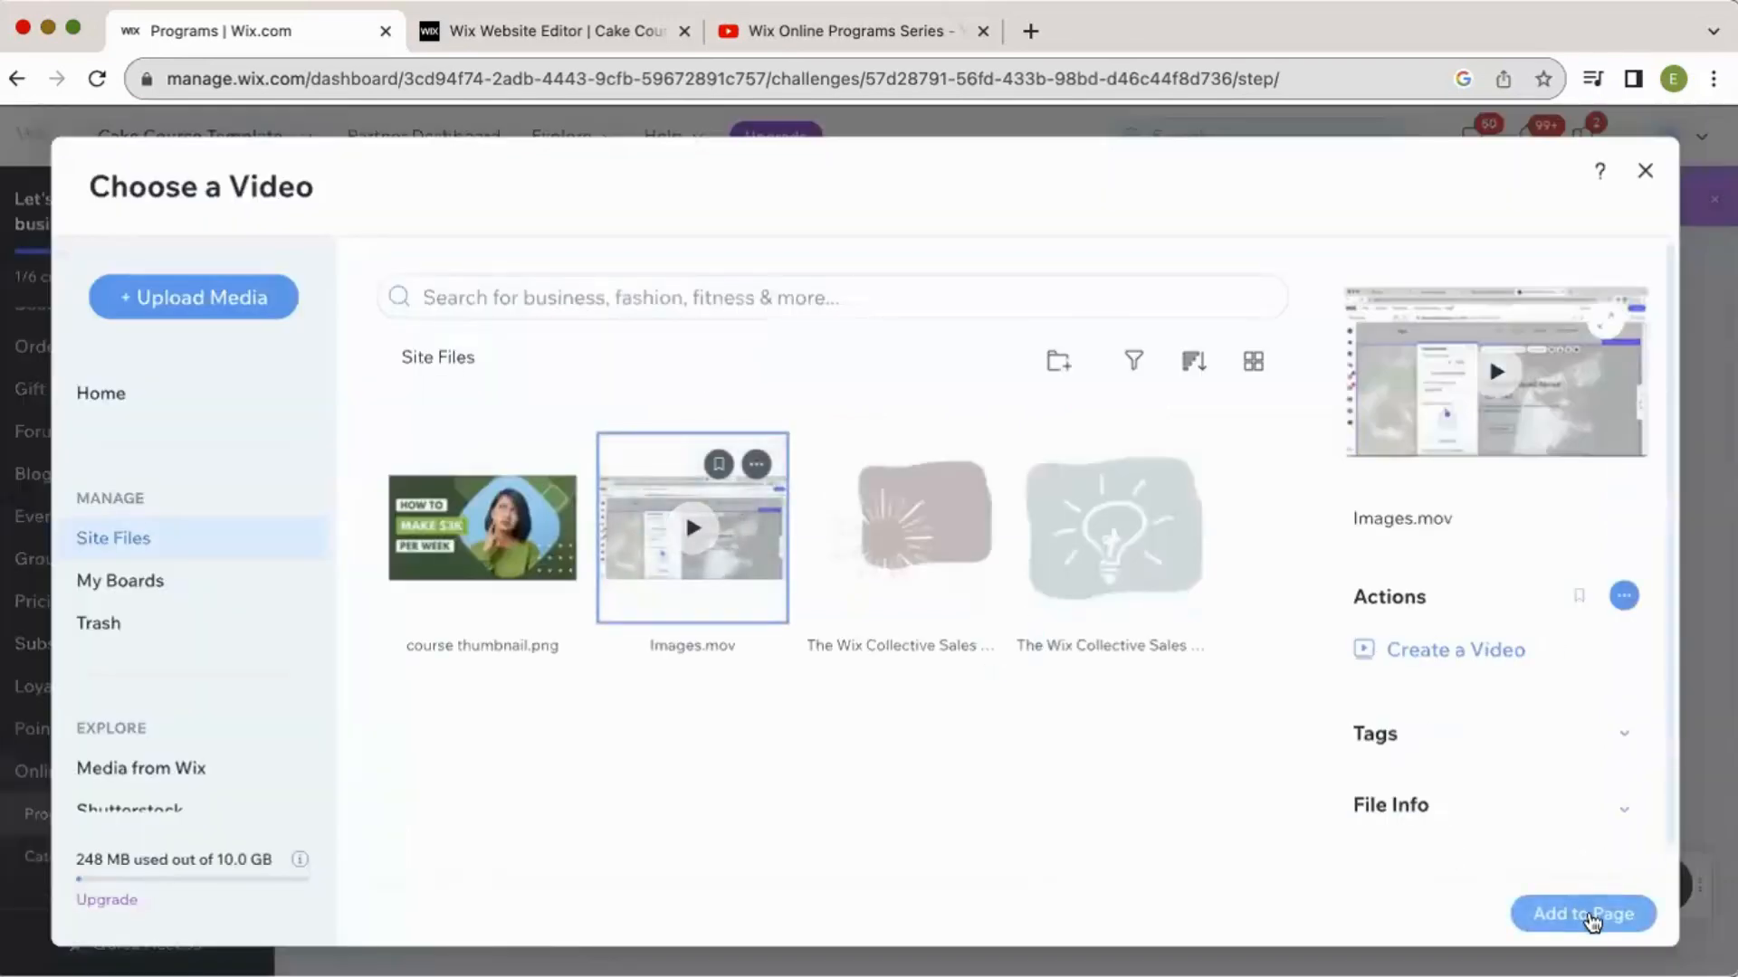
pyautogui.click(1582, 913)
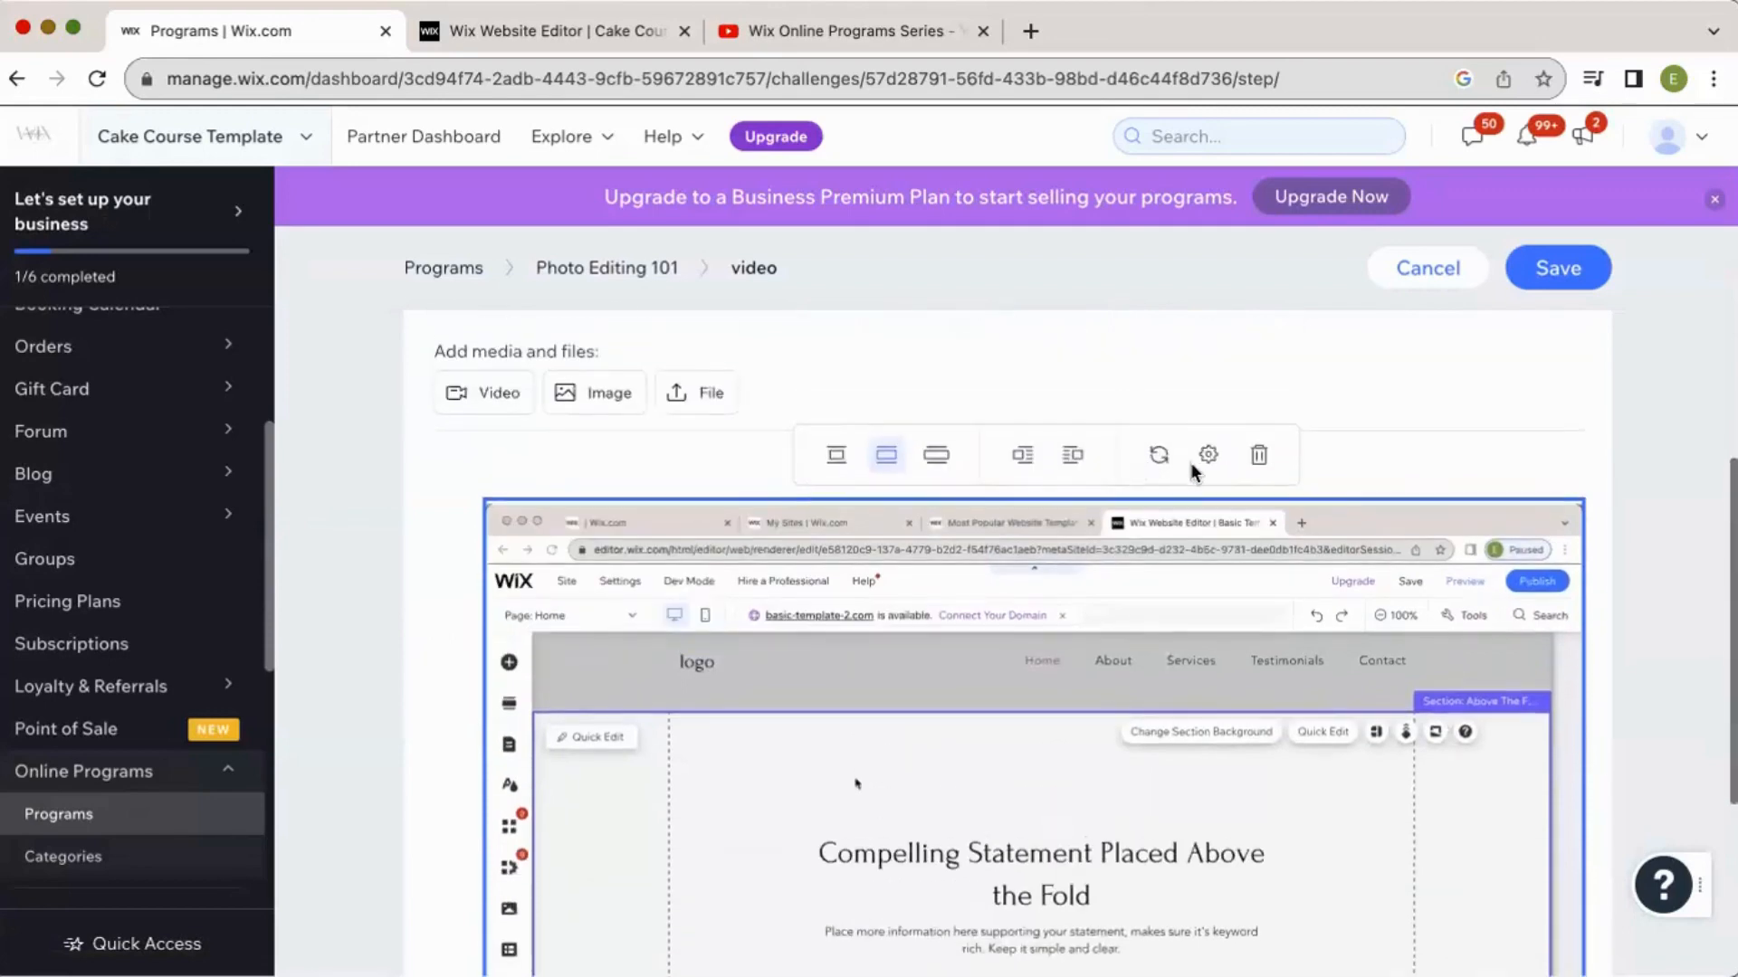
pyautogui.click(1207, 455)
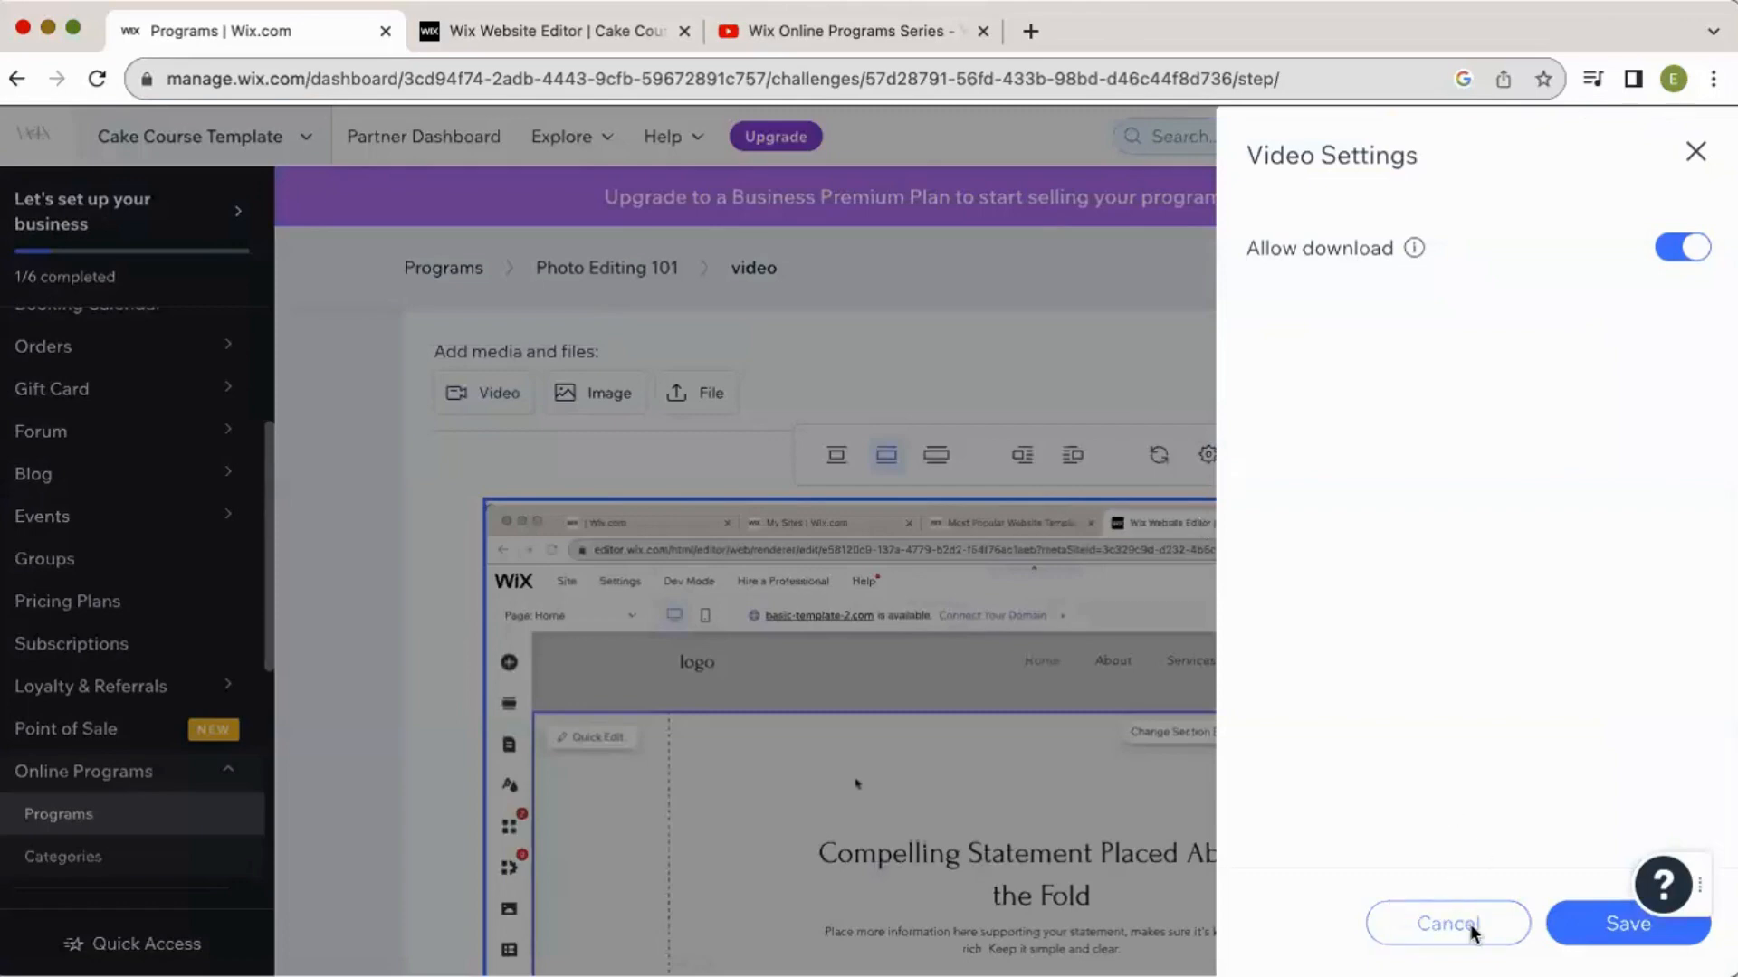
pyautogui.click(1446, 924)
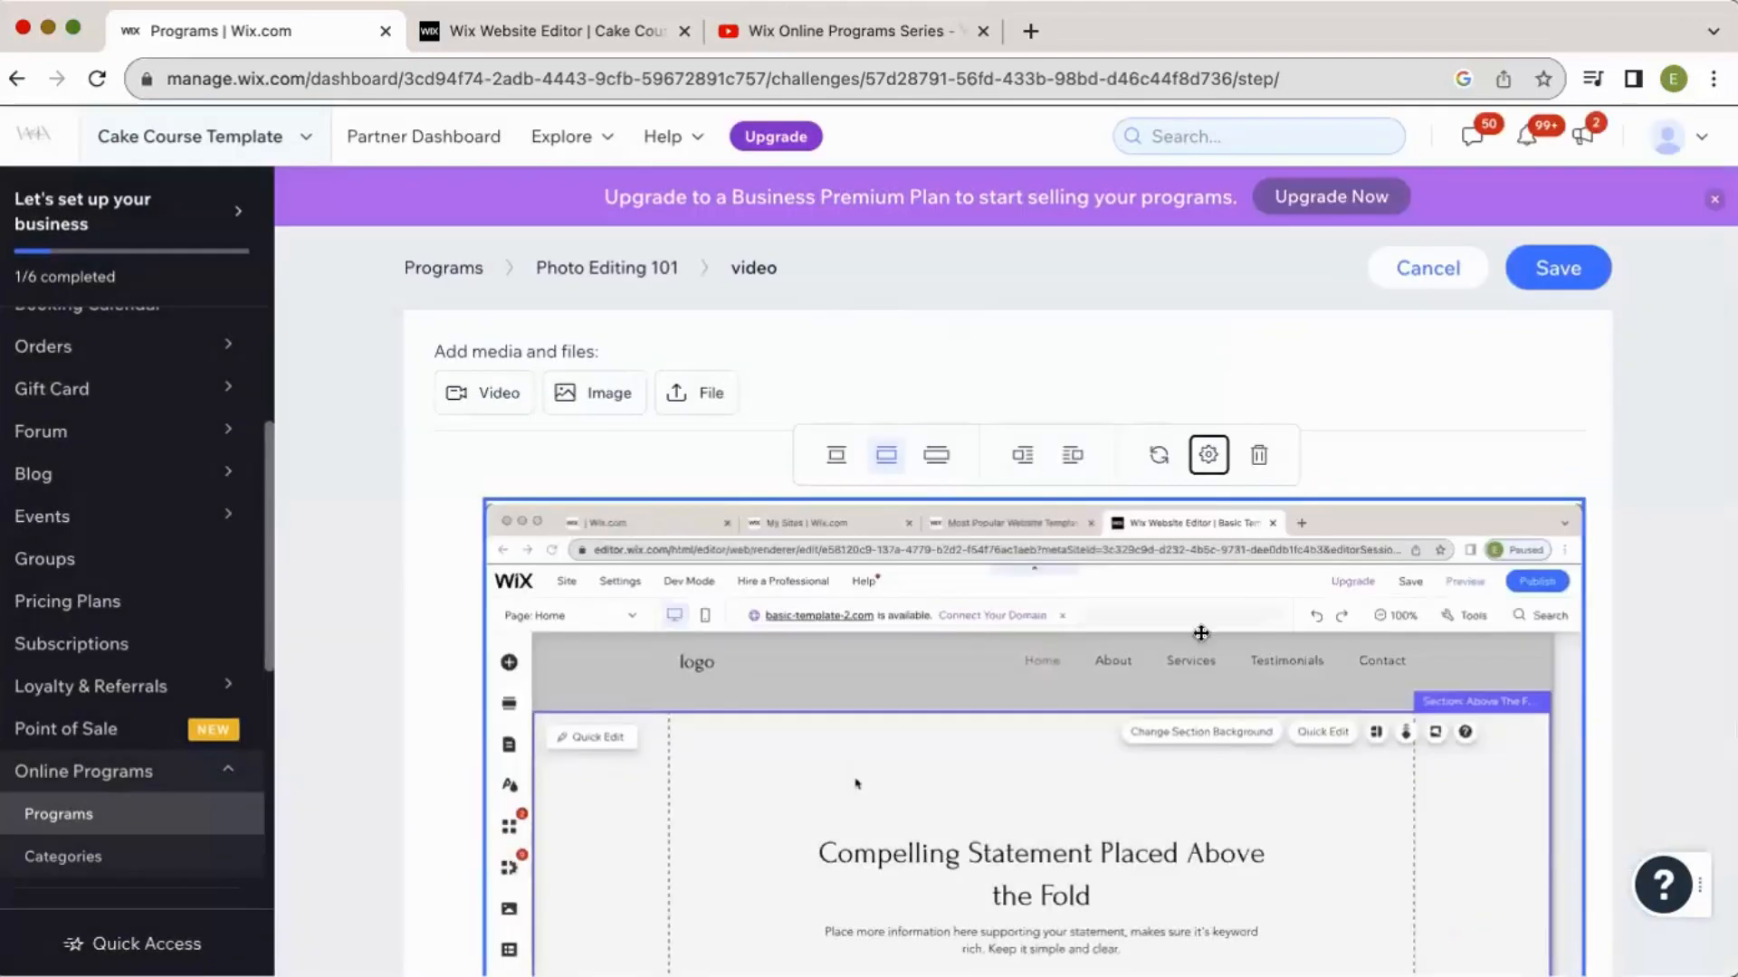
pyautogui.scroll(-3)
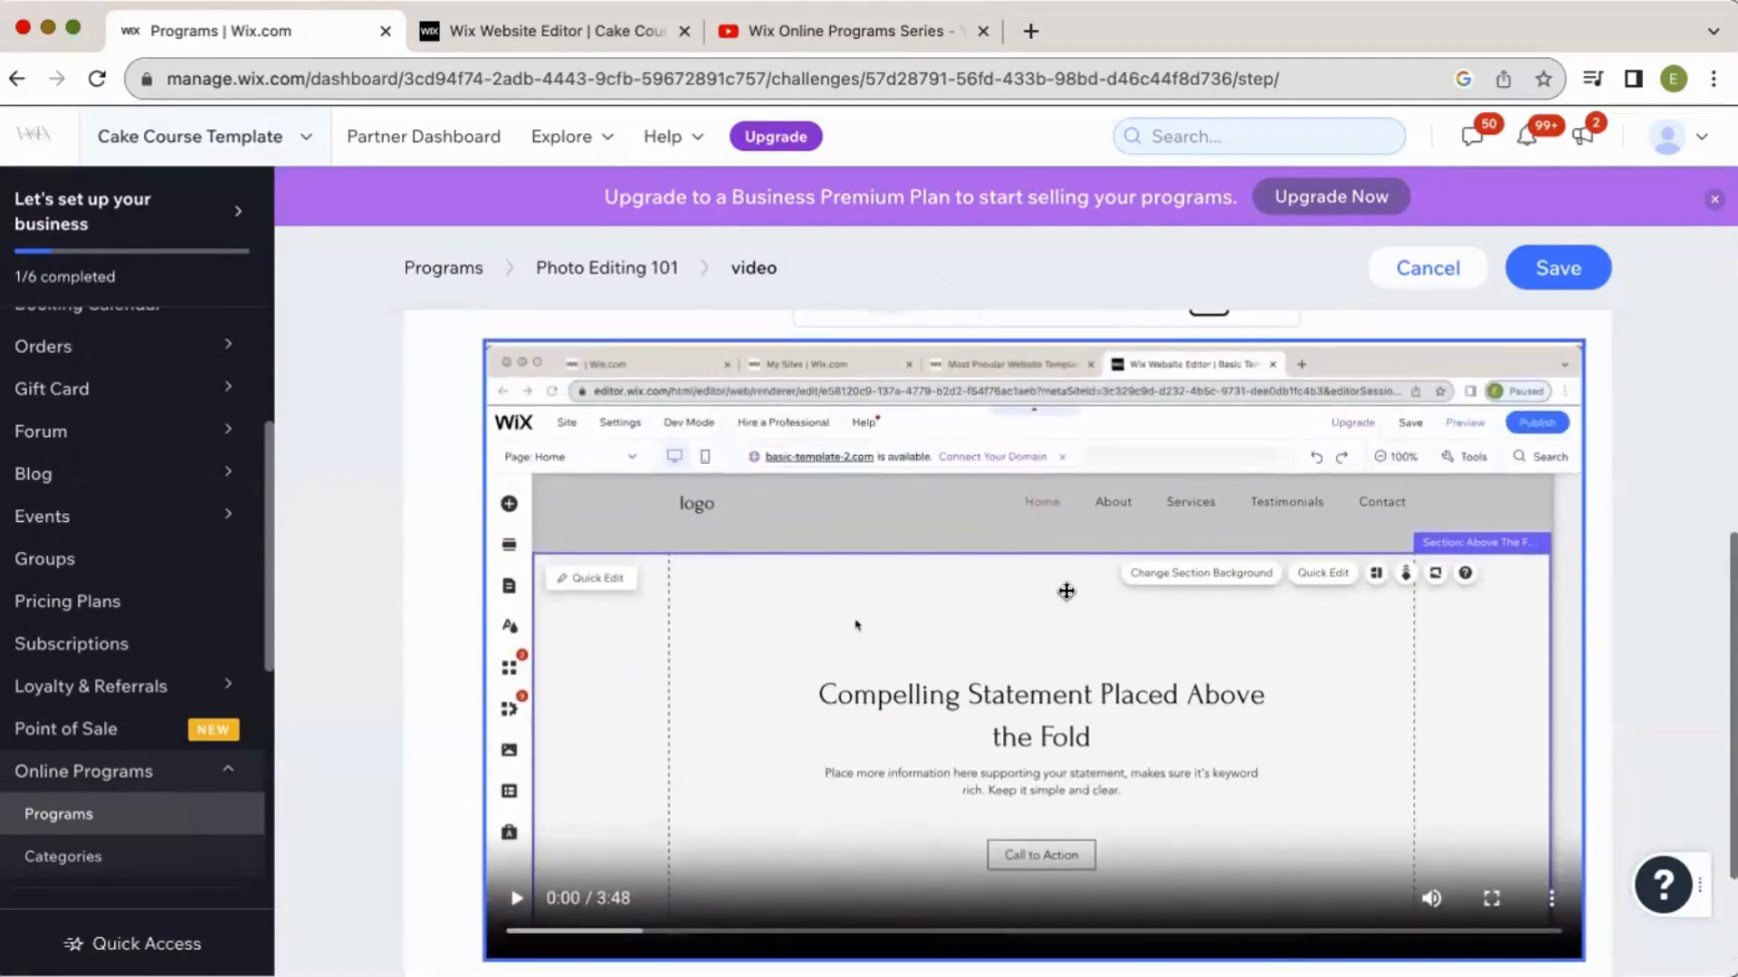
pyautogui.moveTo(1068, 599)
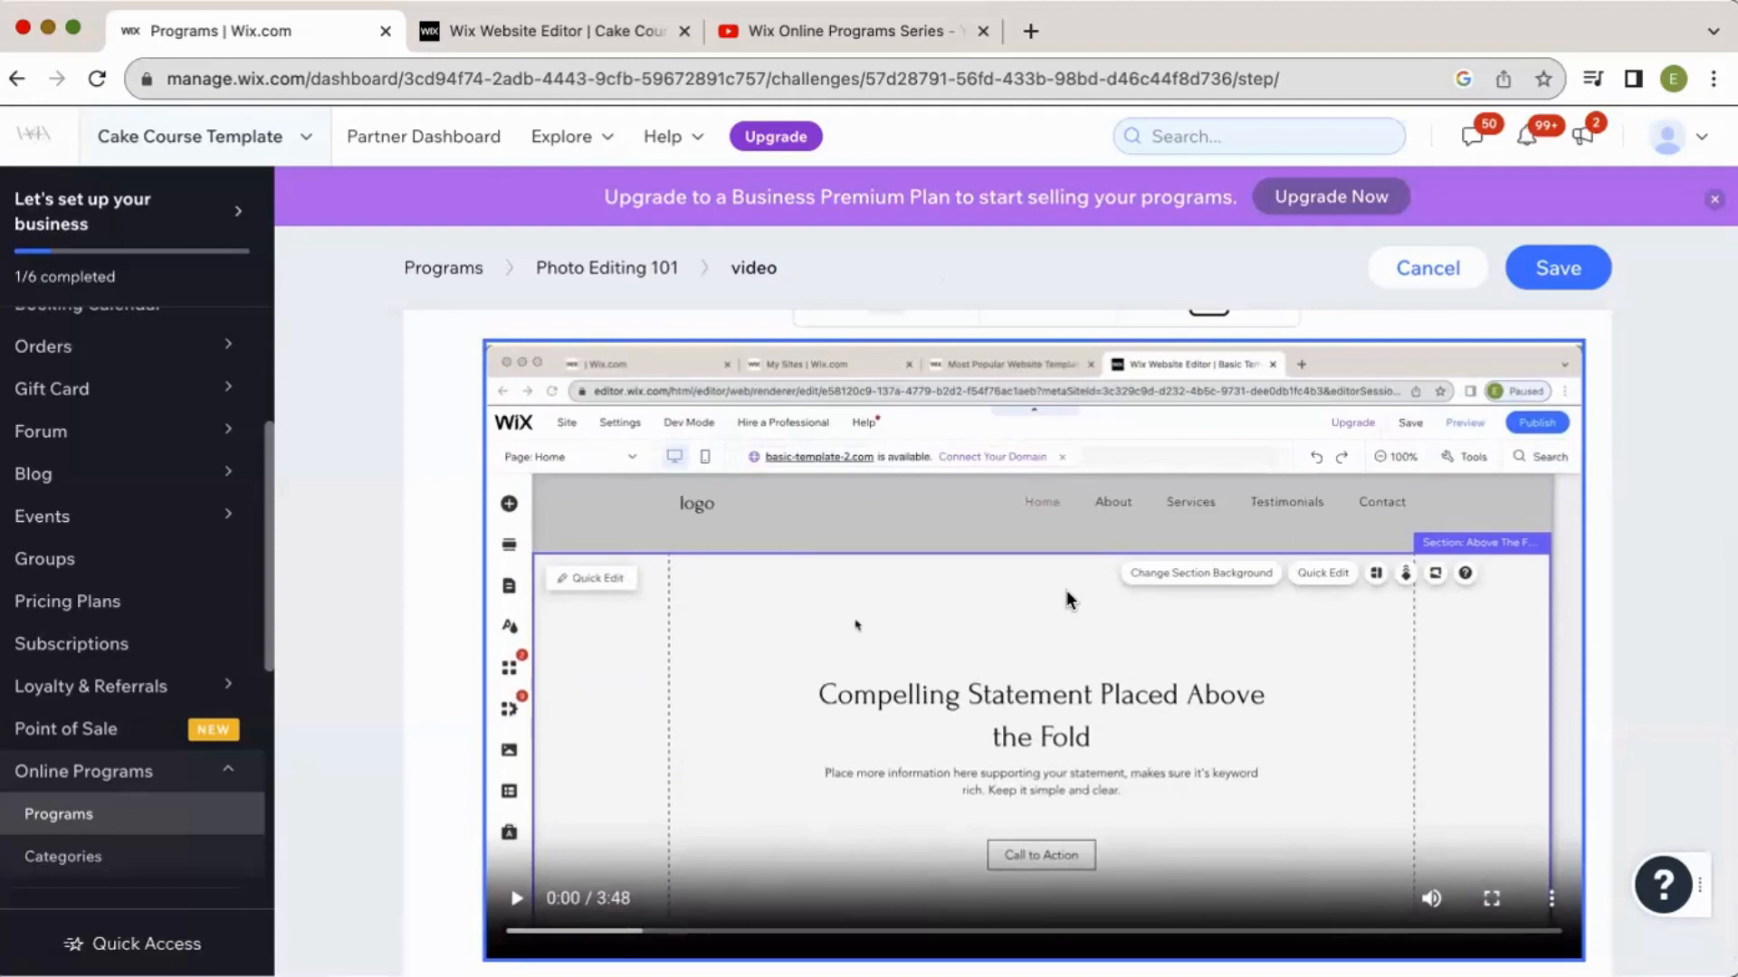
pyautogui.moveTo(1473, 135)
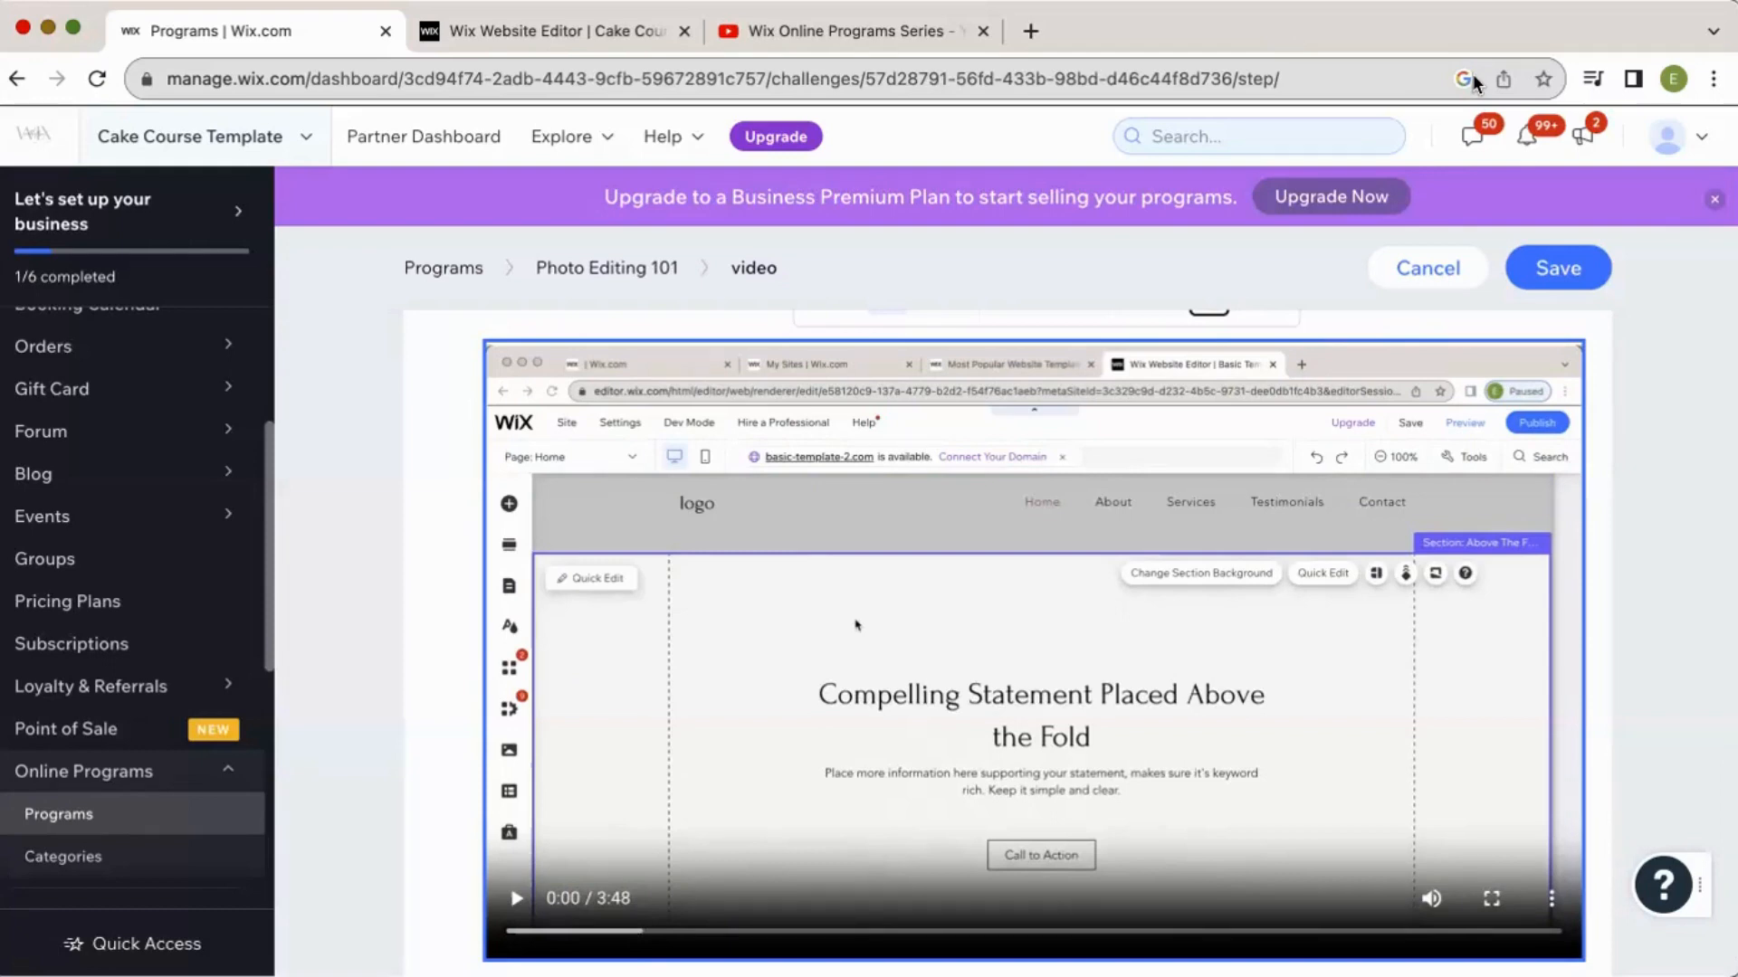
pyautogui.moveTo(1546, 56)
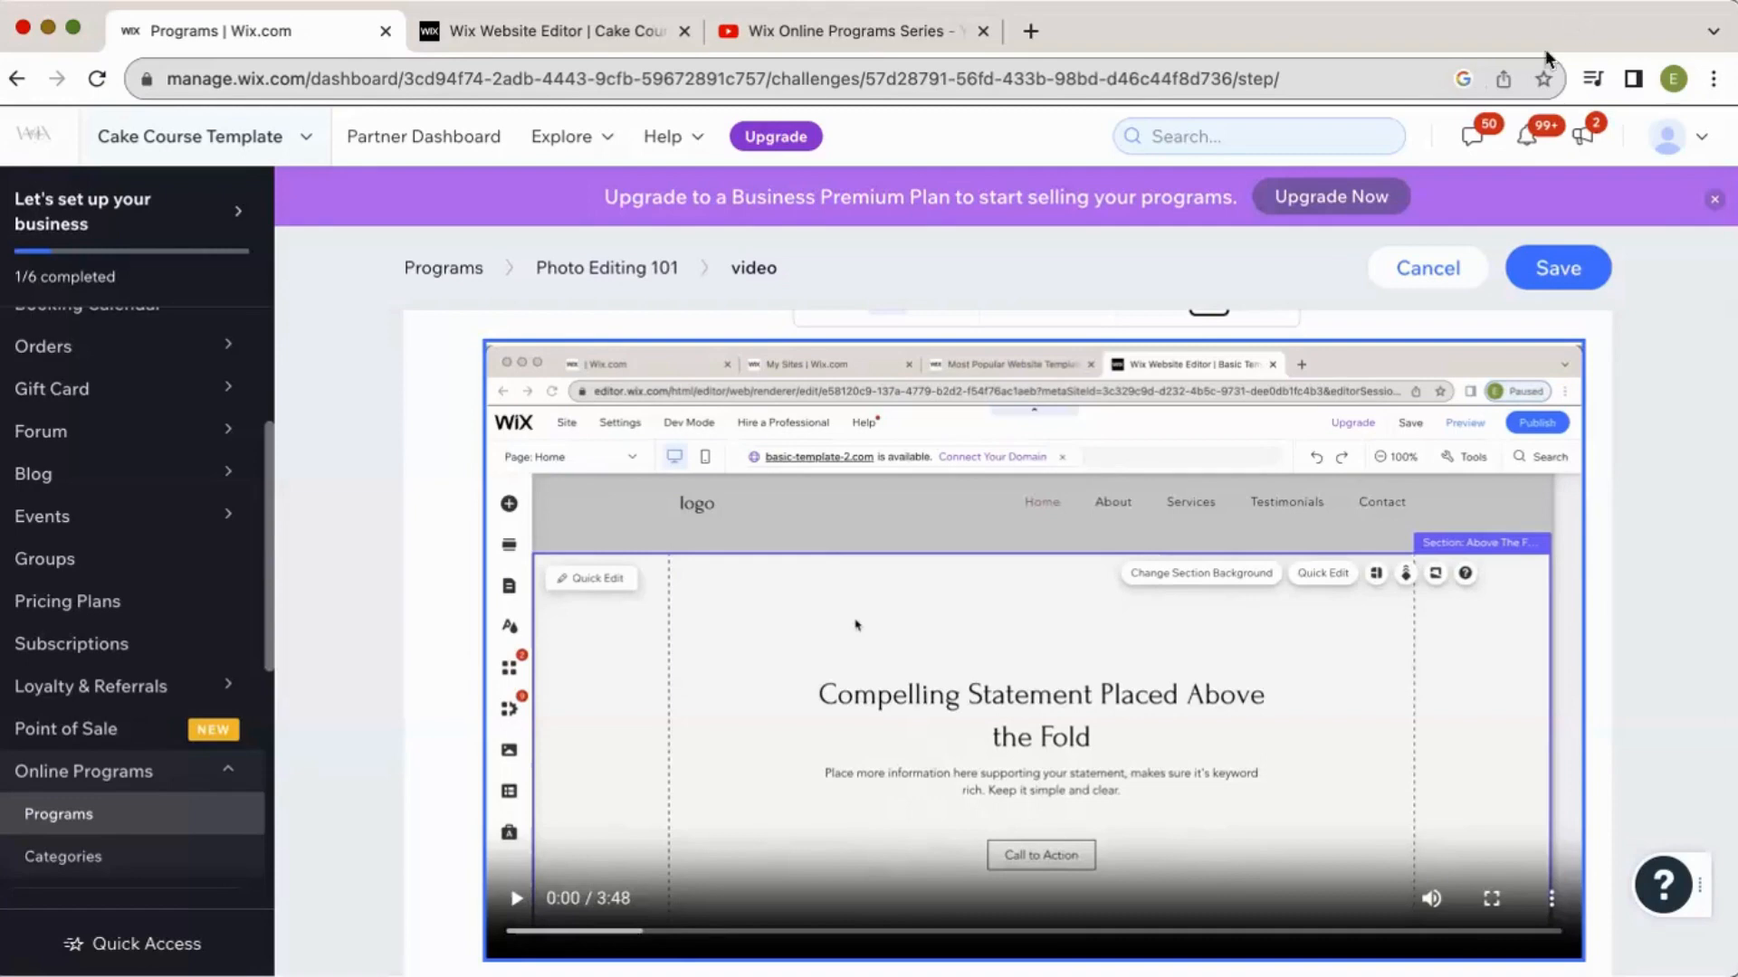
pyautogui.moveTo(1548, 61)
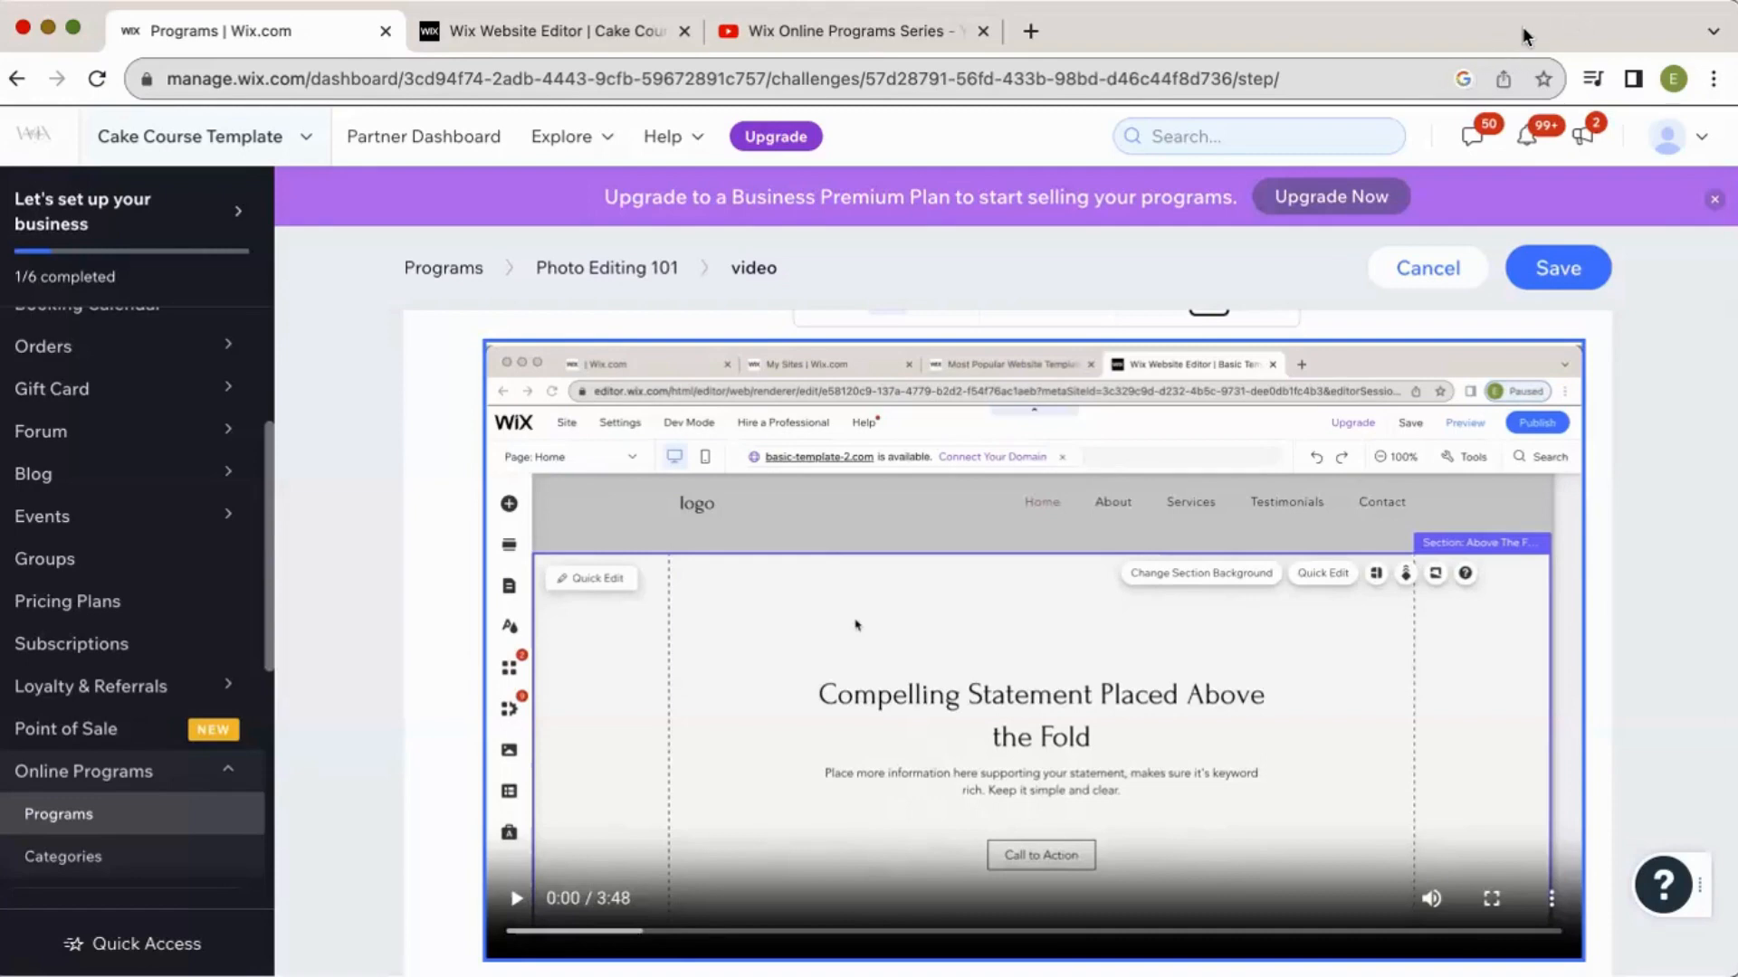
pyautogui.moveTo(1380, 393)
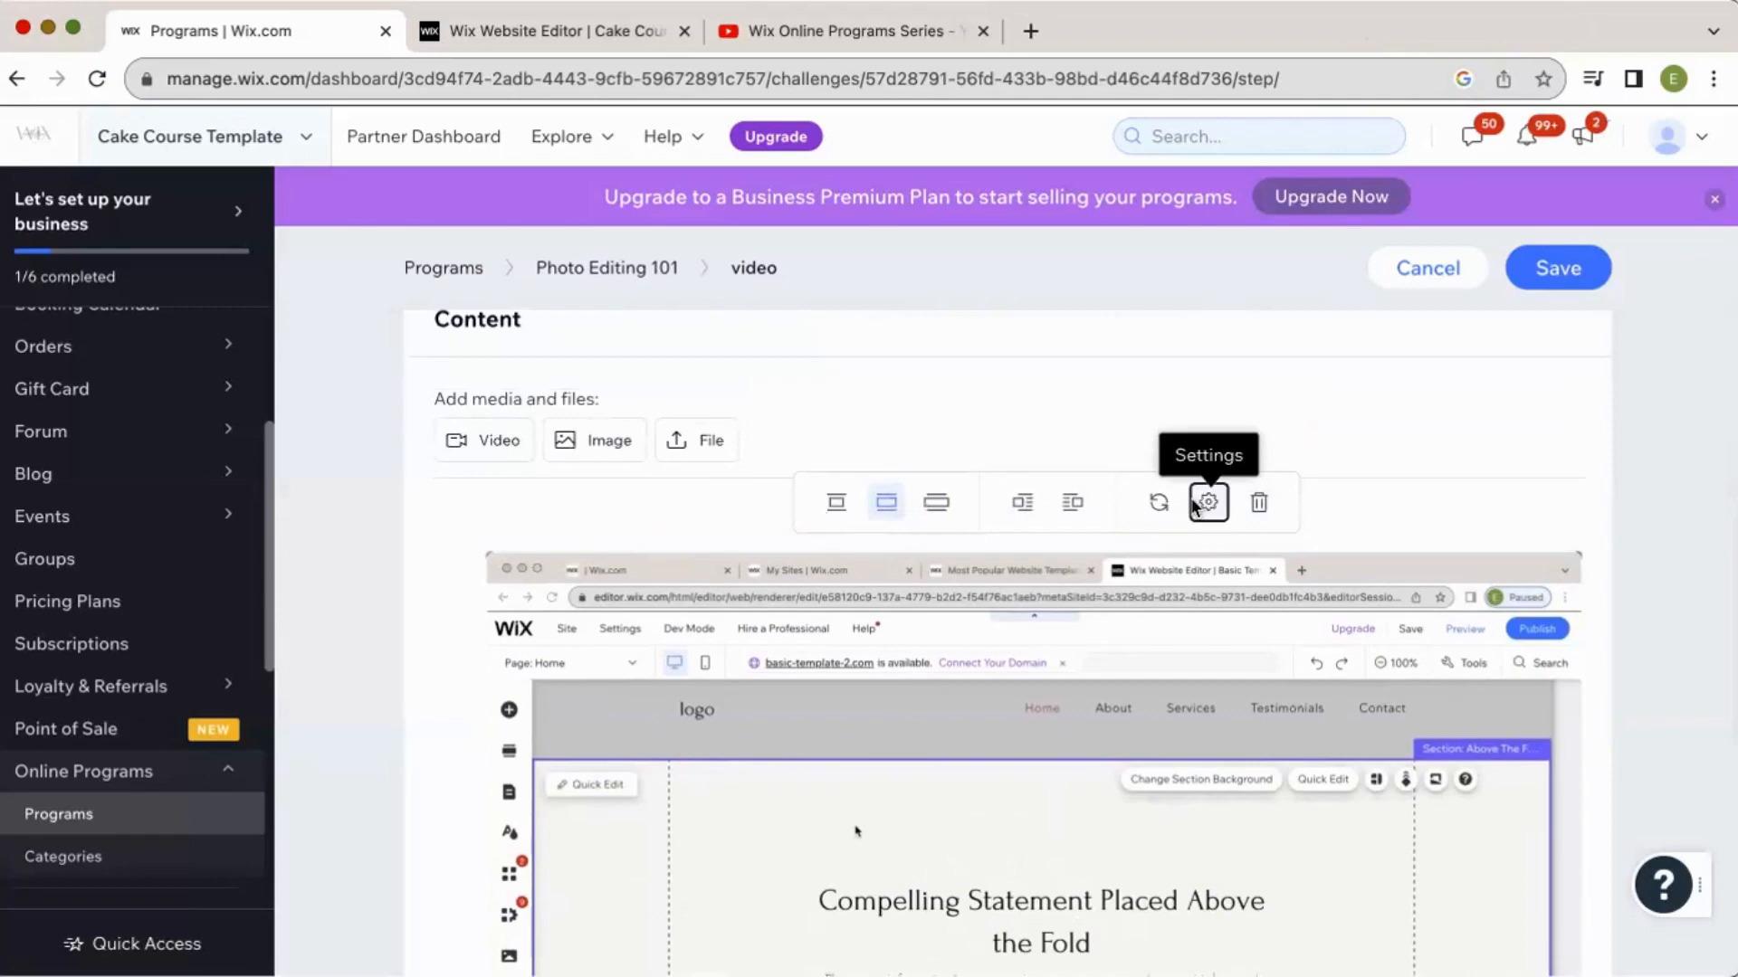
pyautogui.click(1207, 501)
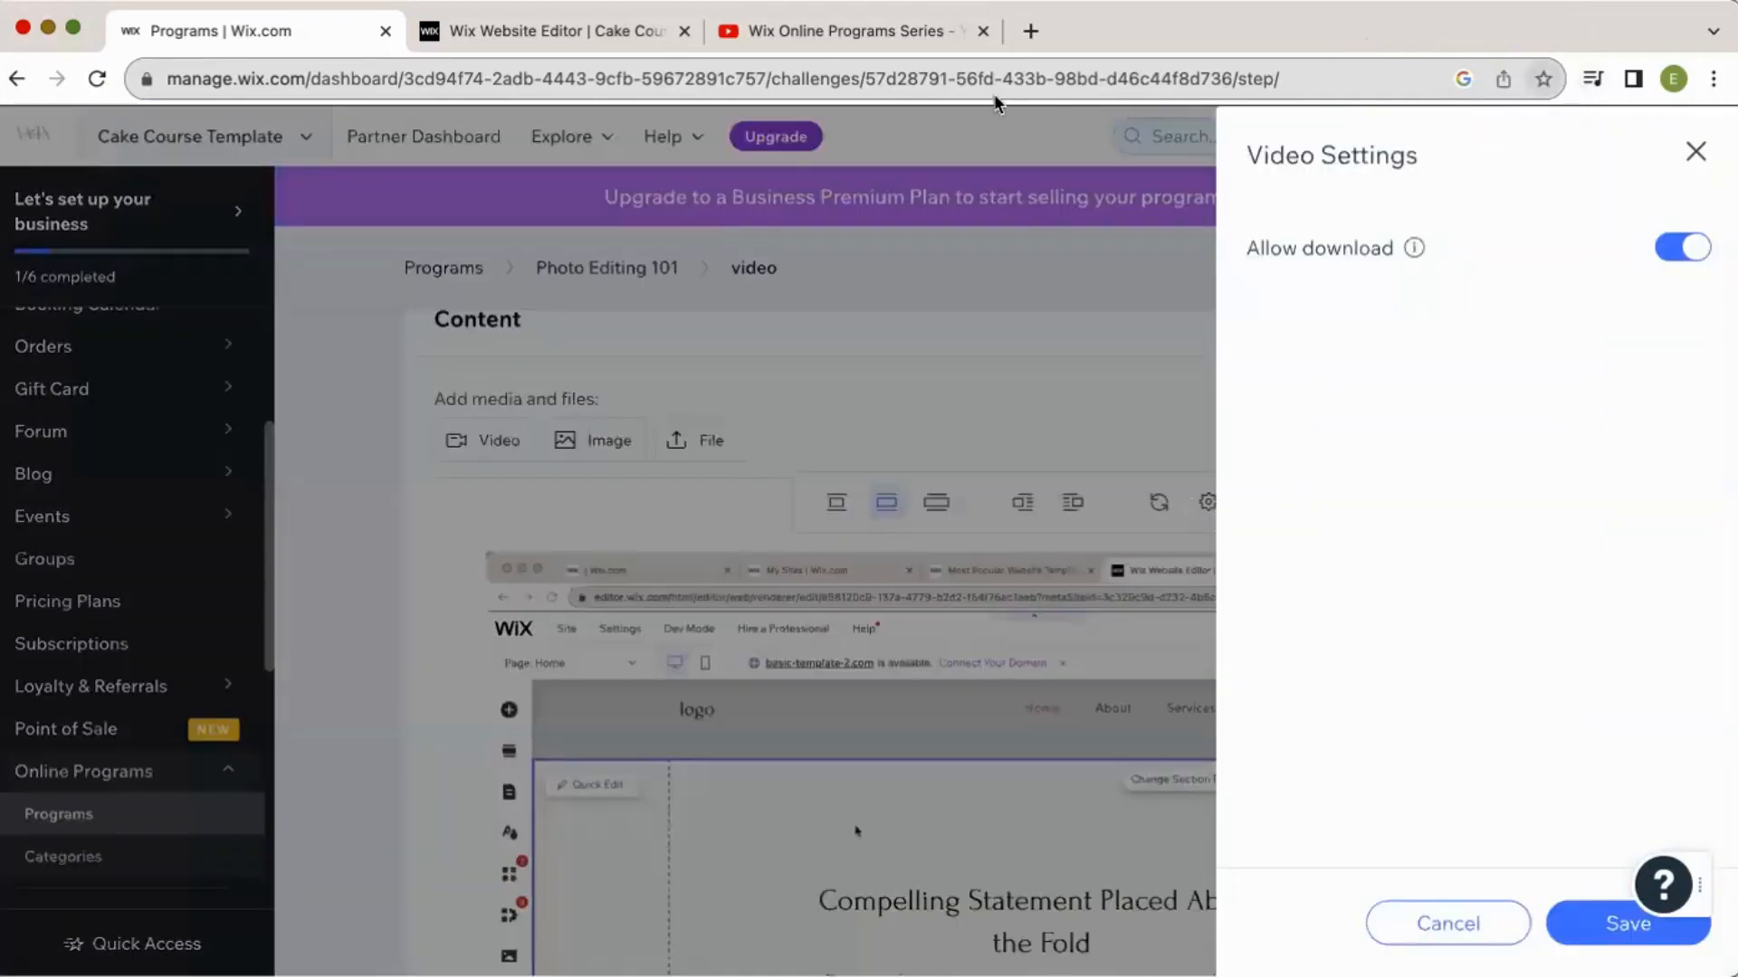
pyautogui.click(1682, 248)
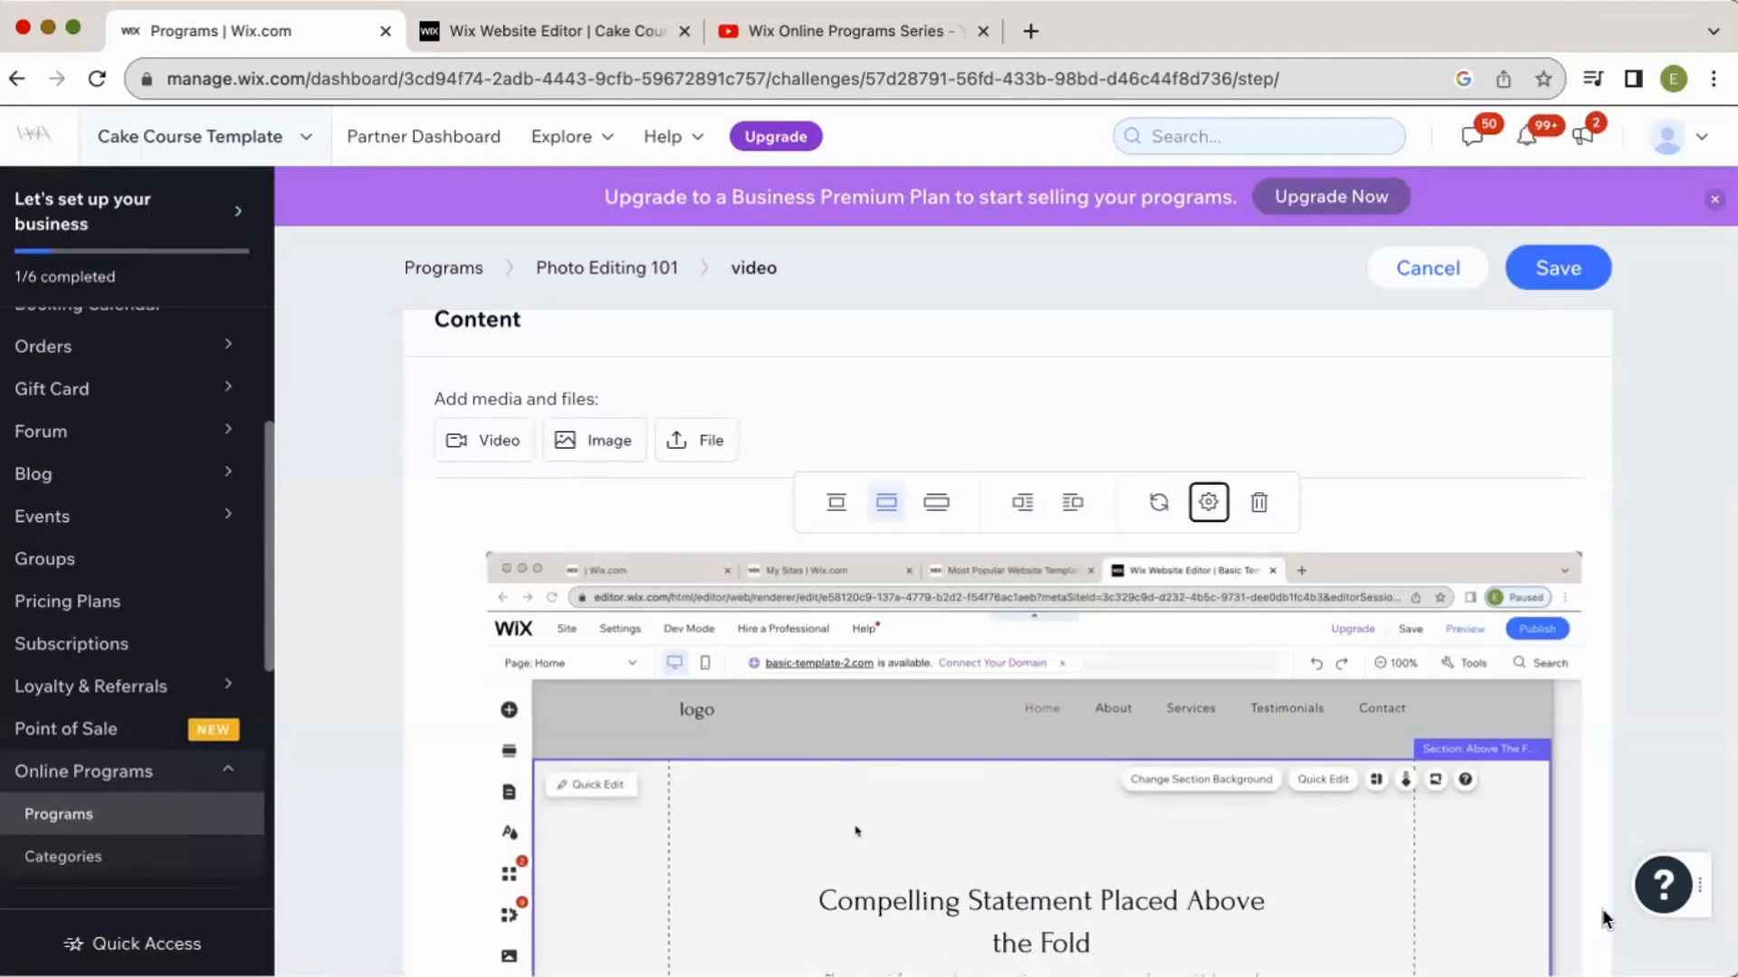
pyautogui.scroll(-3)
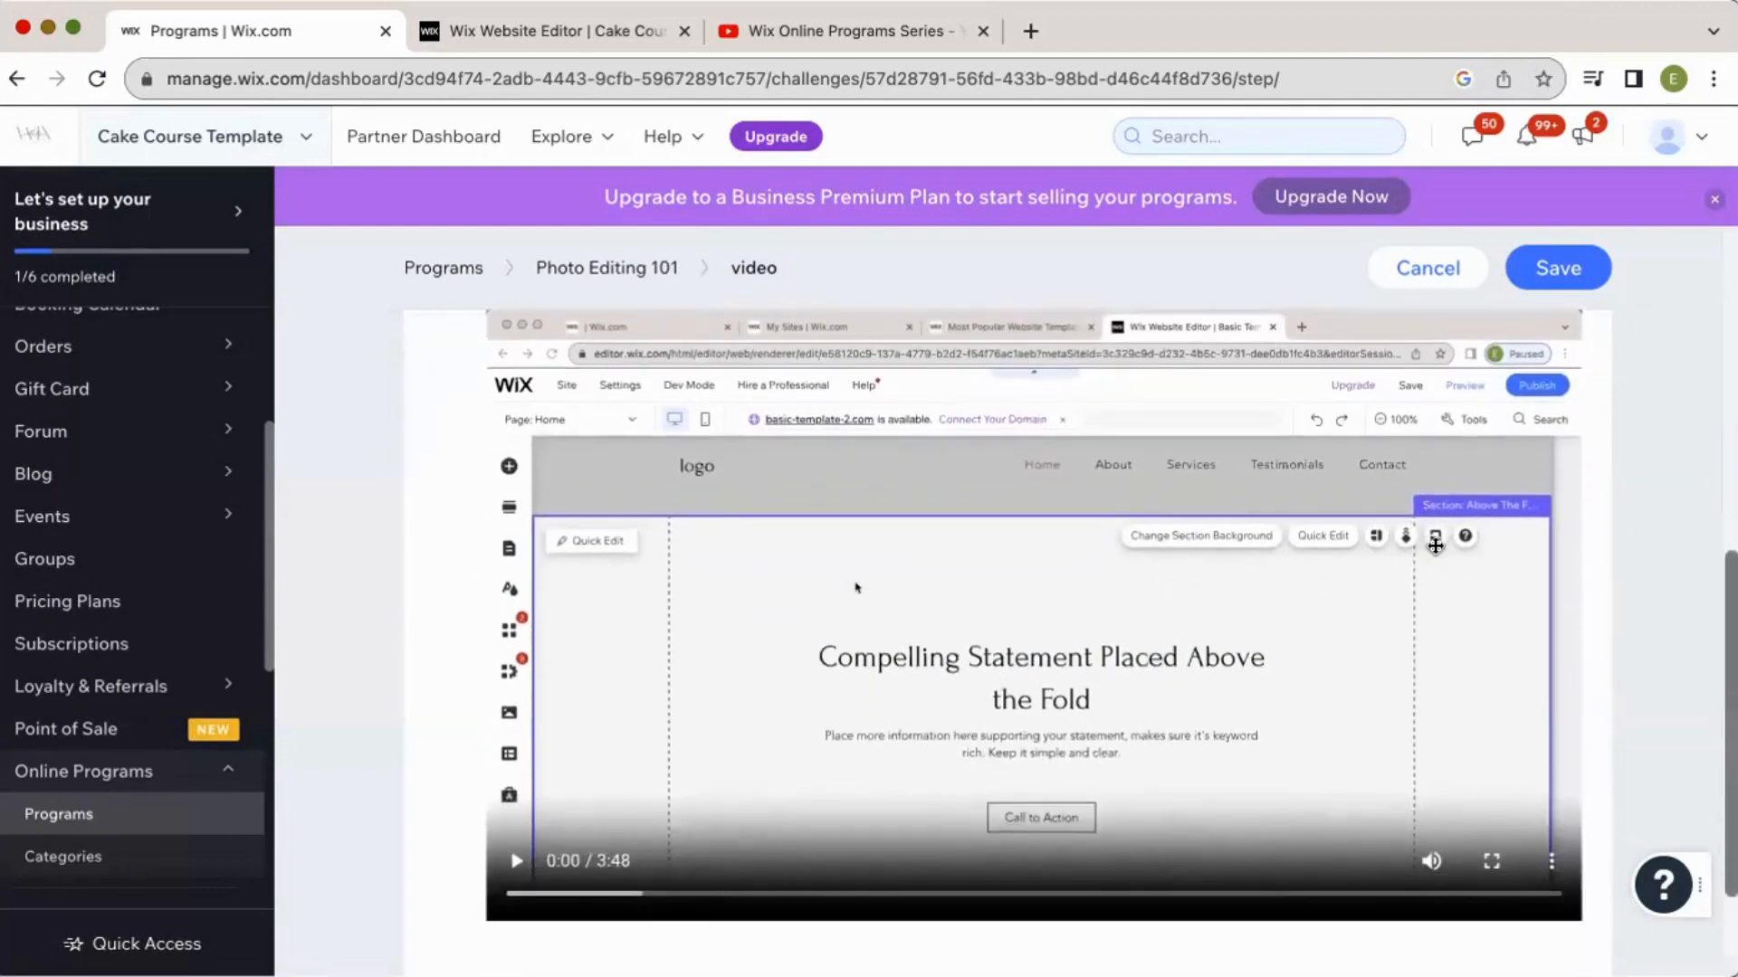